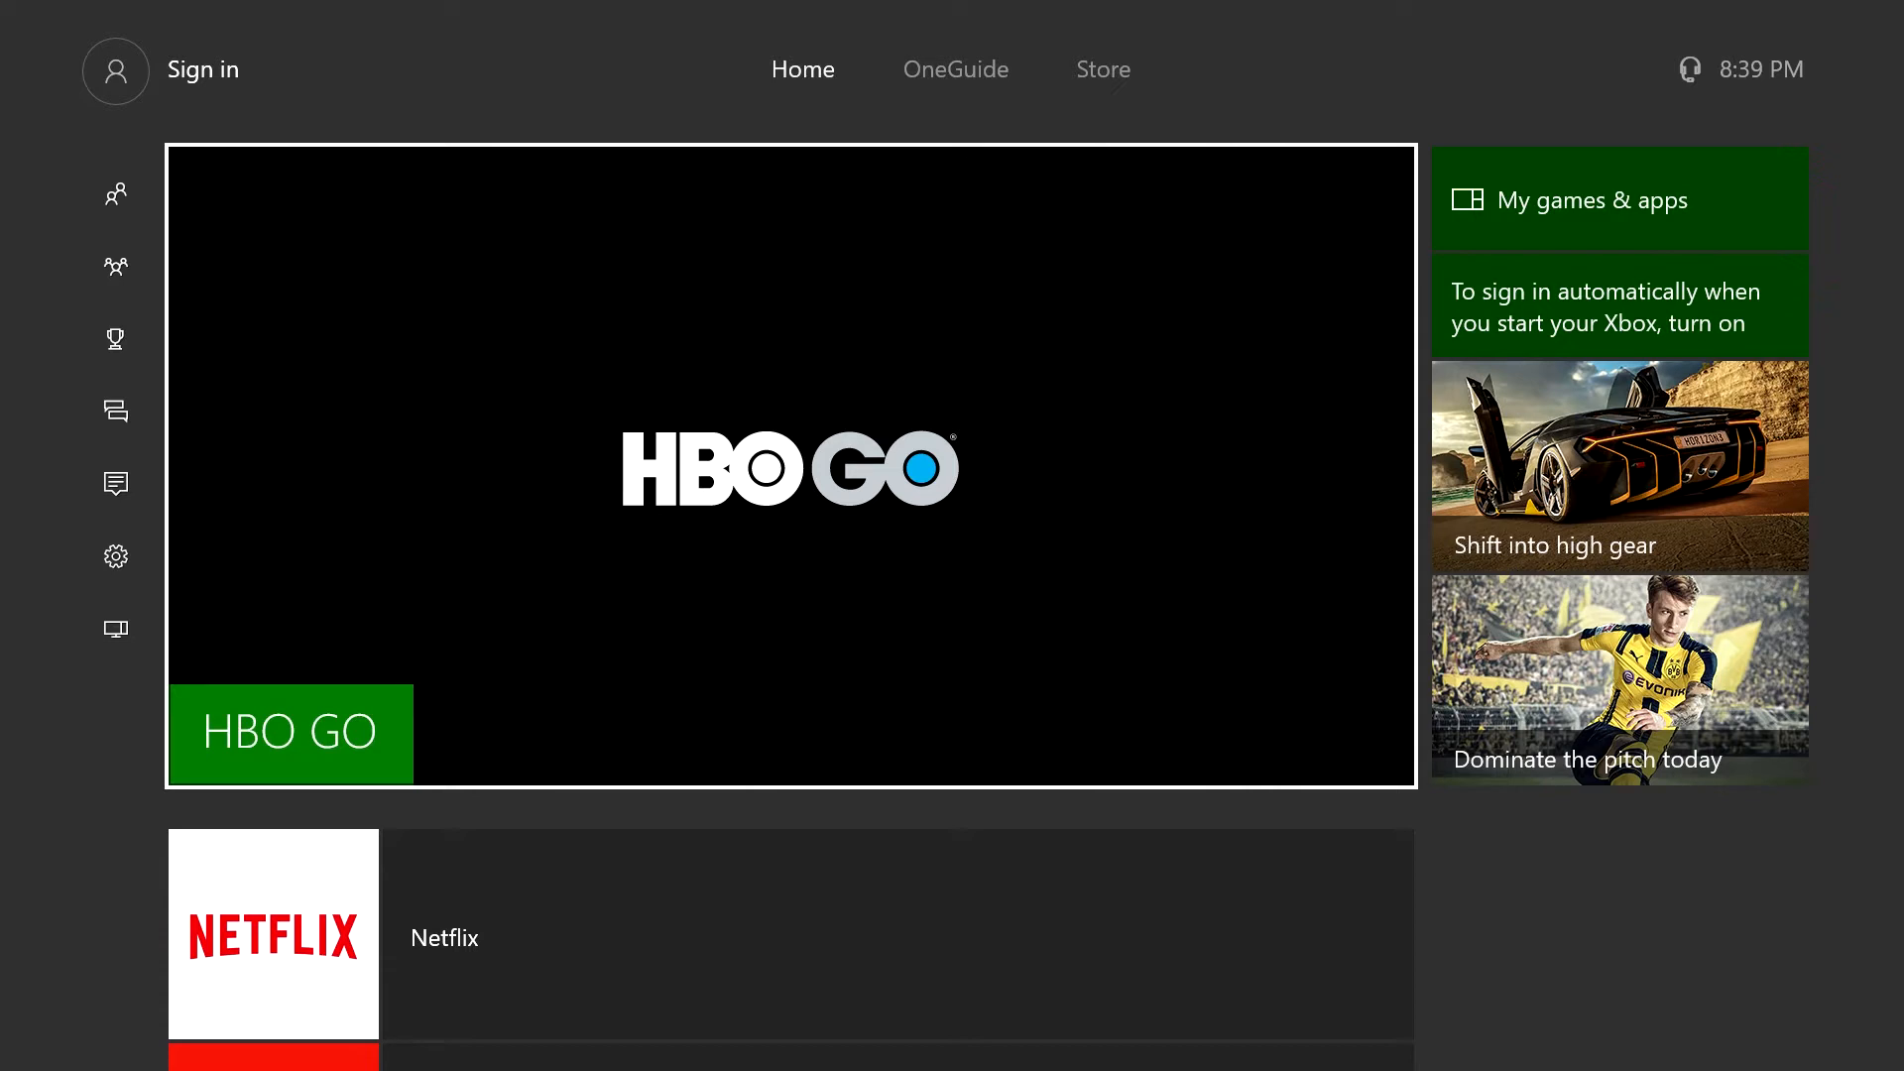
Bring up the guide's Parties panel with Start a party and Look for group options.
left_click(115, 69)
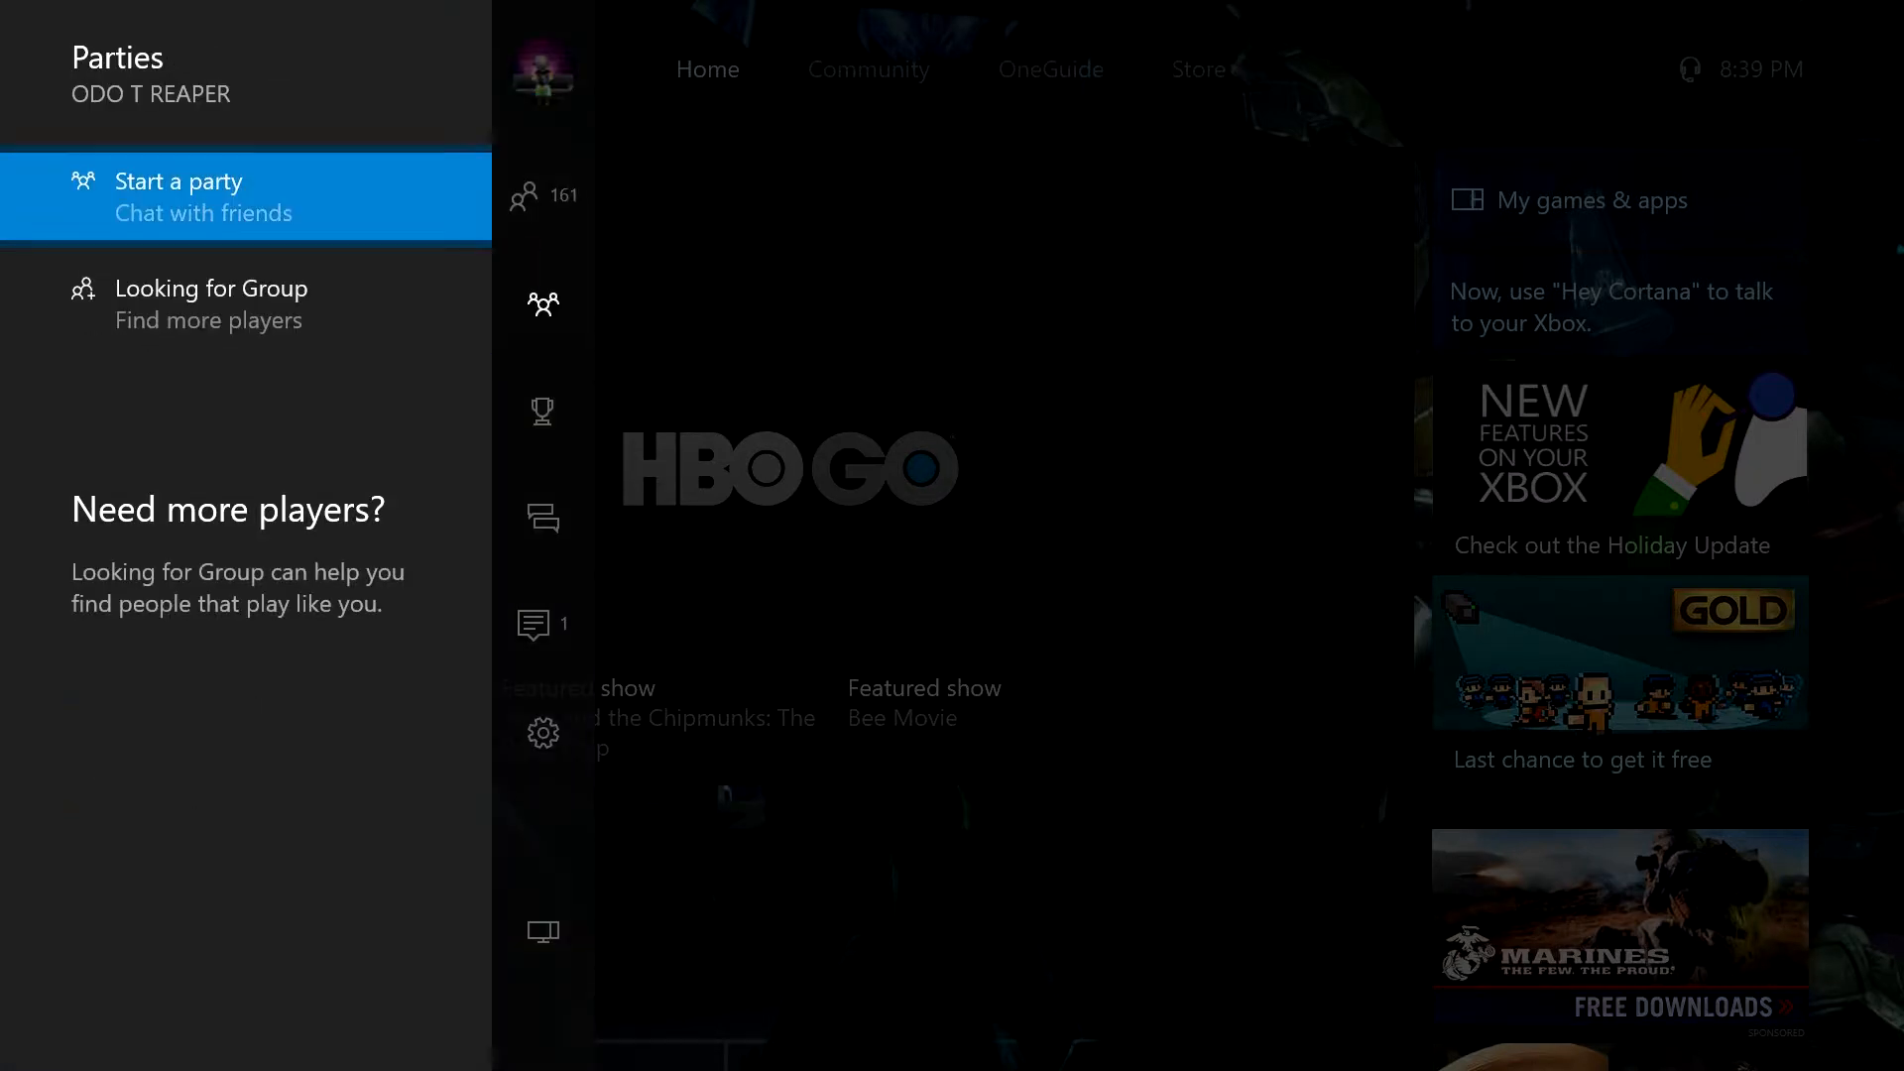
Start a new party, expand your own member entry, then show the online friends list.
left_click(178, 194)
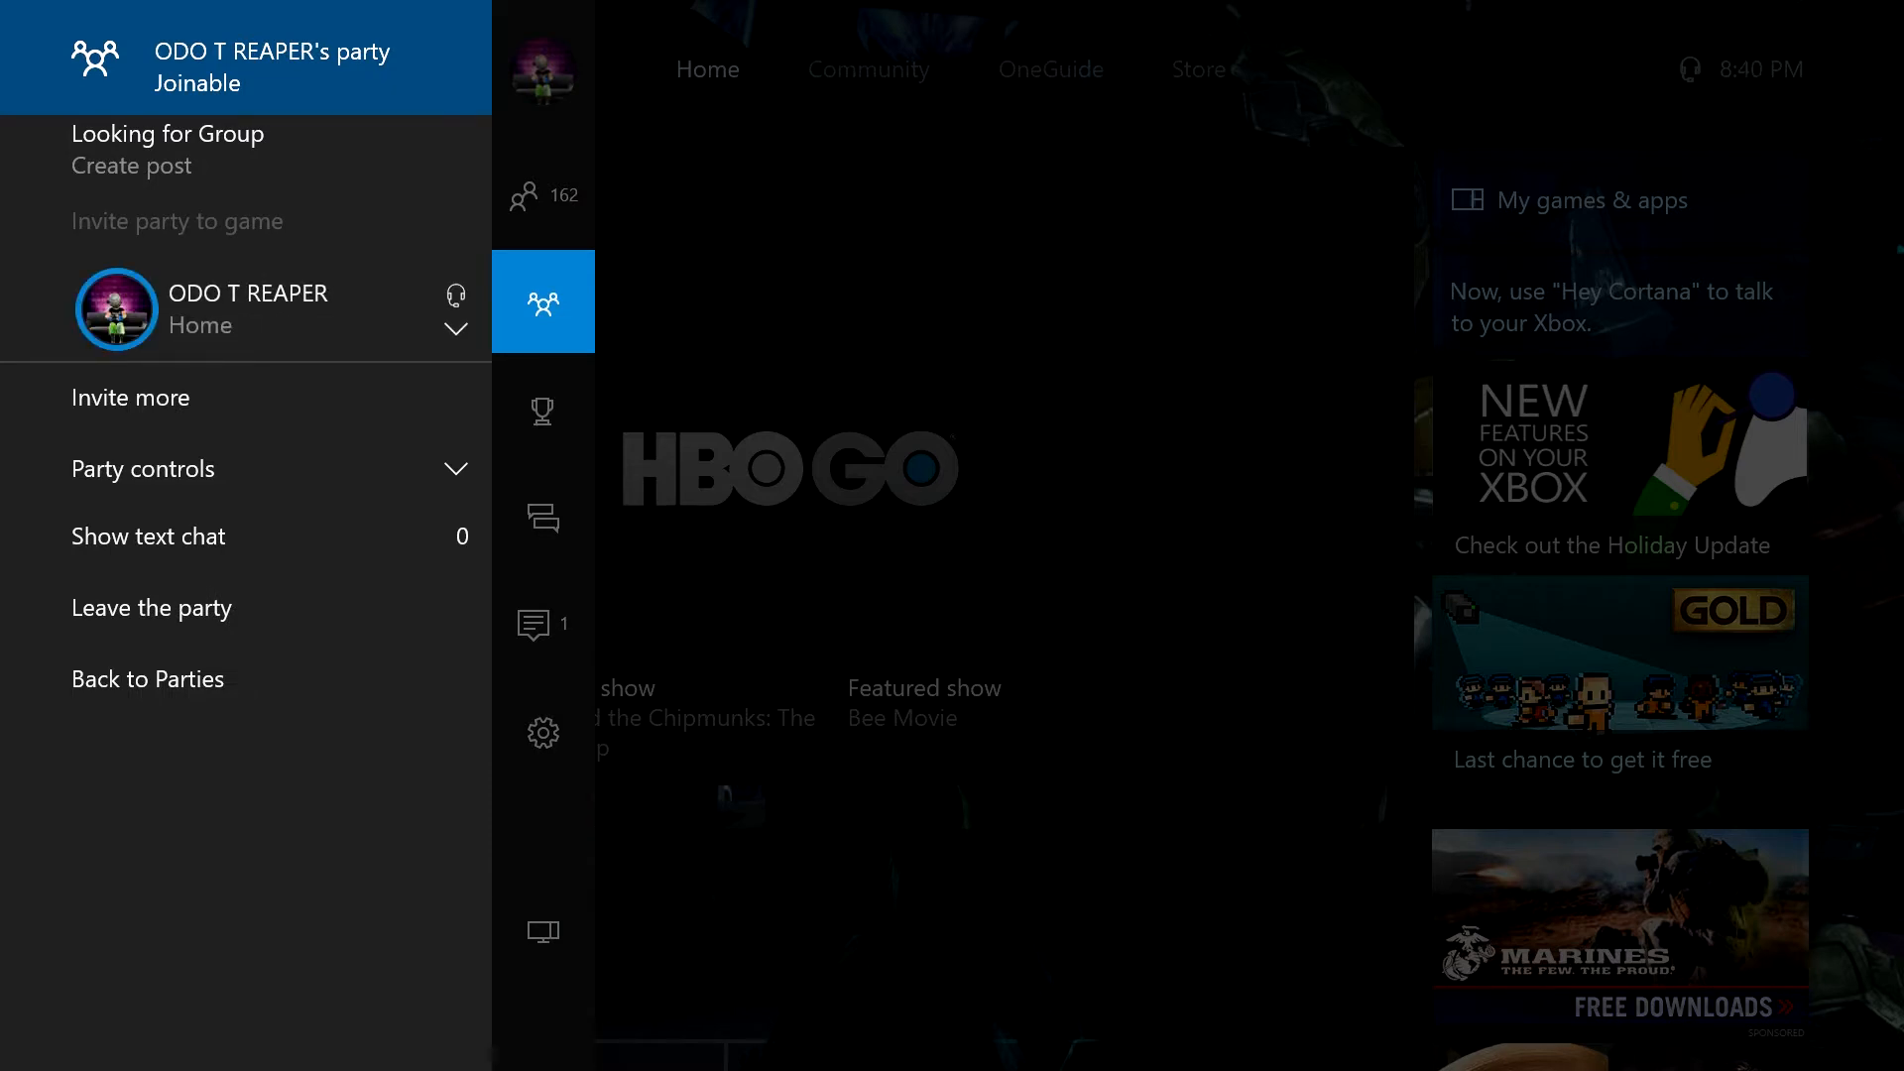
left_click(248, 307)
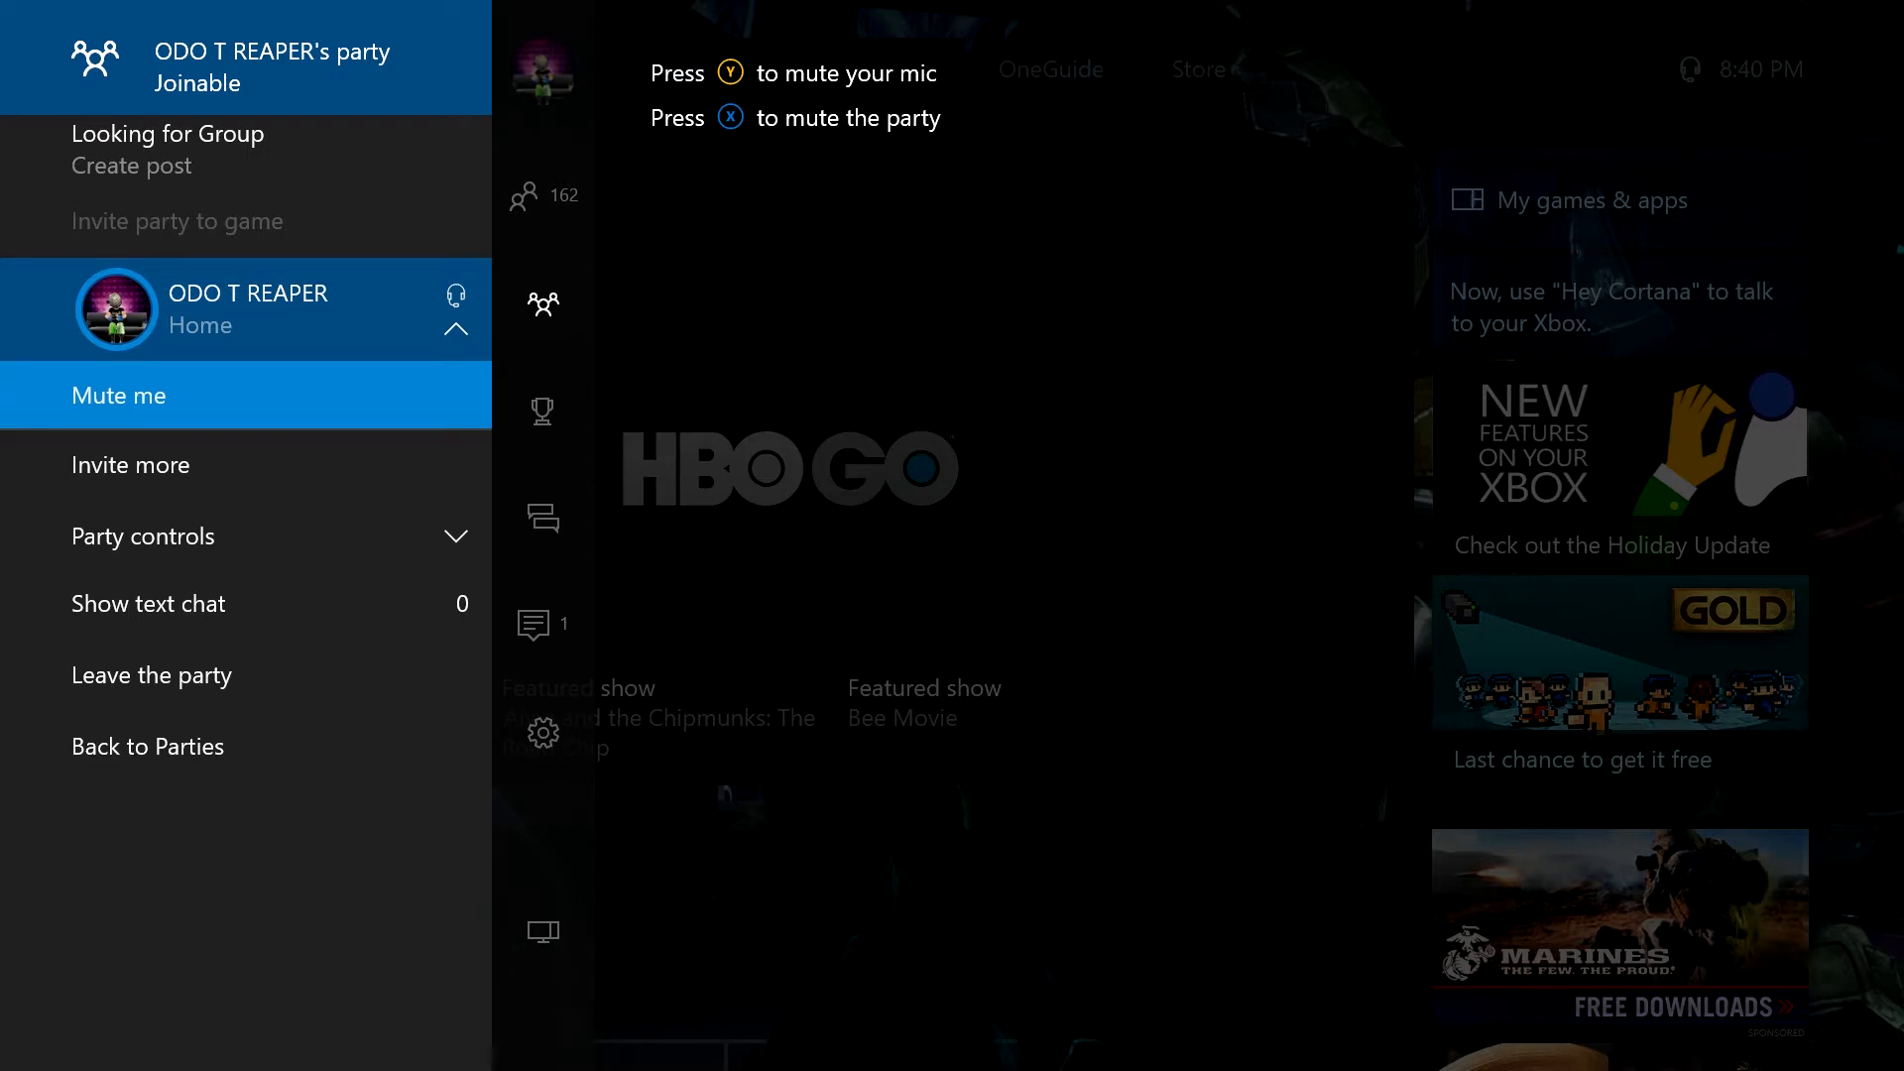
left_click(541, 194)
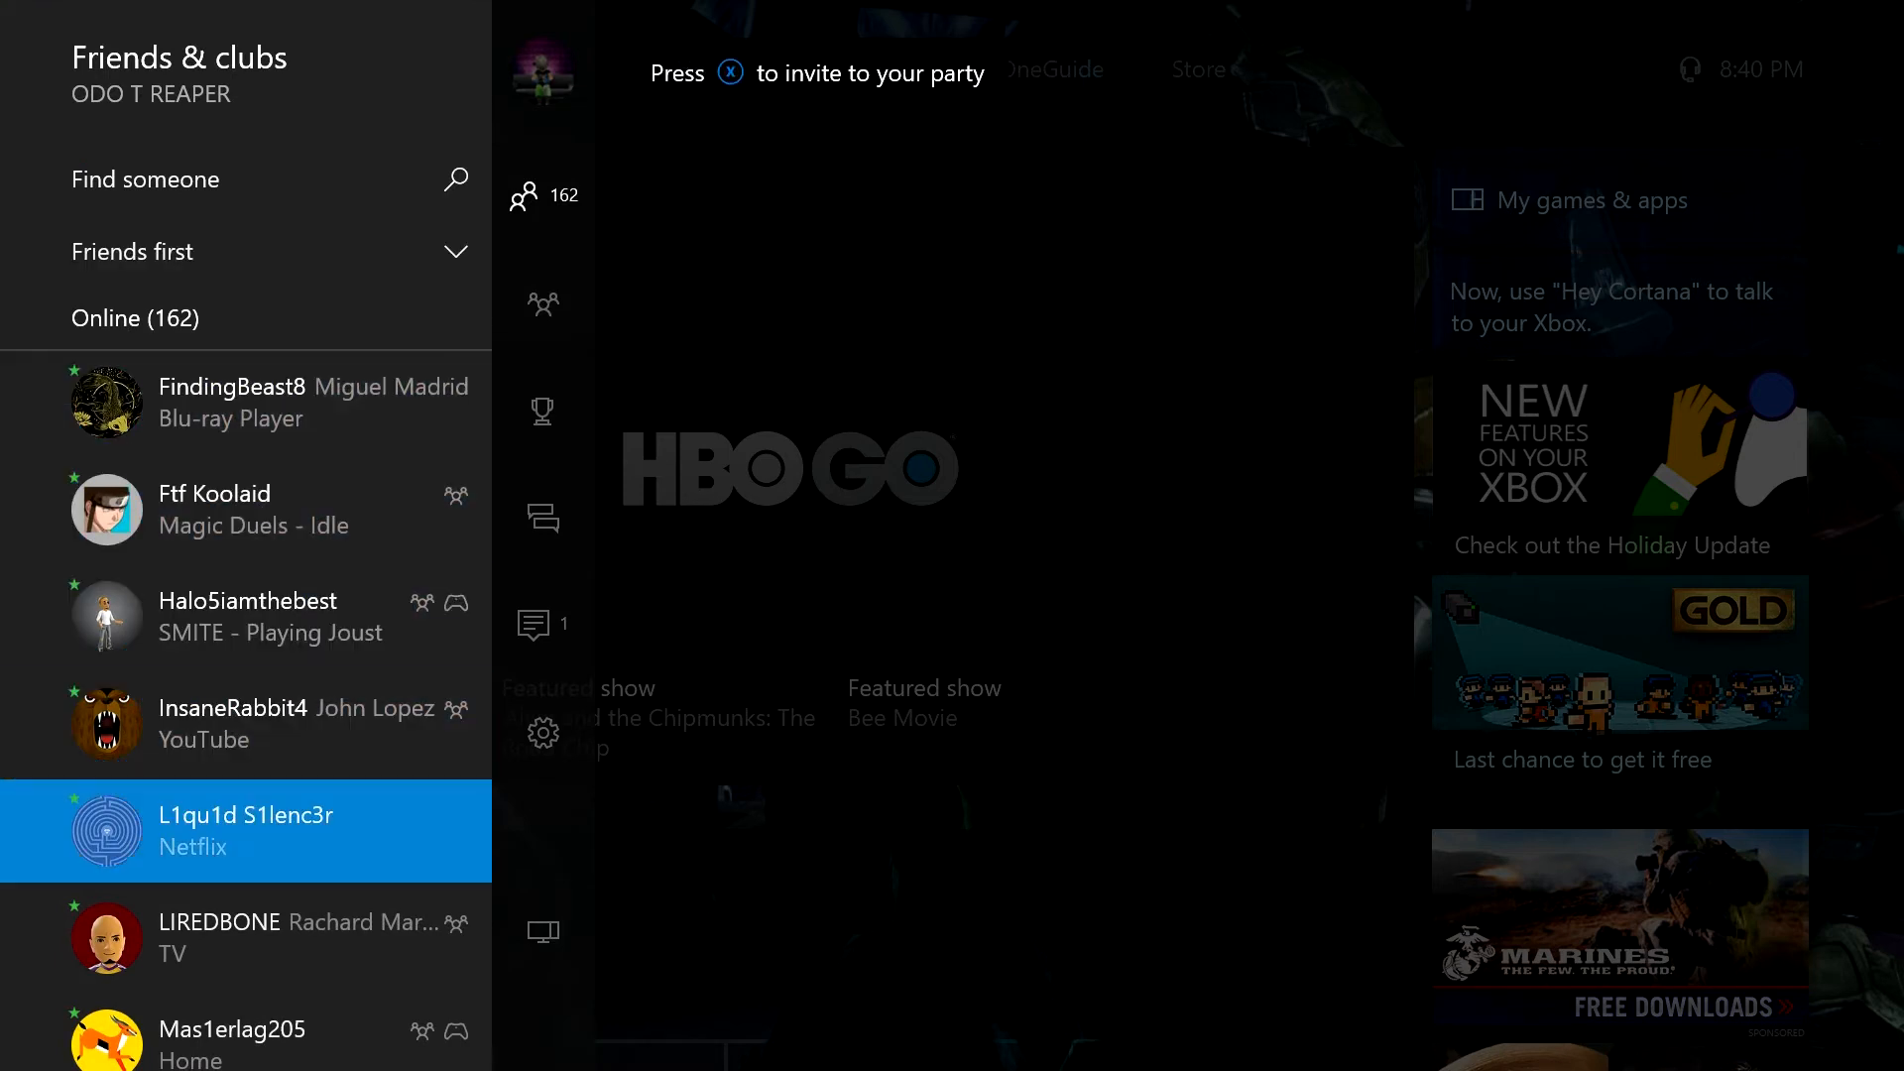
Invite the friend playing Call of Duty: Black Ops III to the party and return to see them joined.
scroll("down", 3)
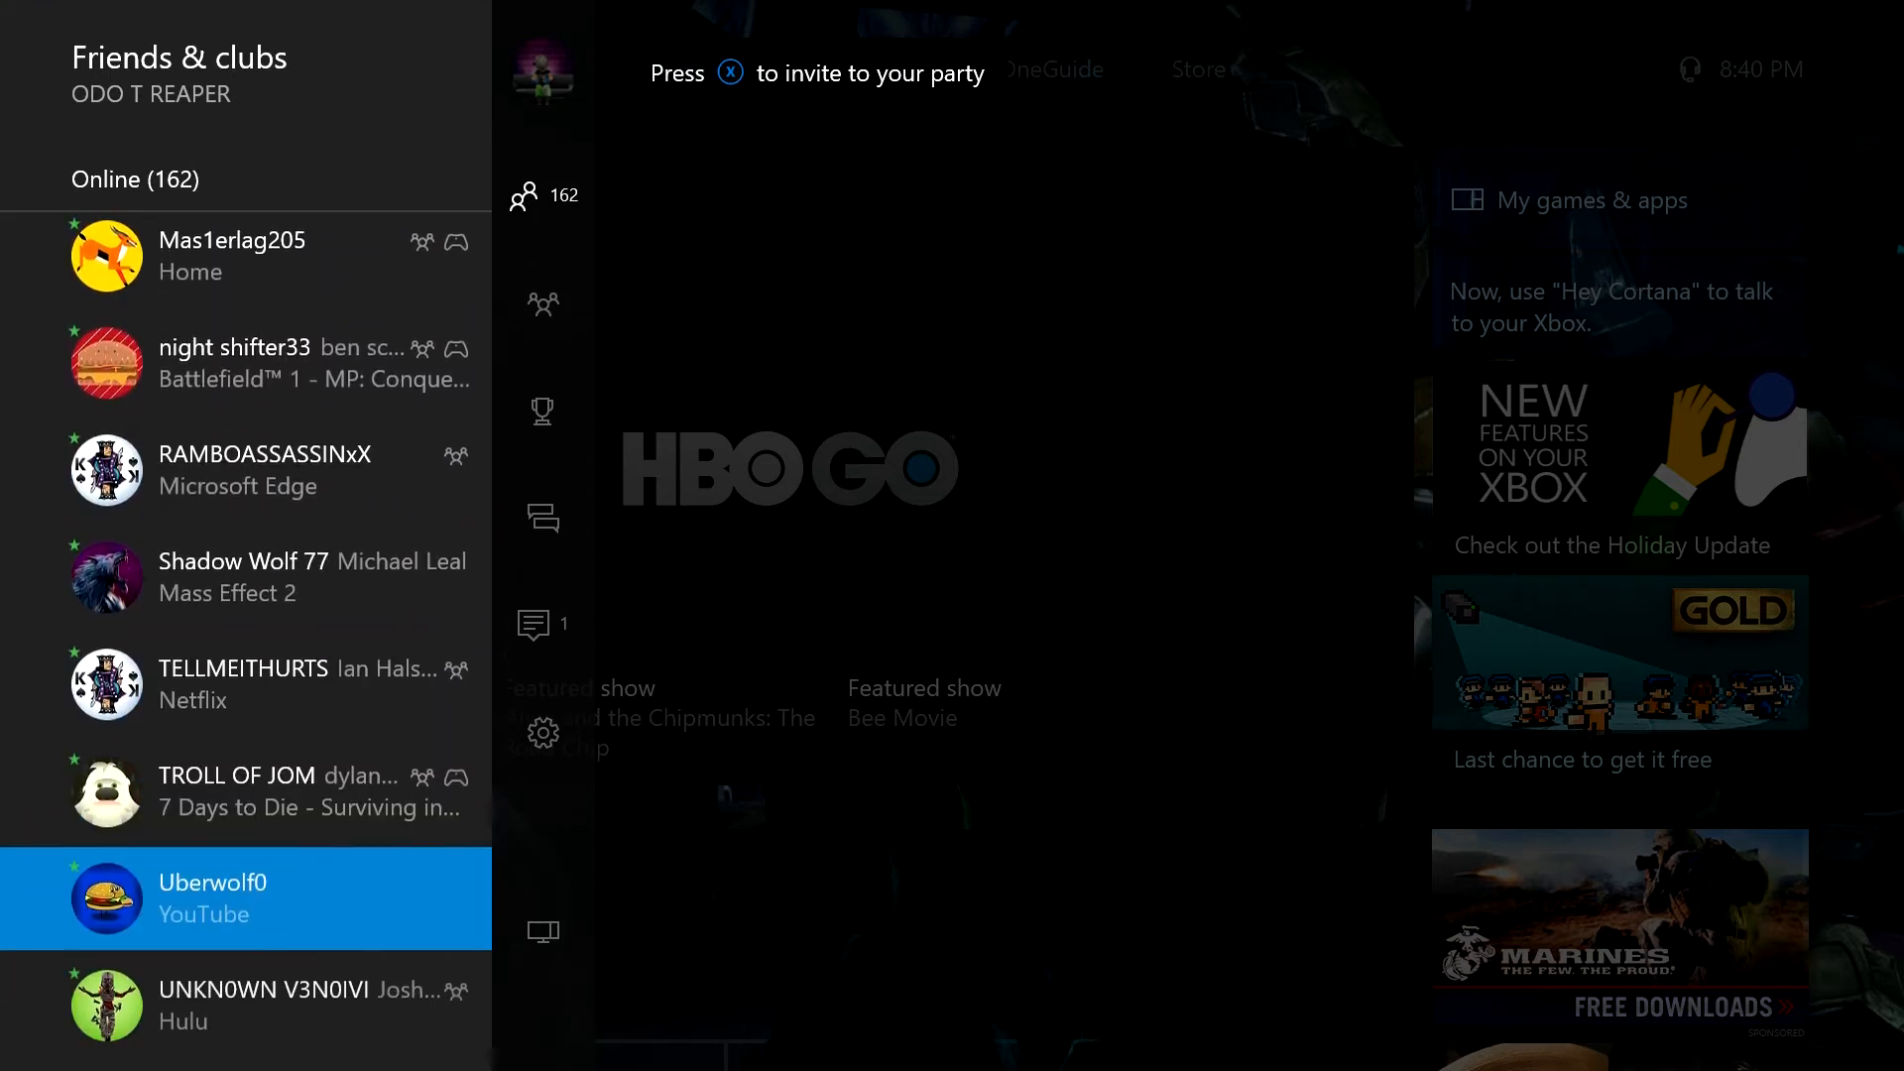
scroll("down", 3)
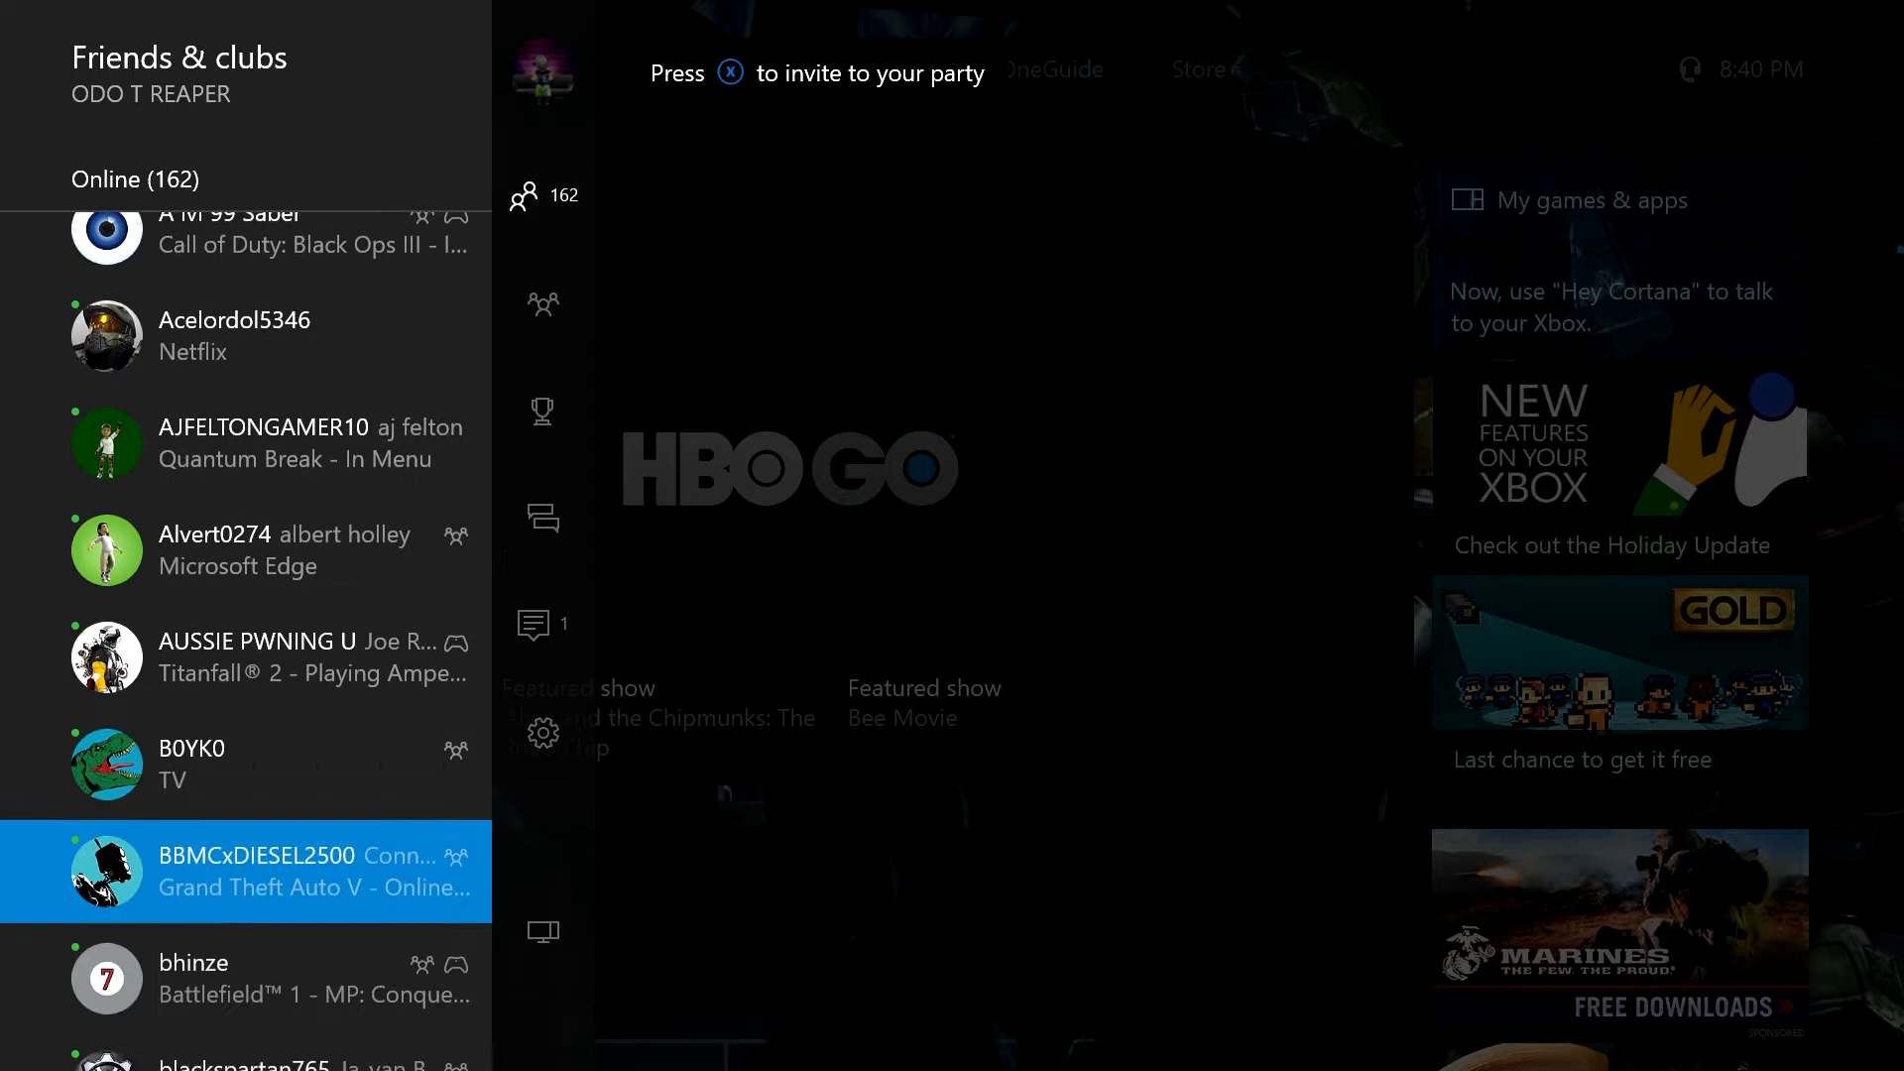
scroll("down", 3)
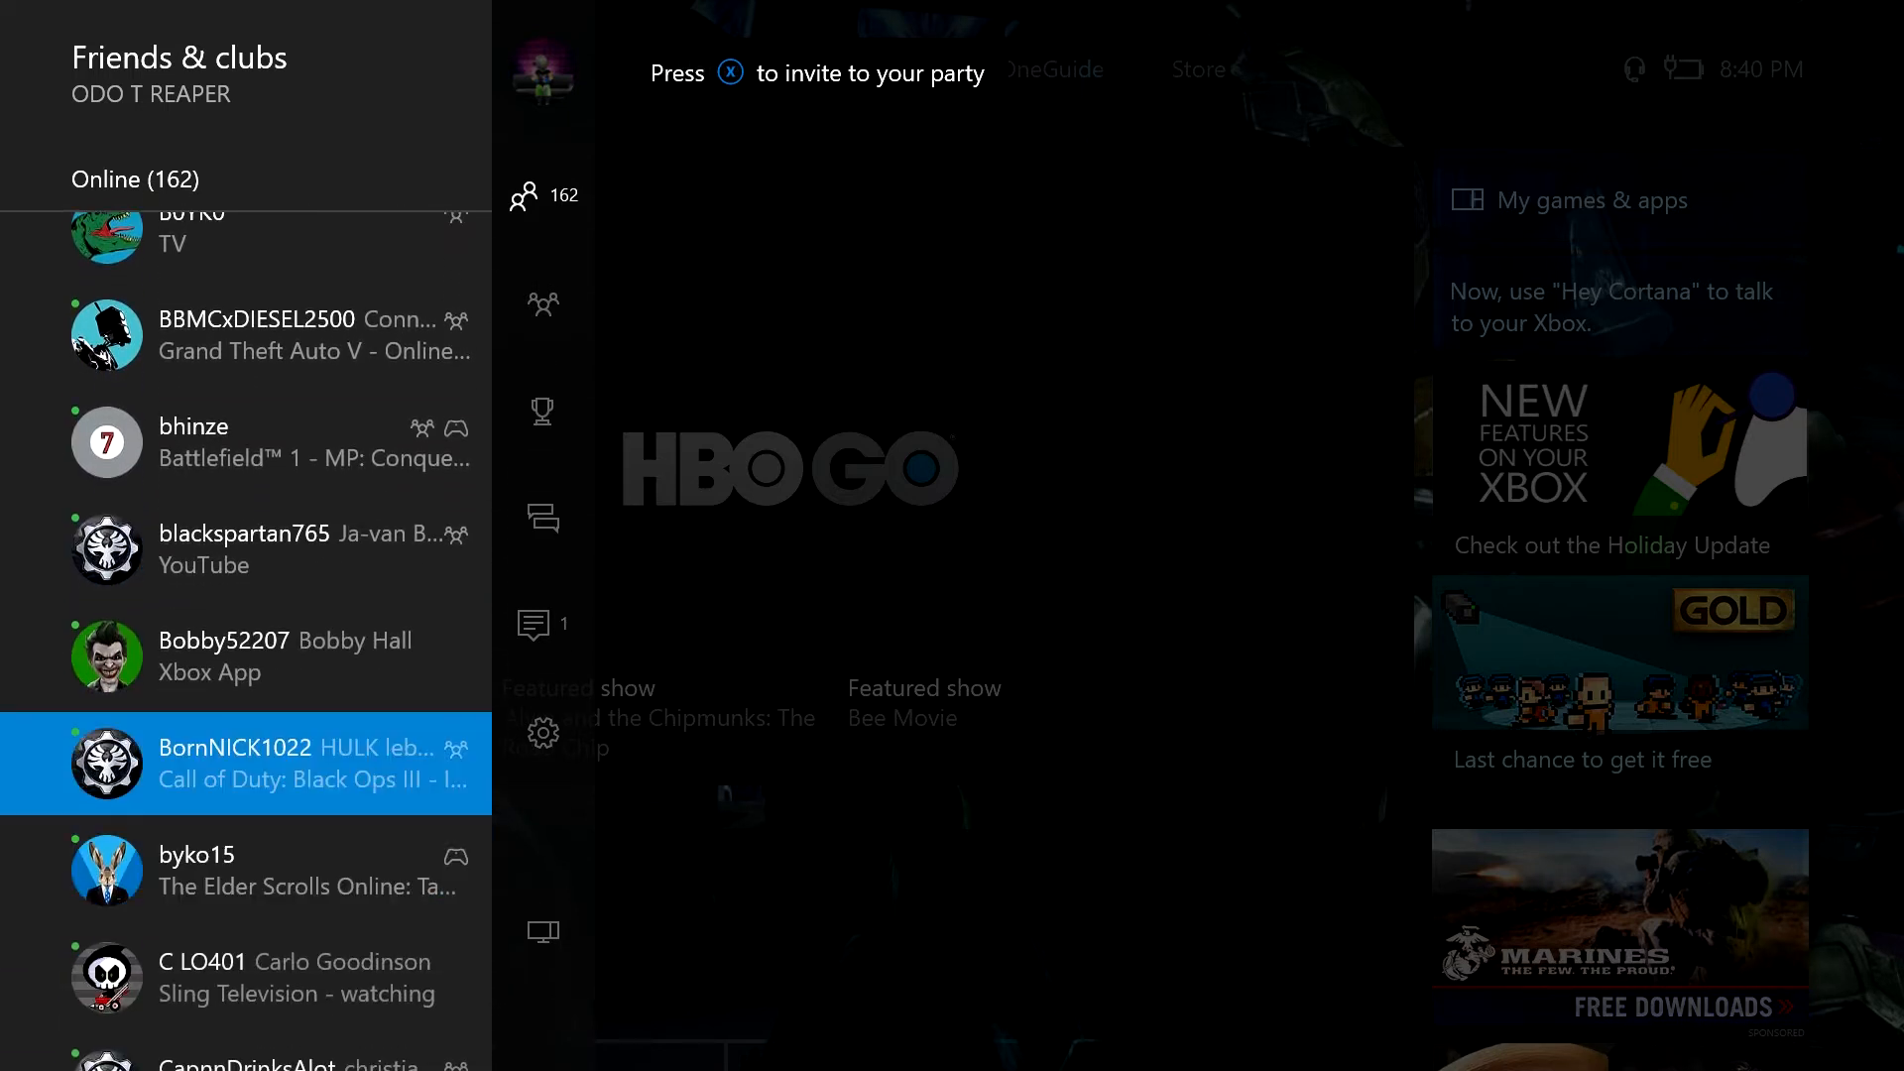
left_click(244, 764)
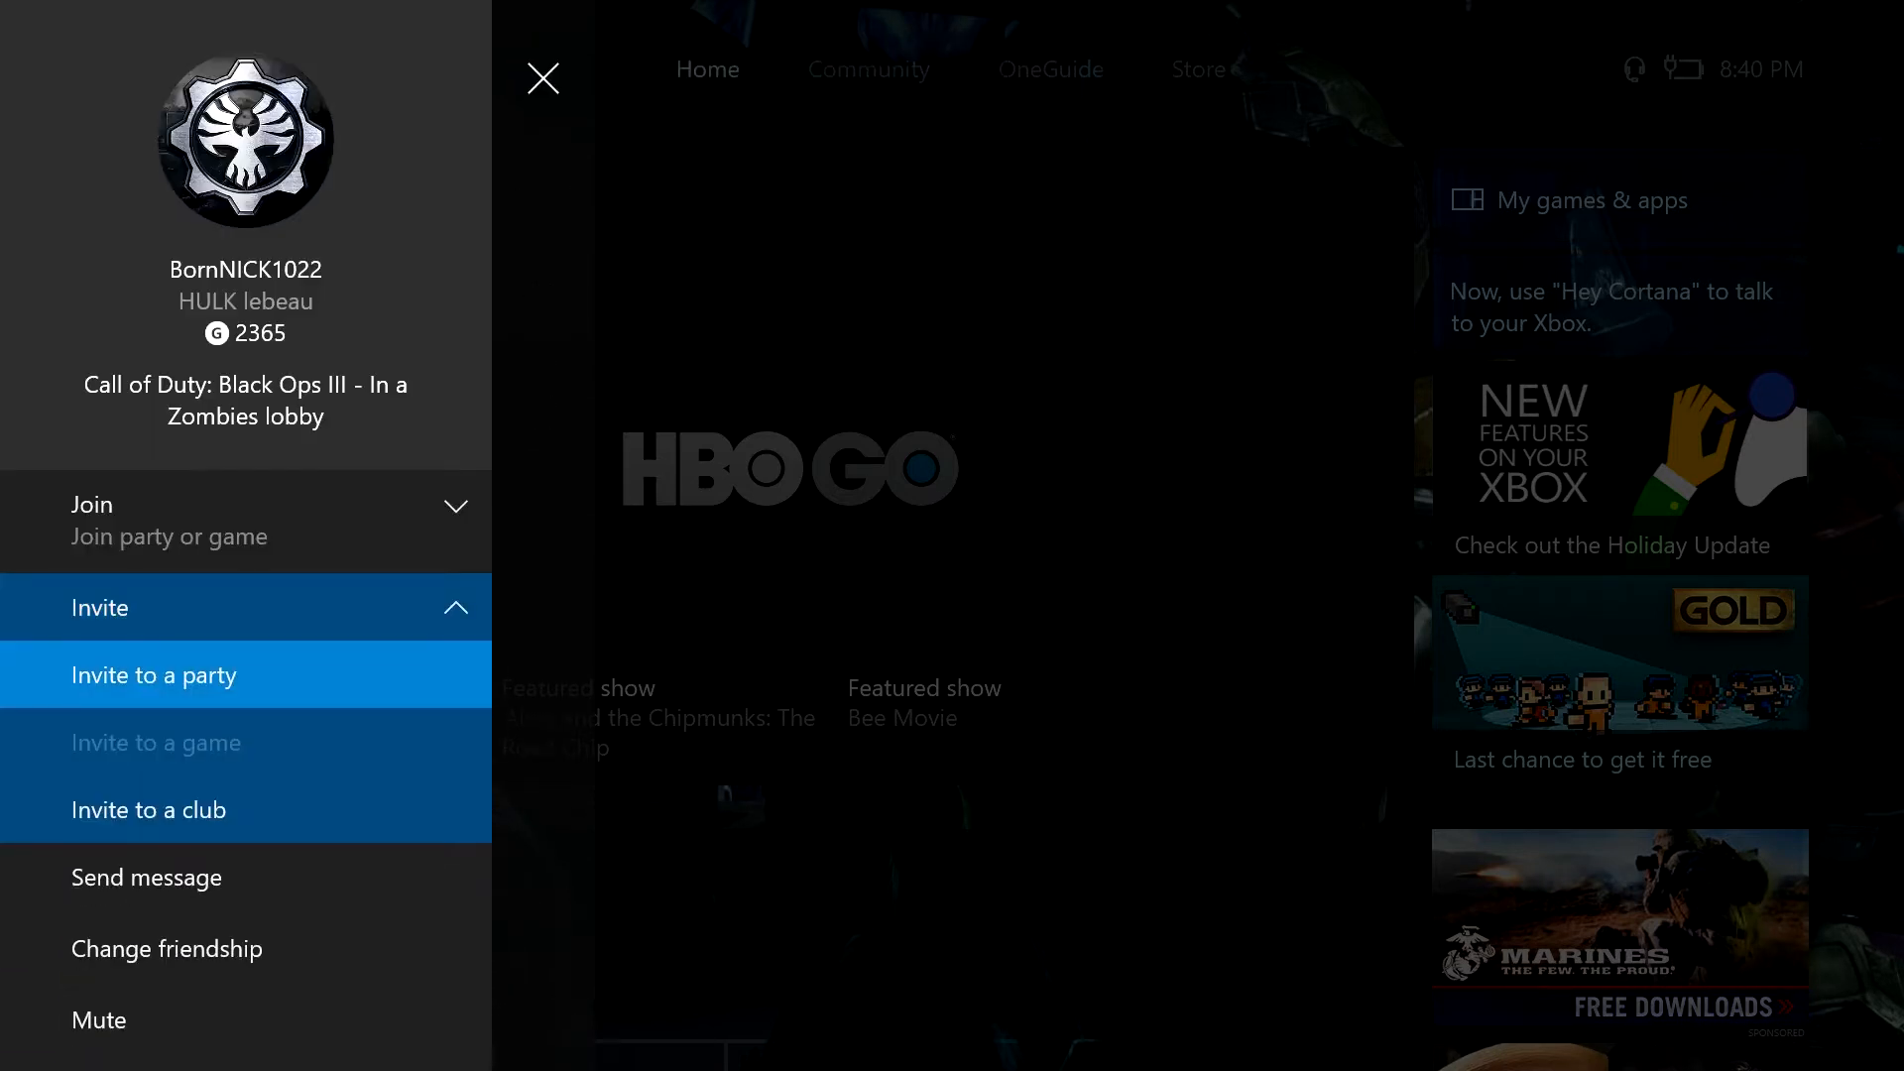
left_click(152, 674)
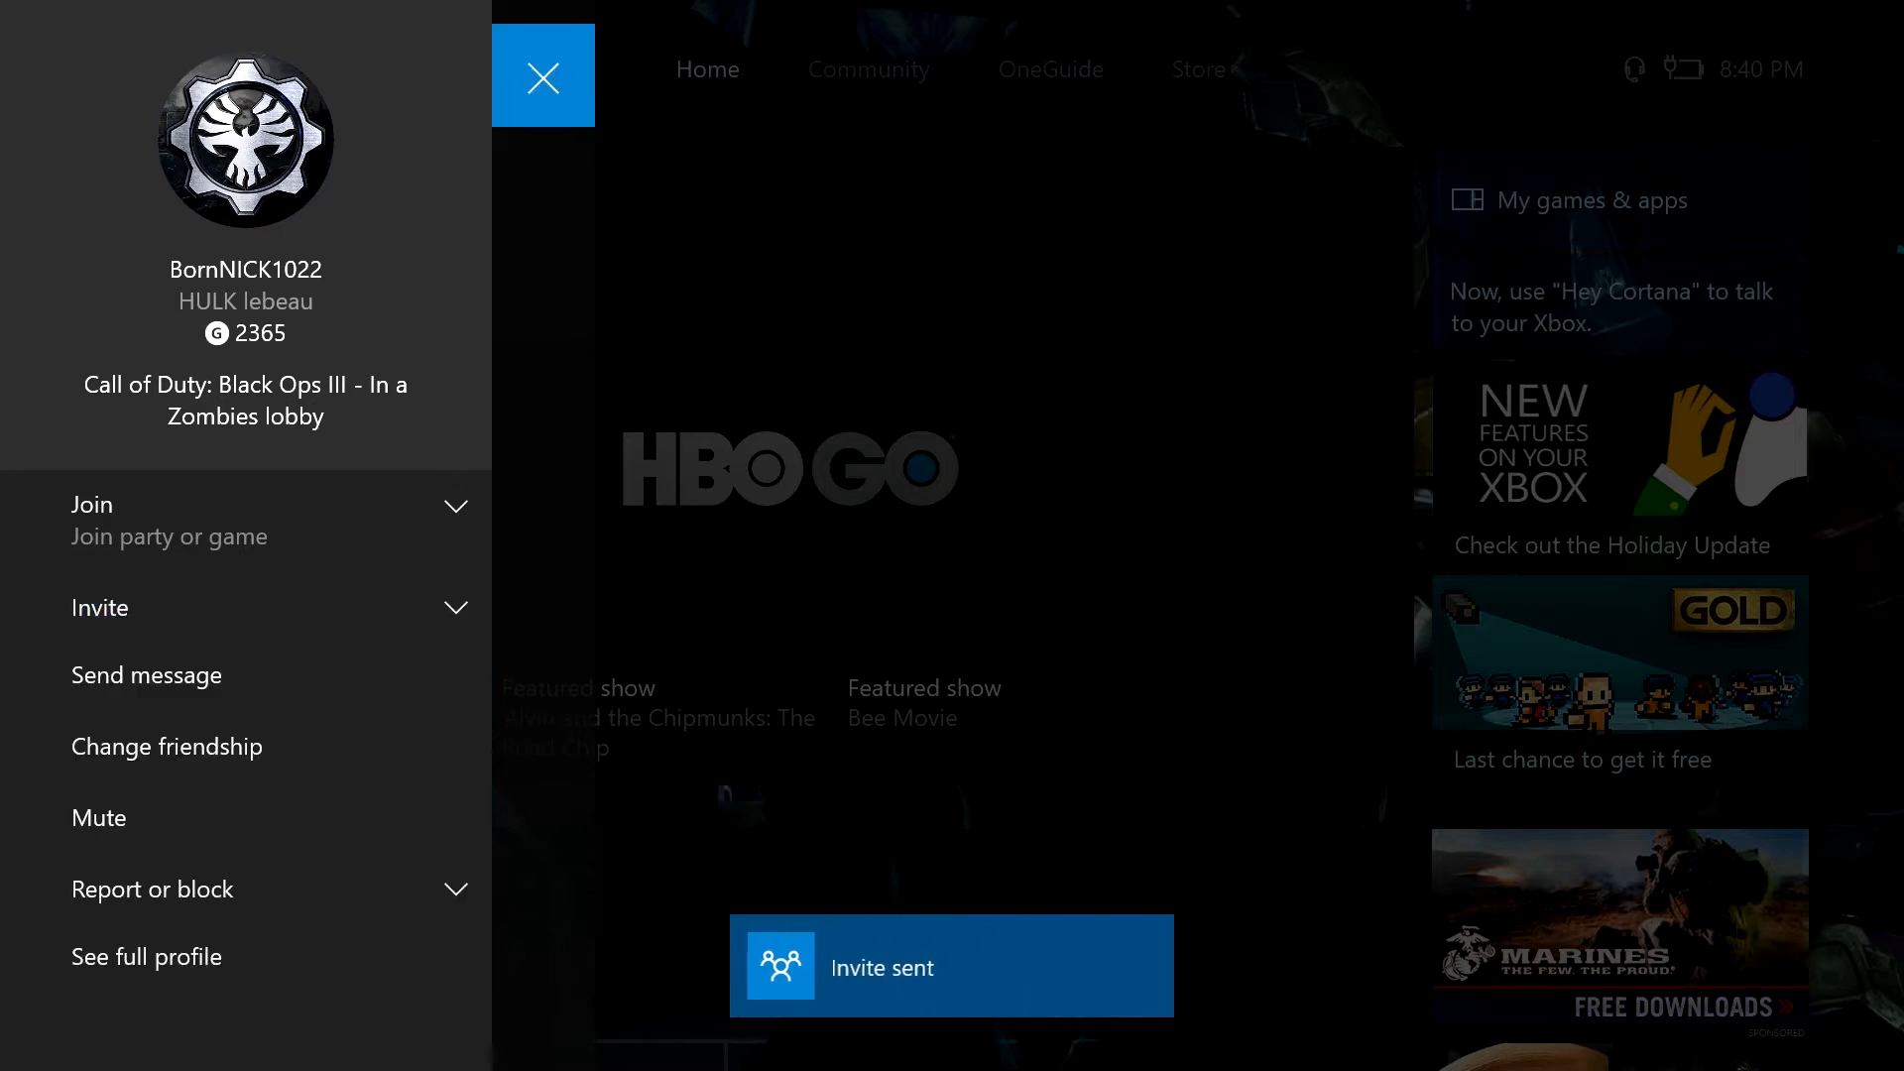
left_click(544, 75)
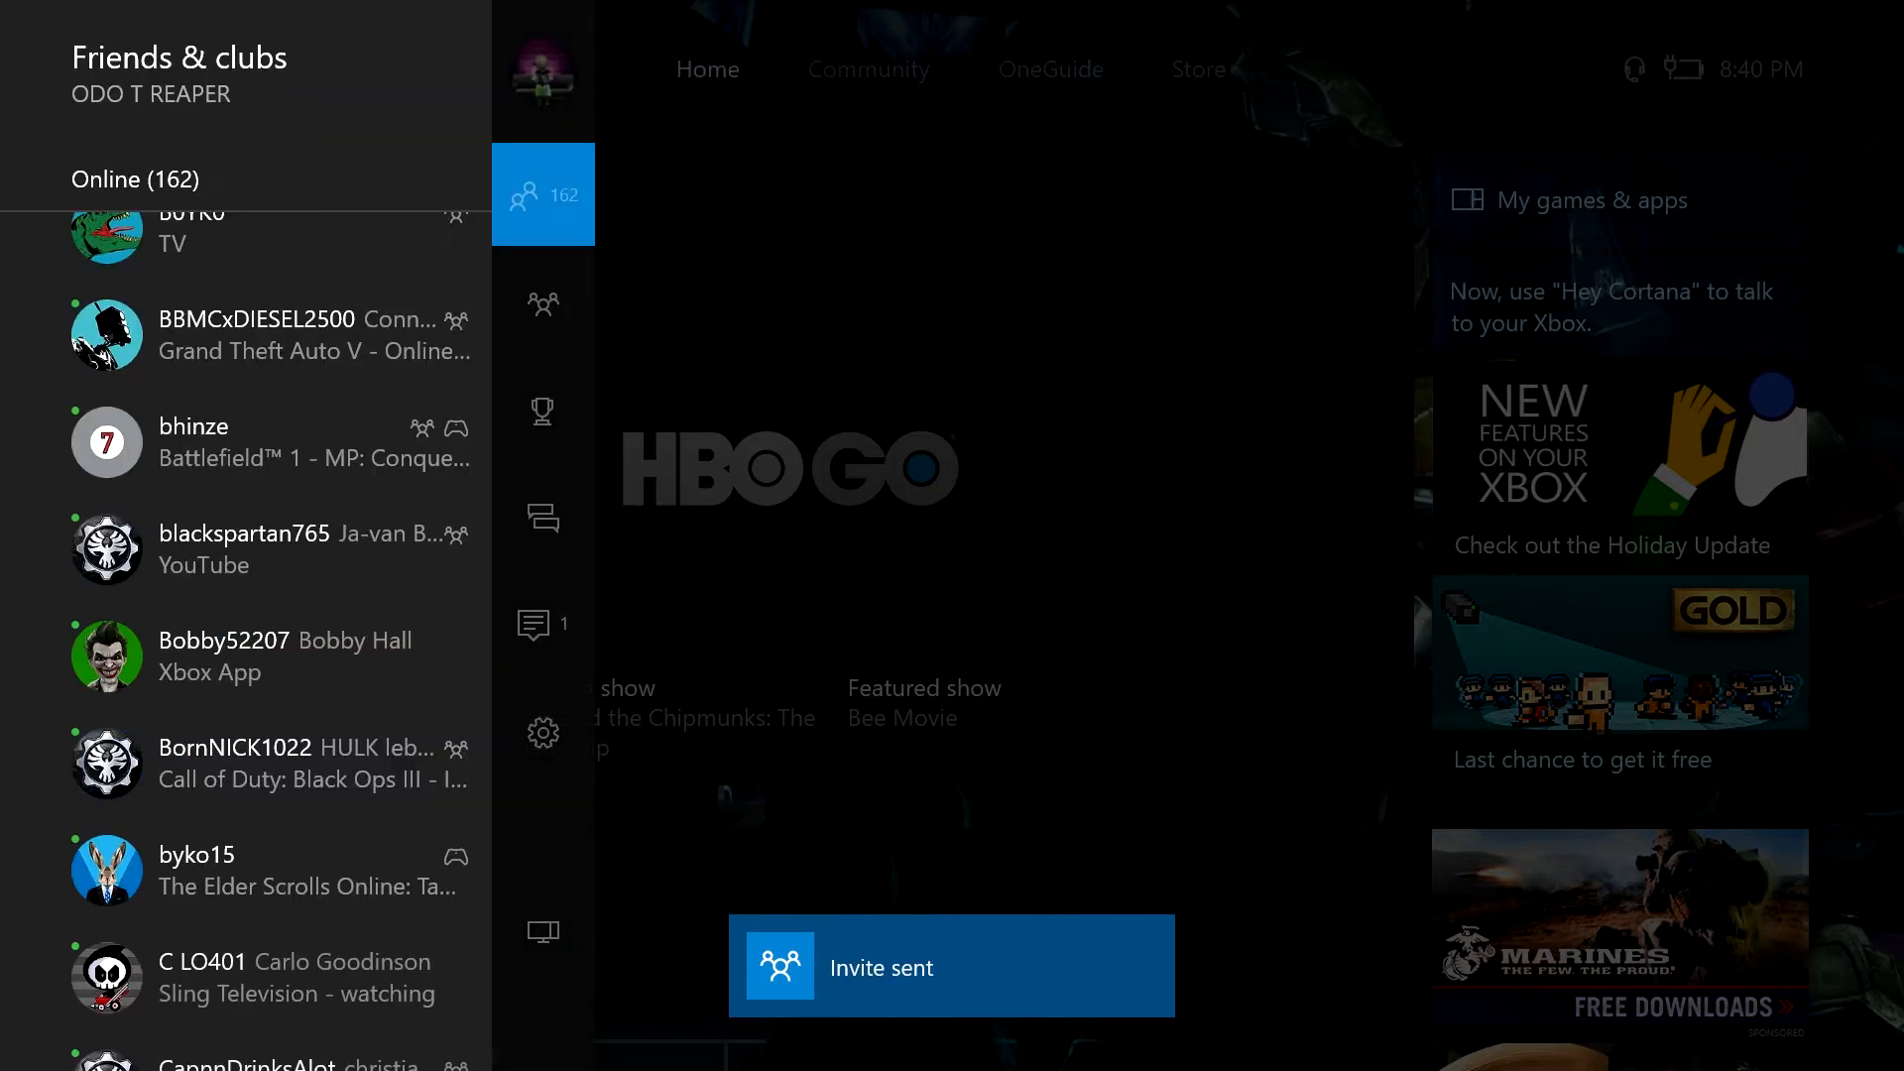
left_click(542, 302)
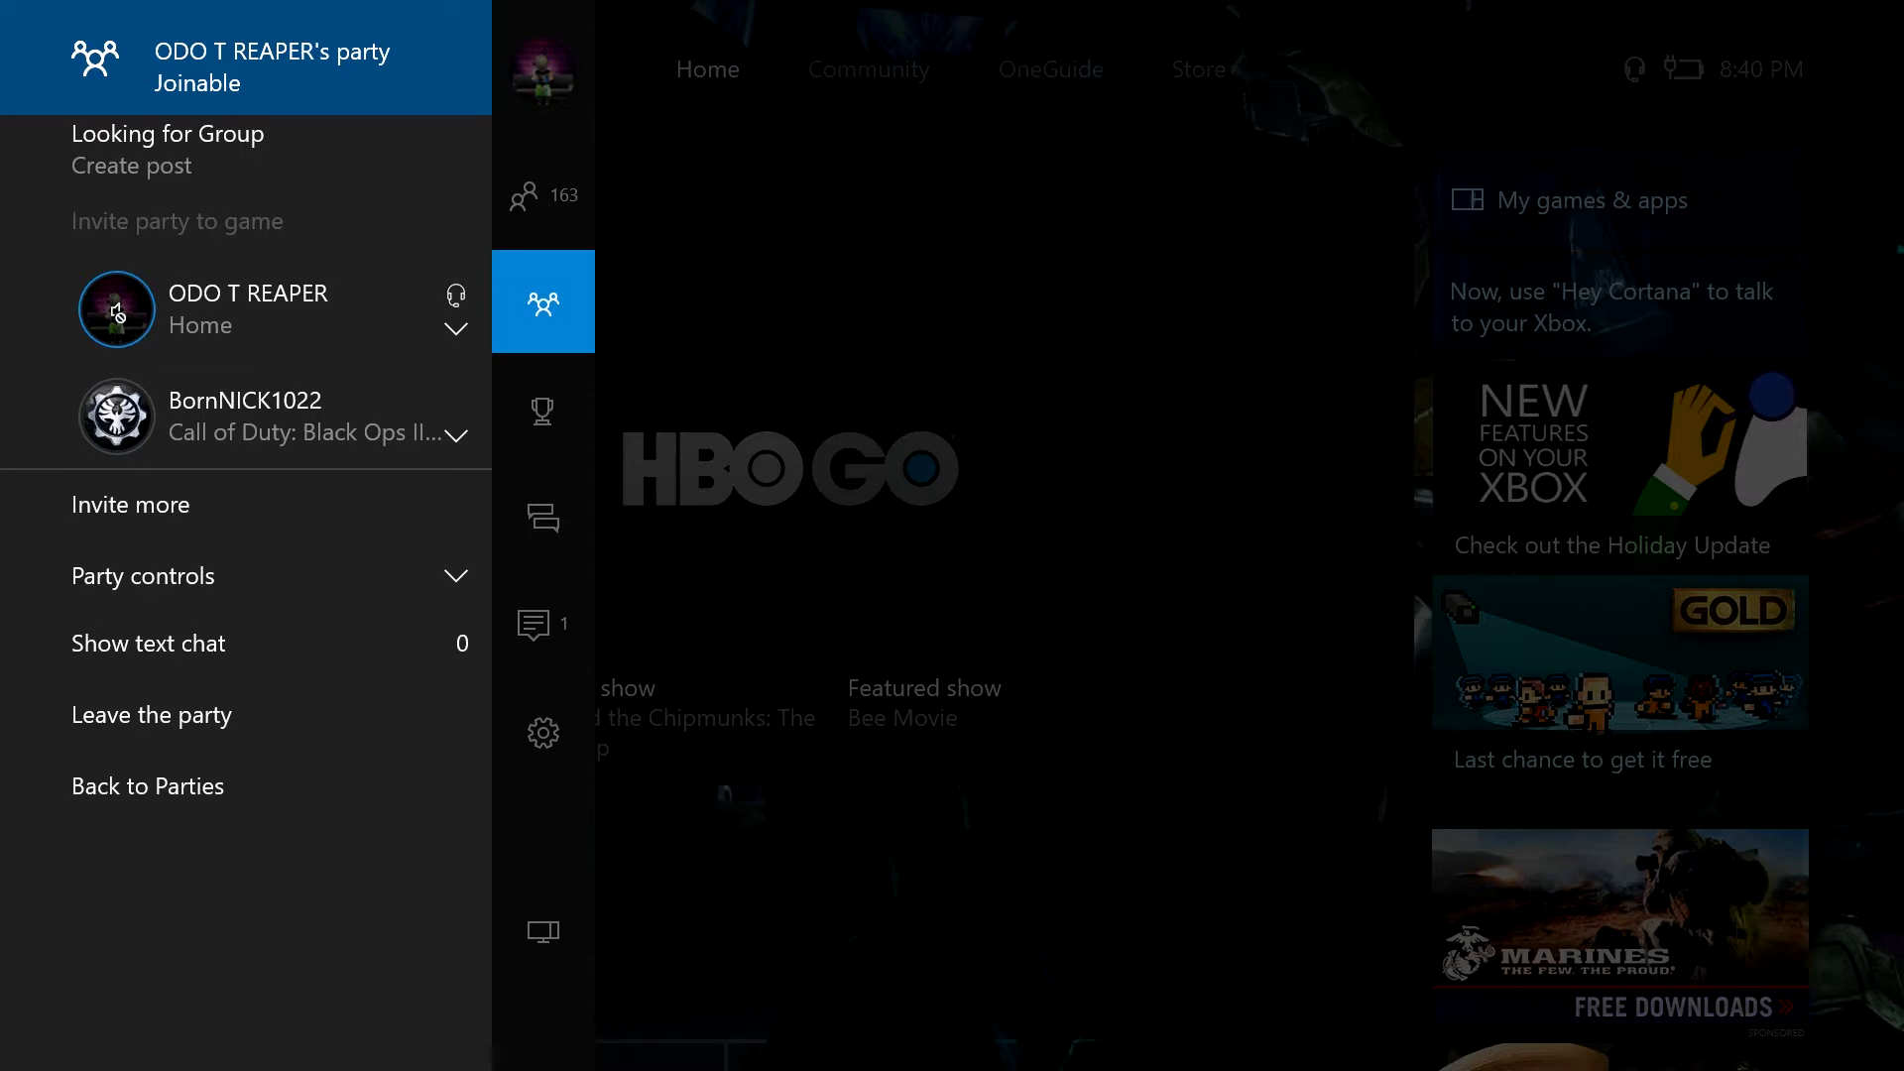
View the Black Ops III party member's profile card and then their full profile.
left_click(541, 195)
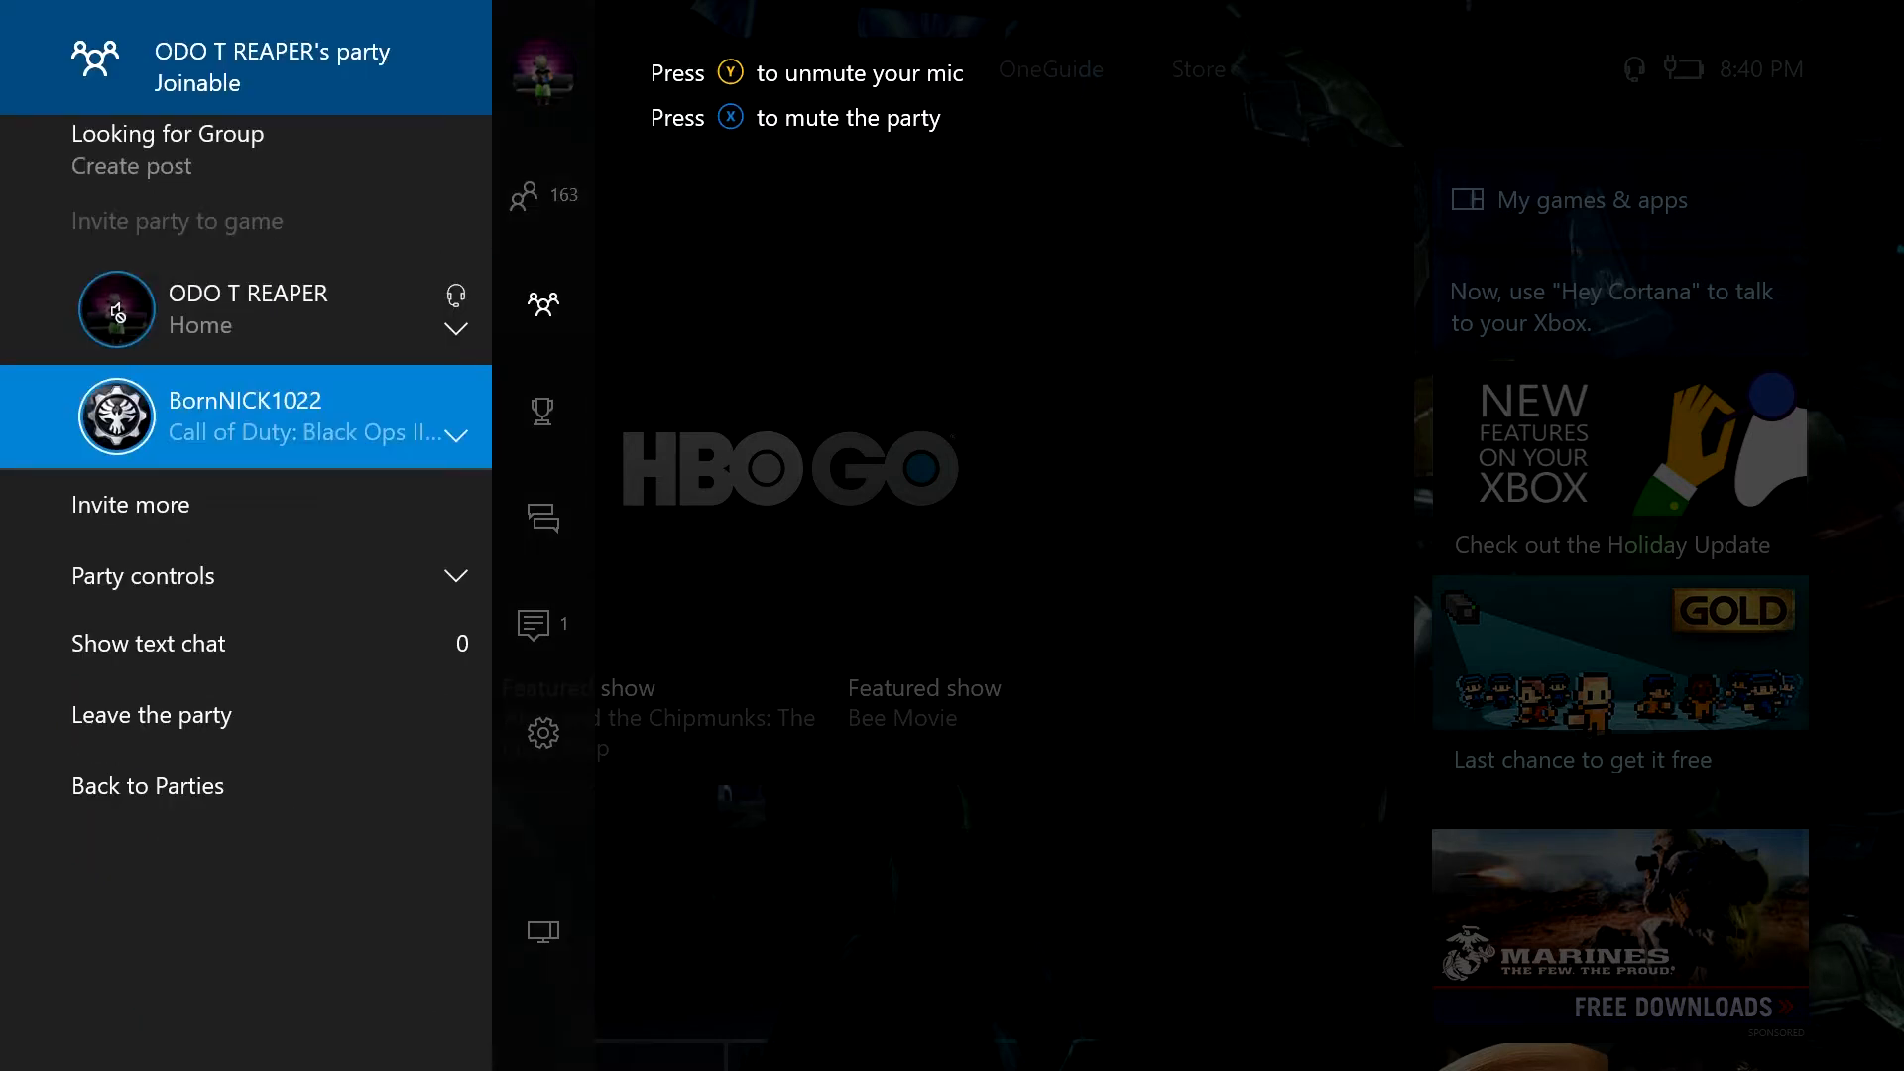
left_click(245, 416)
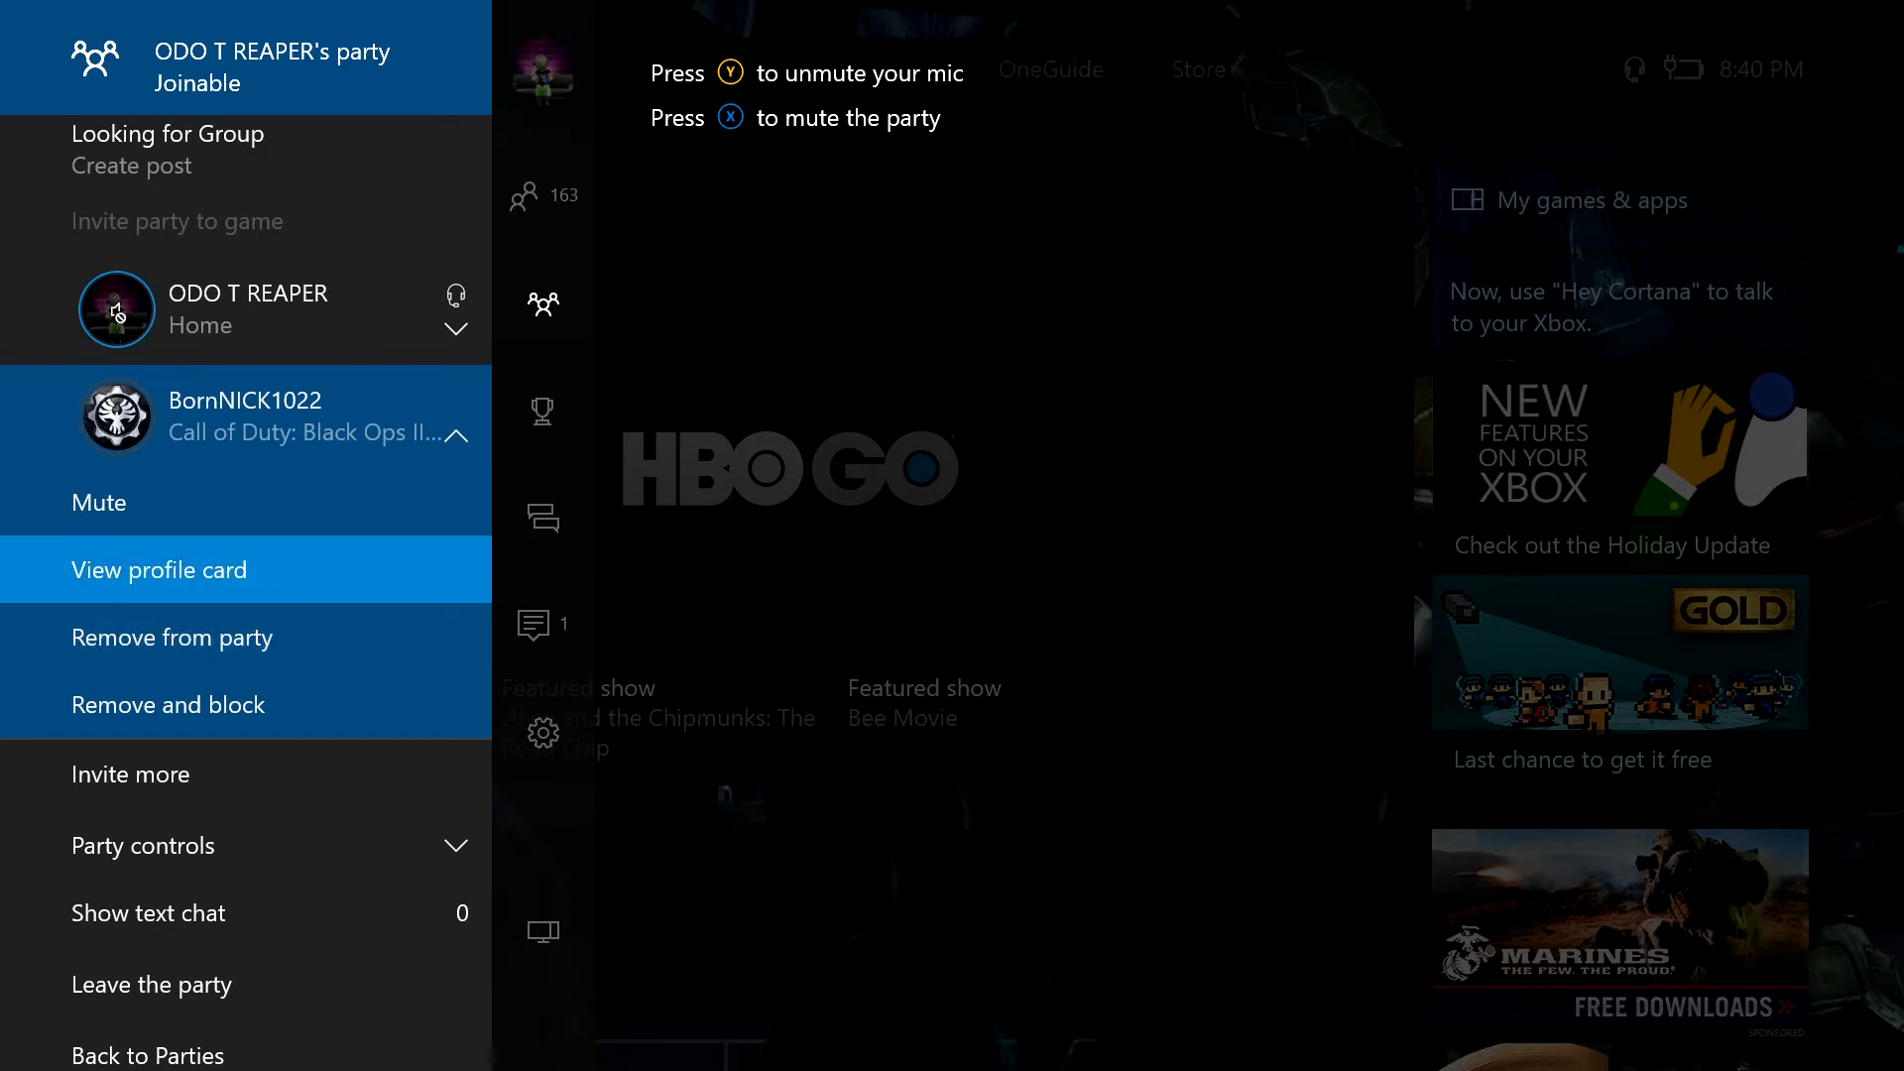
left_click(159, 569)
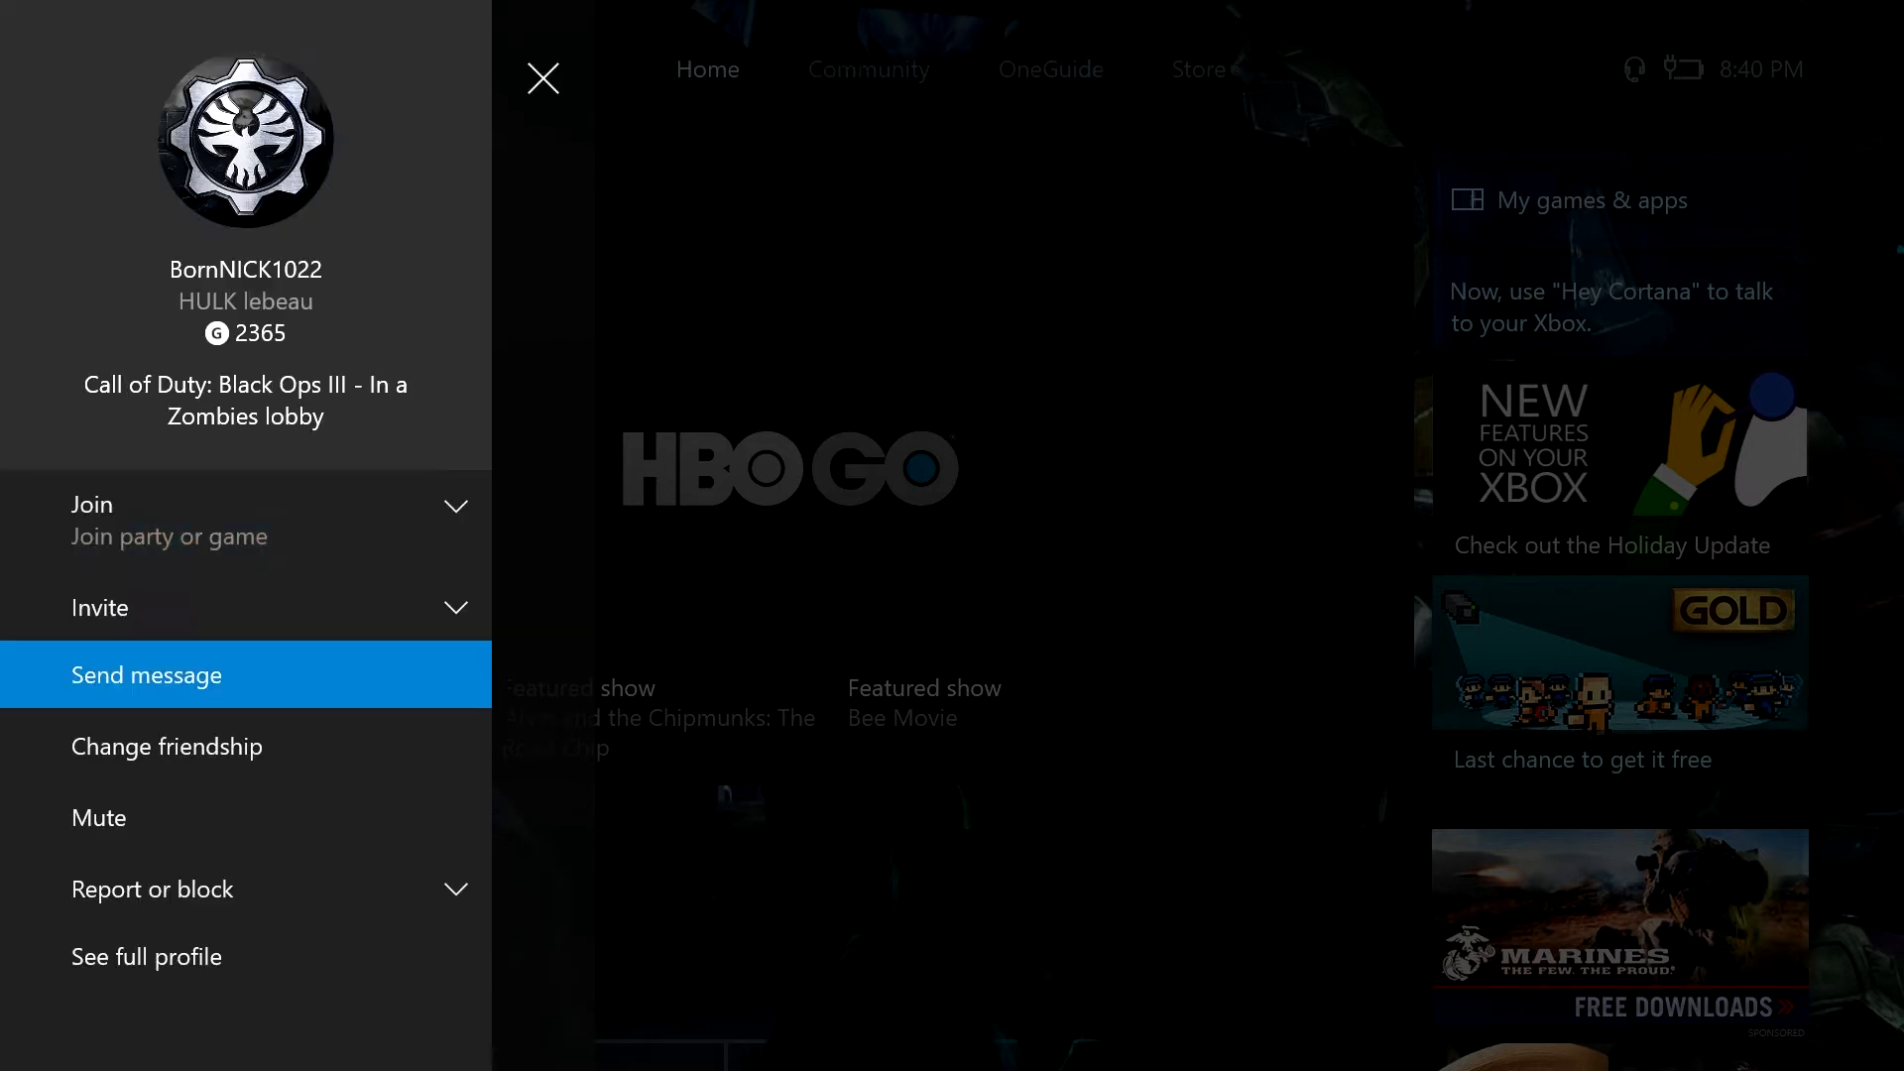
left_click(144, 956)
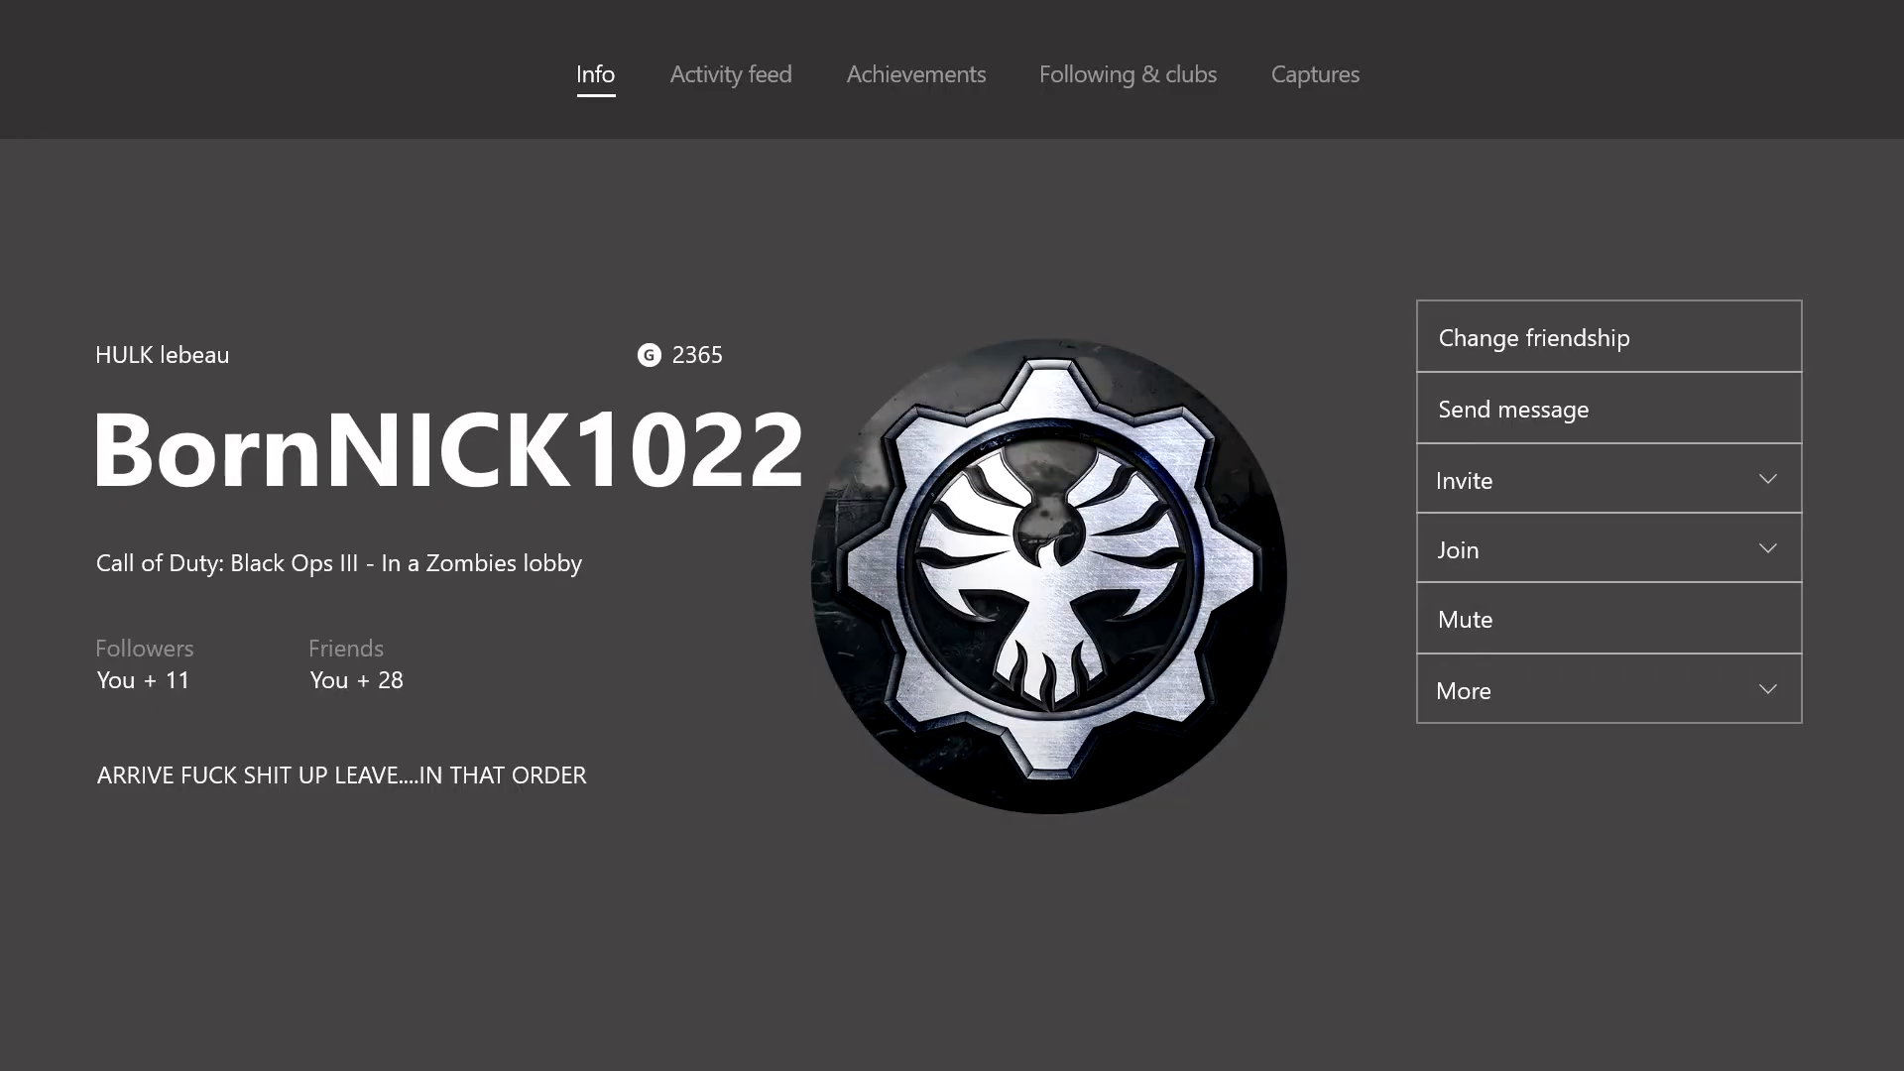
Compare achievements with the friend and scroll through the per-game completion percentages.
left_click(917, 74)
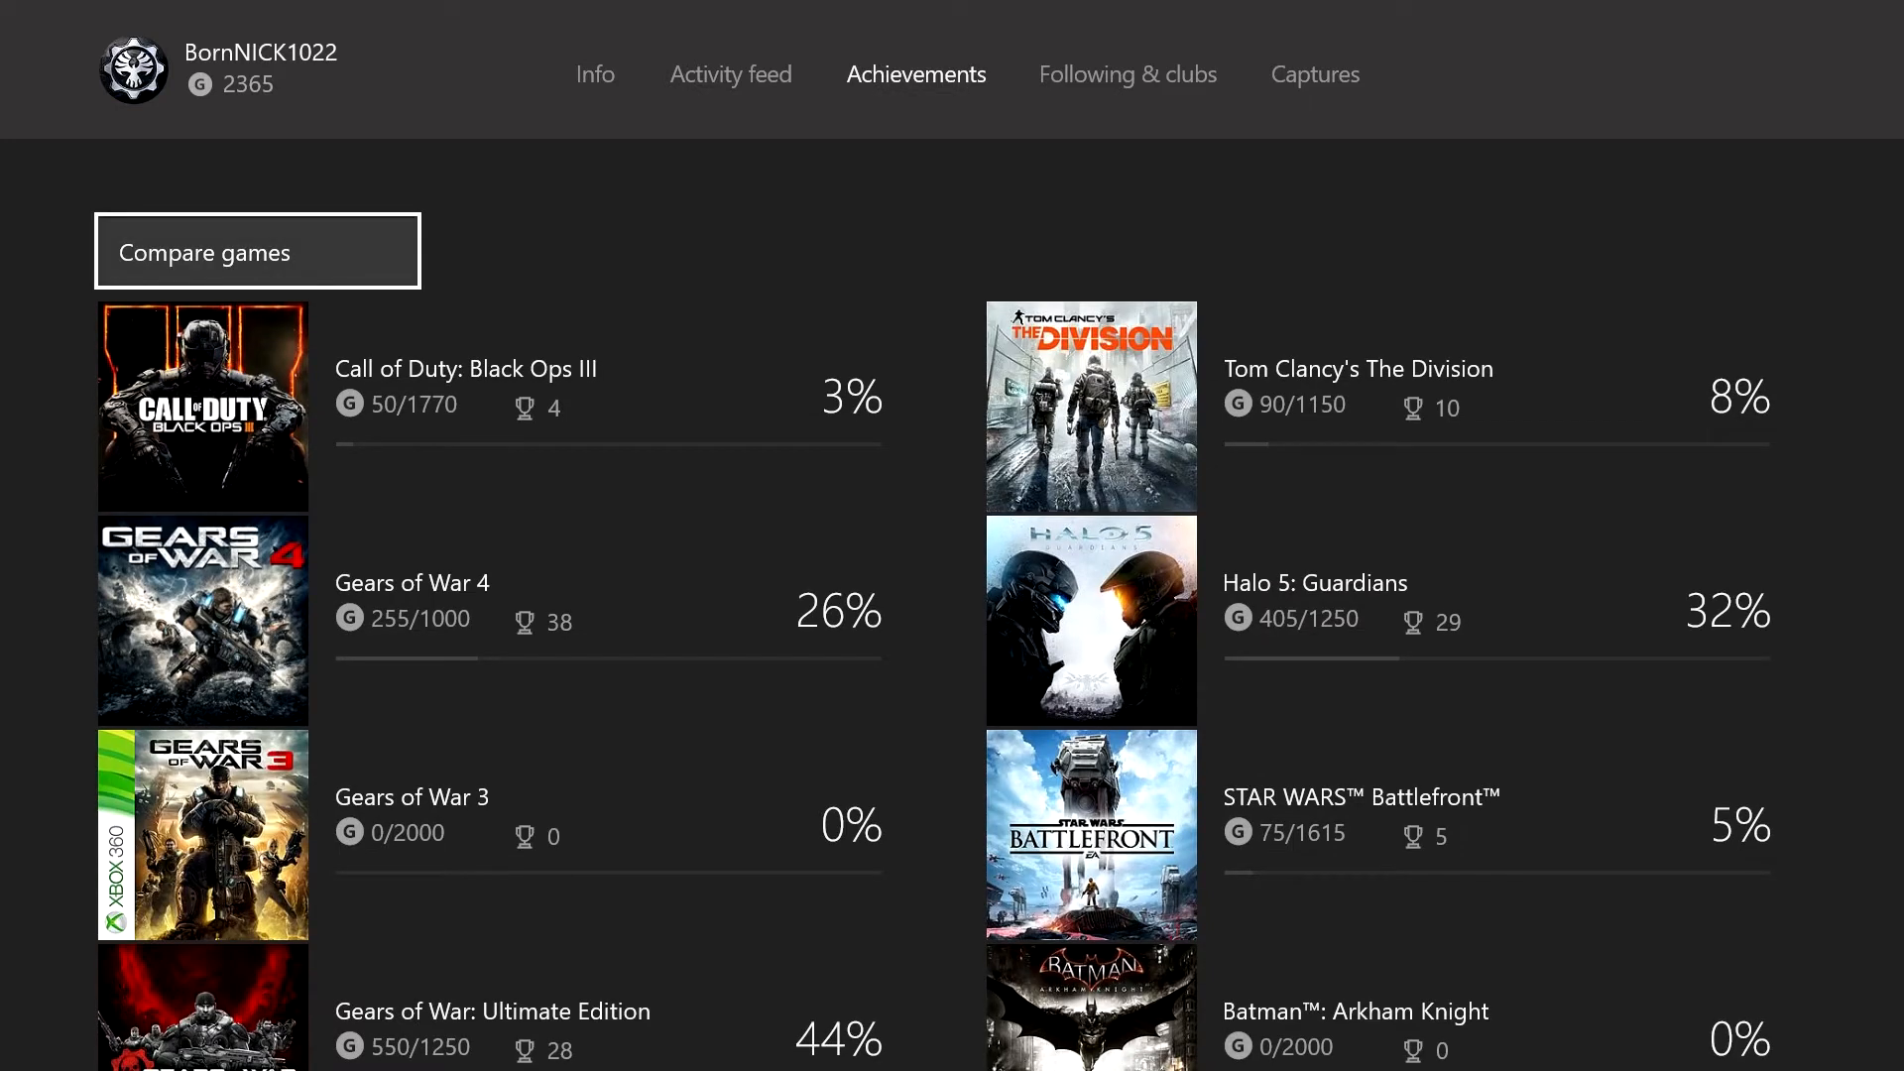
left_click(257, 252)
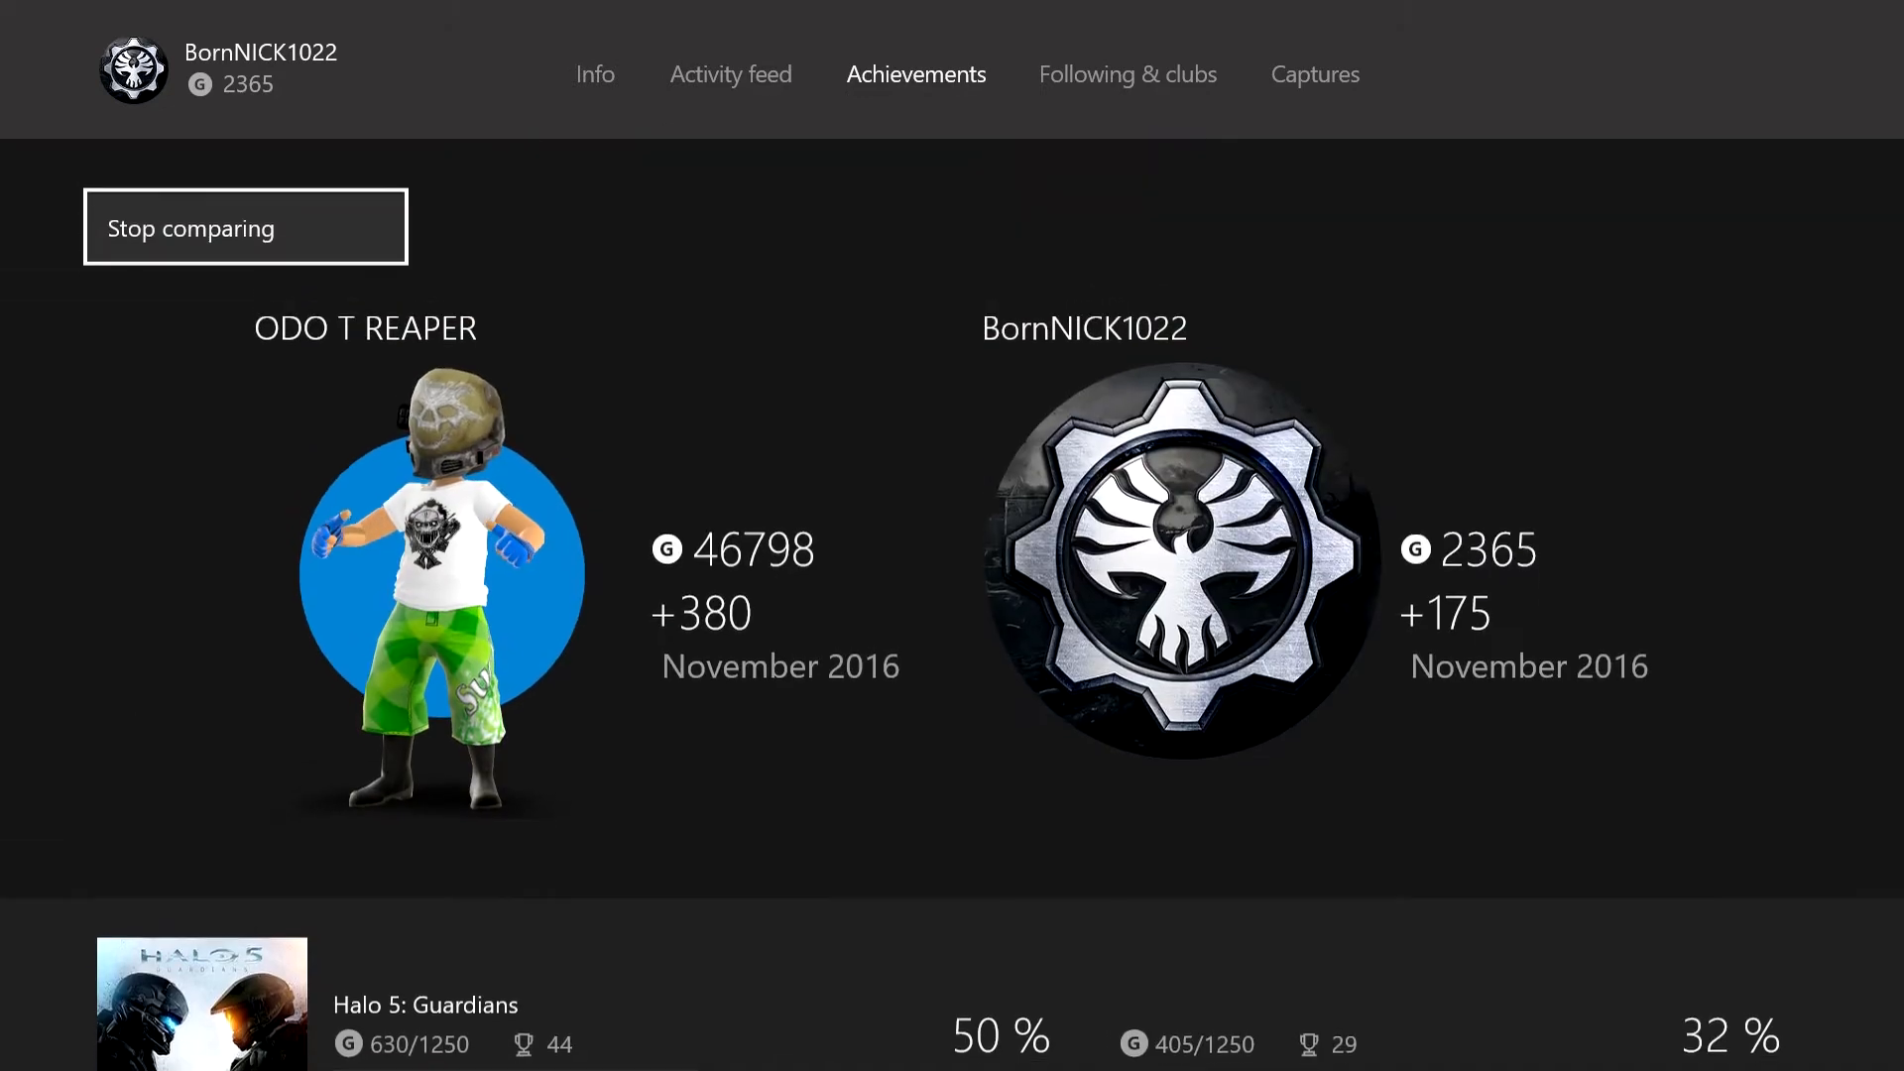
scroll("down", 3)
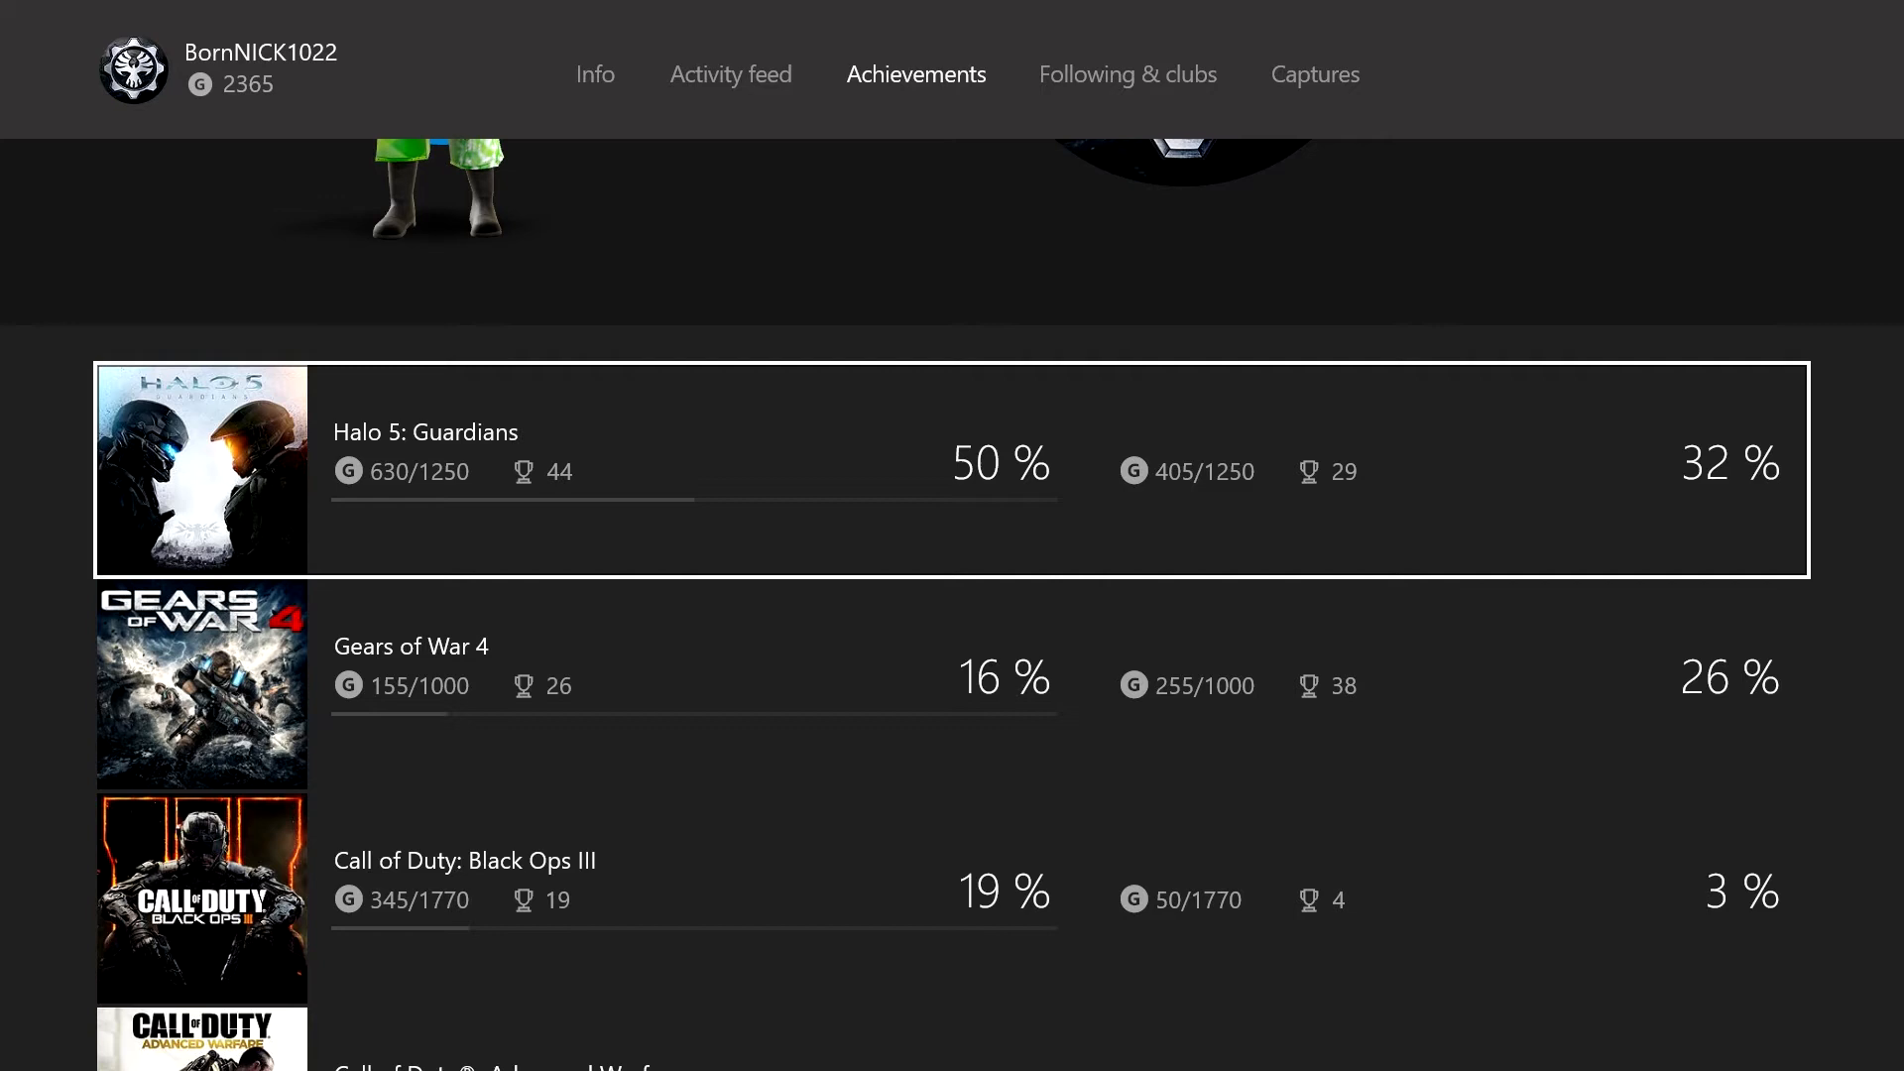
scroll("down", 3)
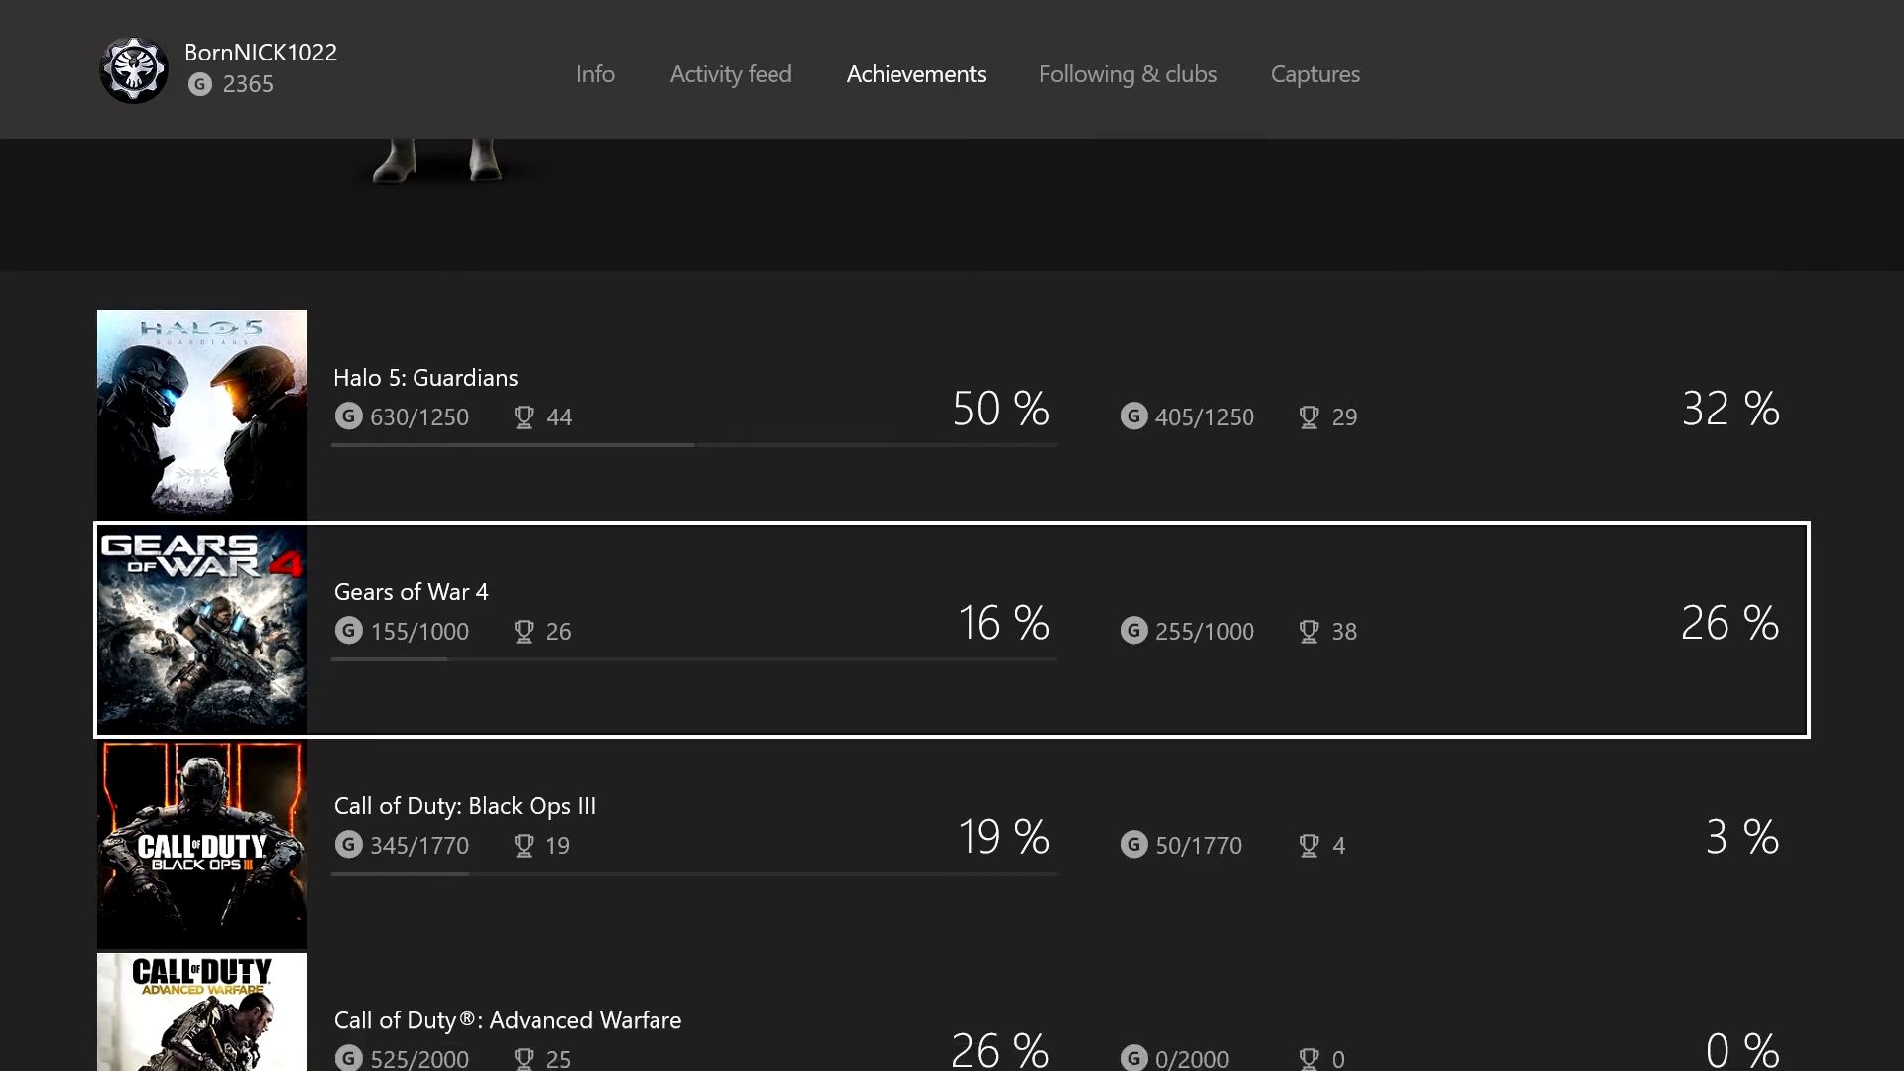
scroll("down", 3)
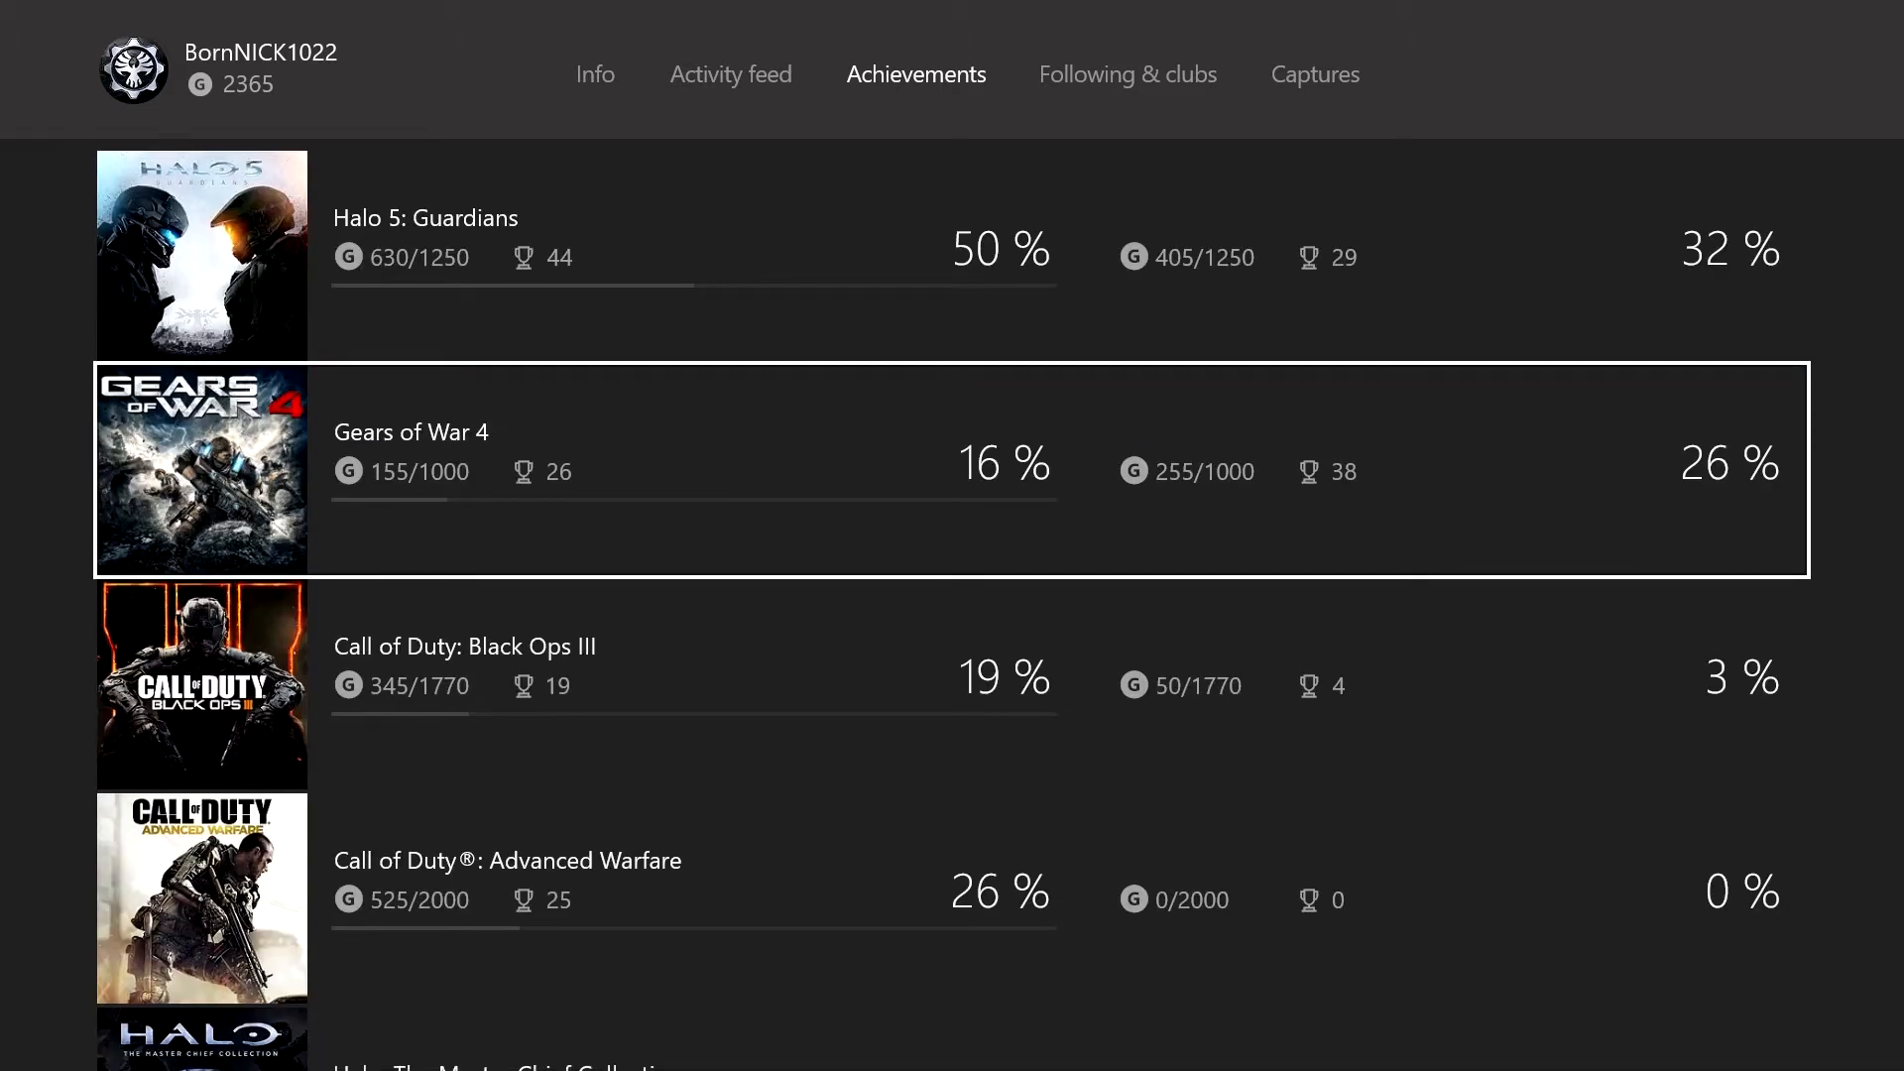
scroll("down", 3)
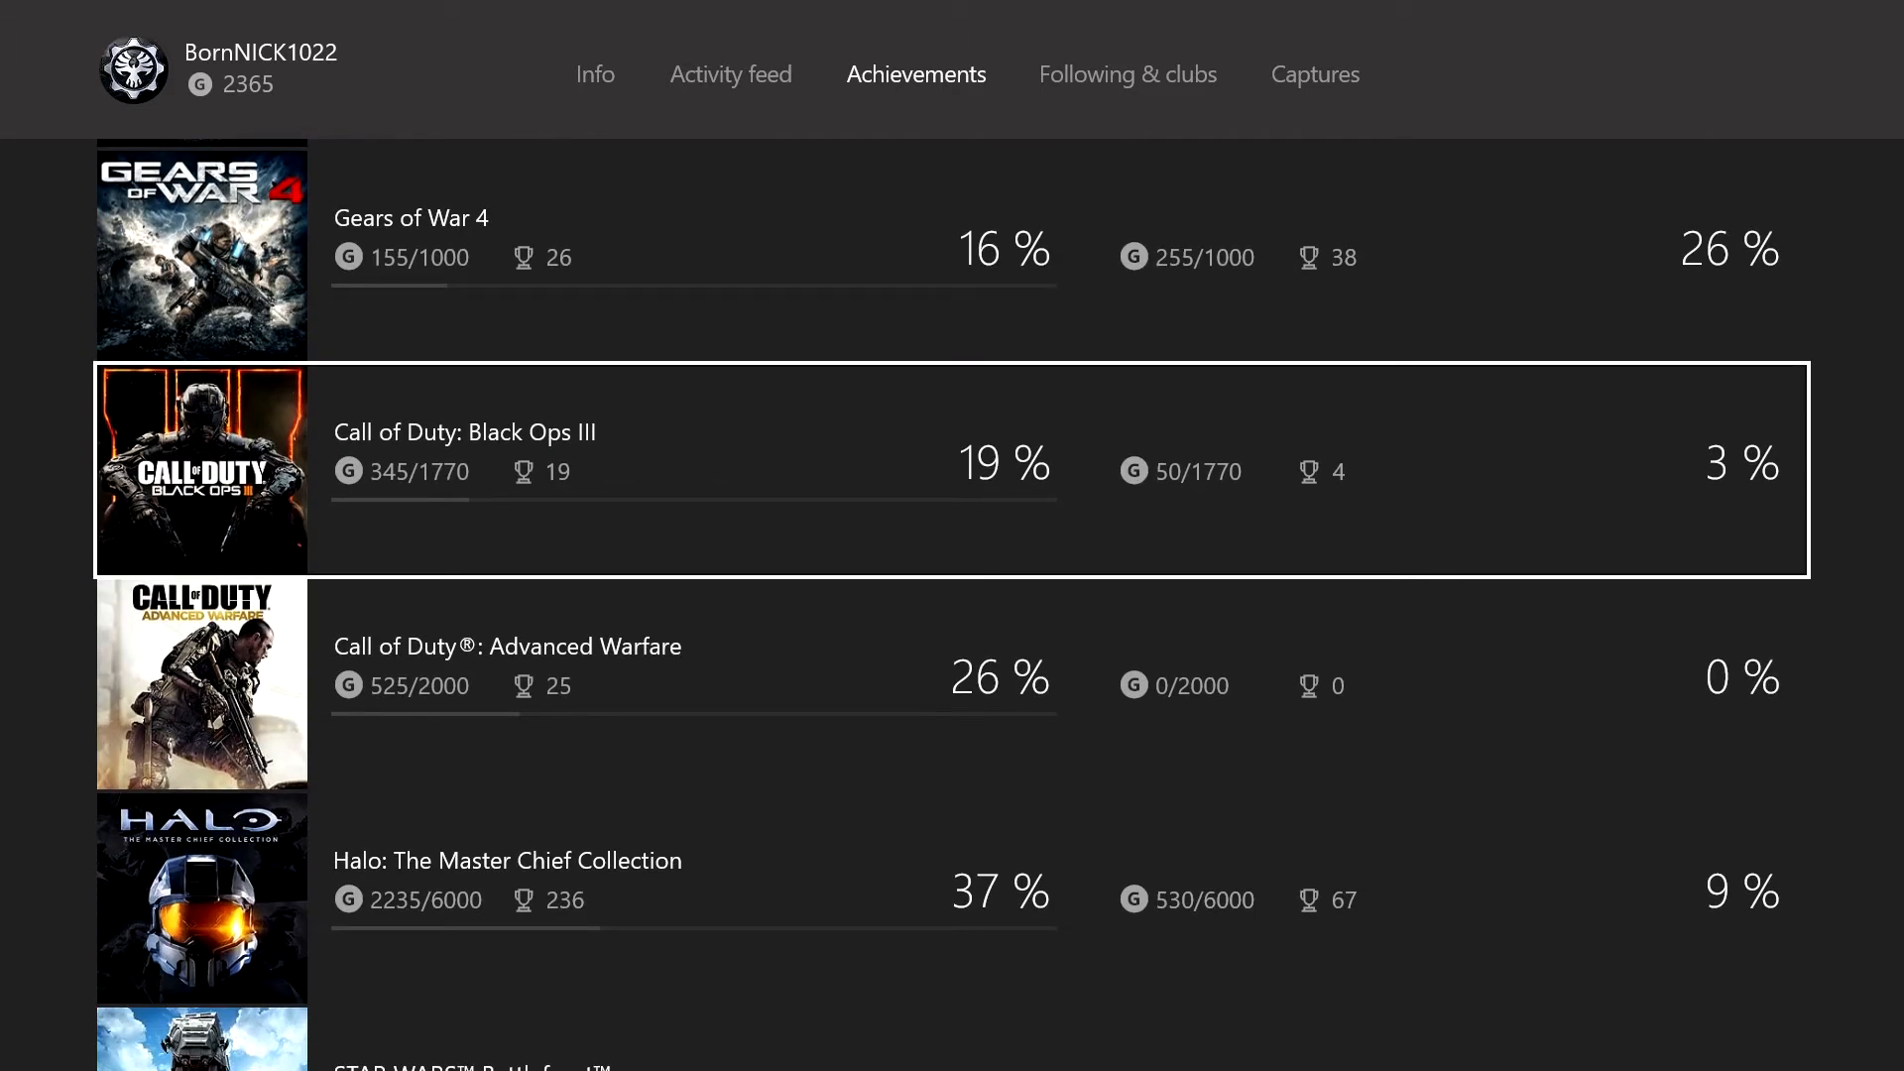
scroll("down", 3)
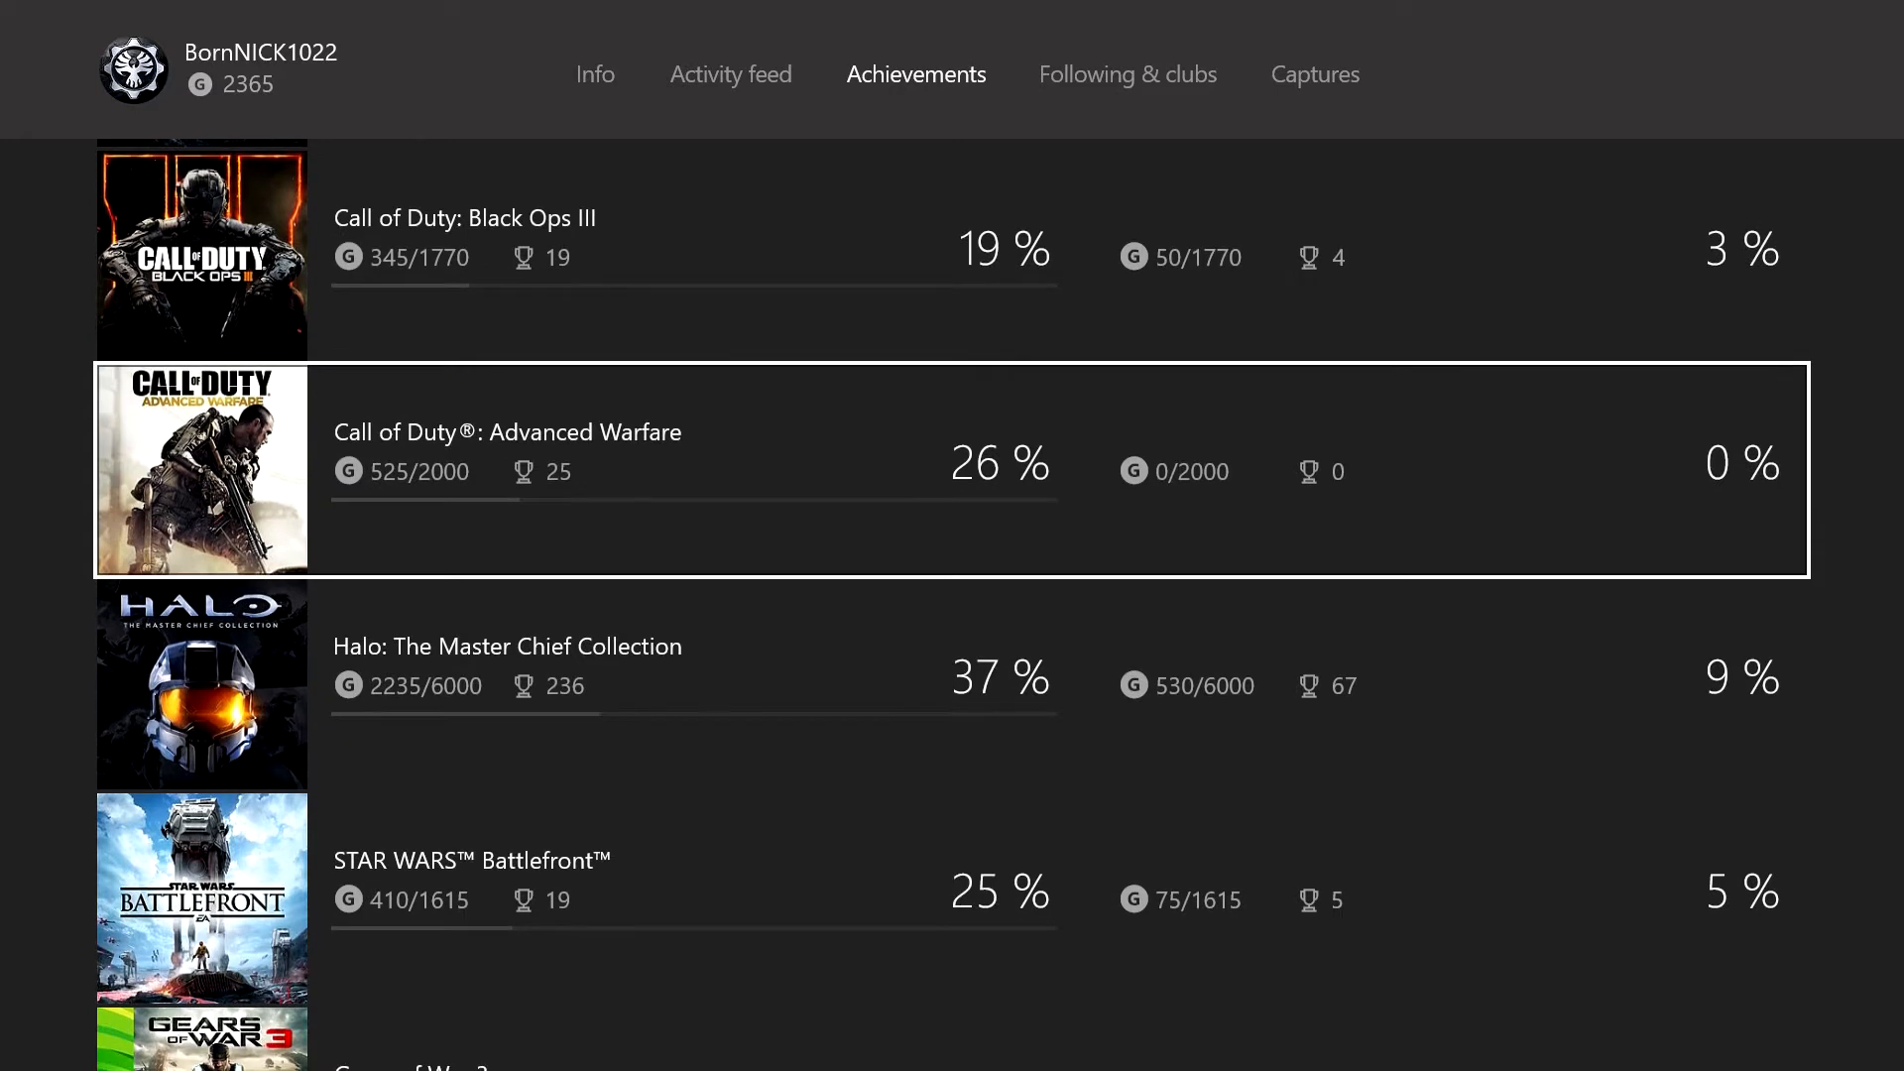
scroll("down", 3)
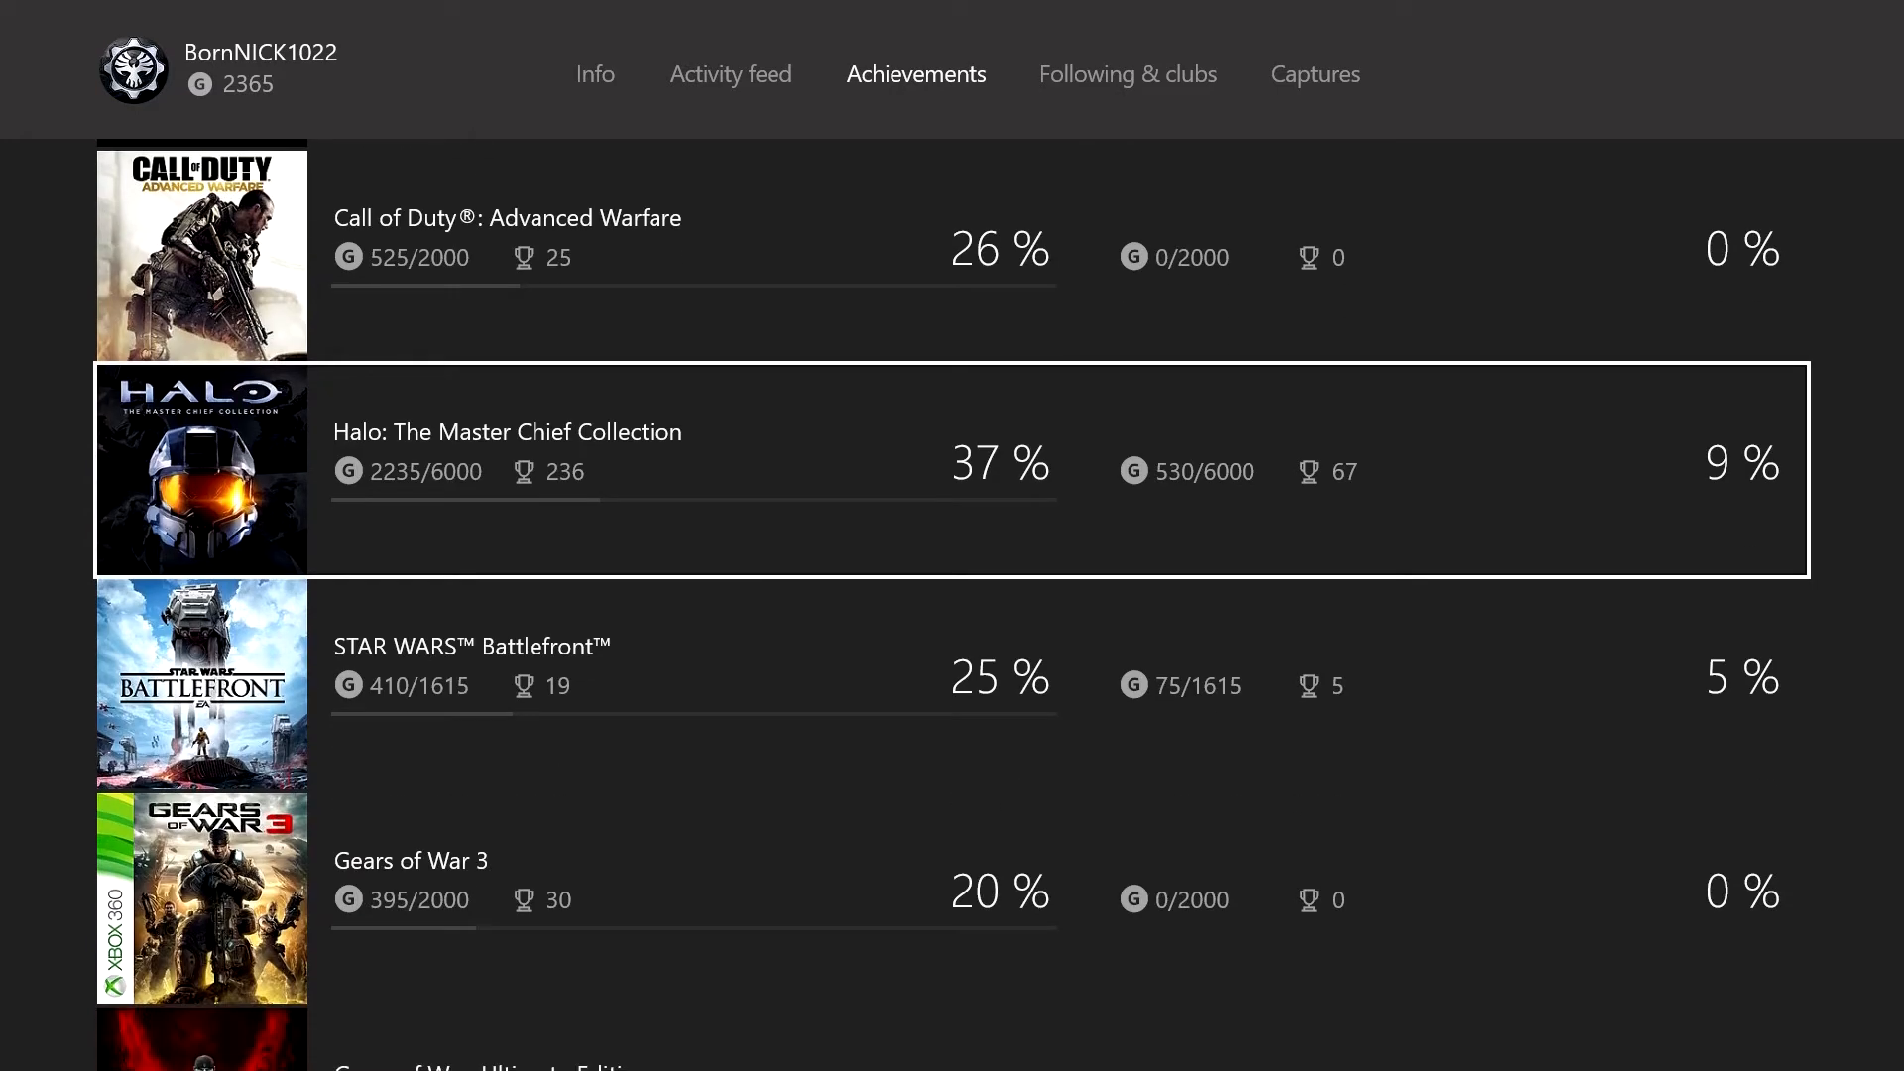
scroll("down", 3)
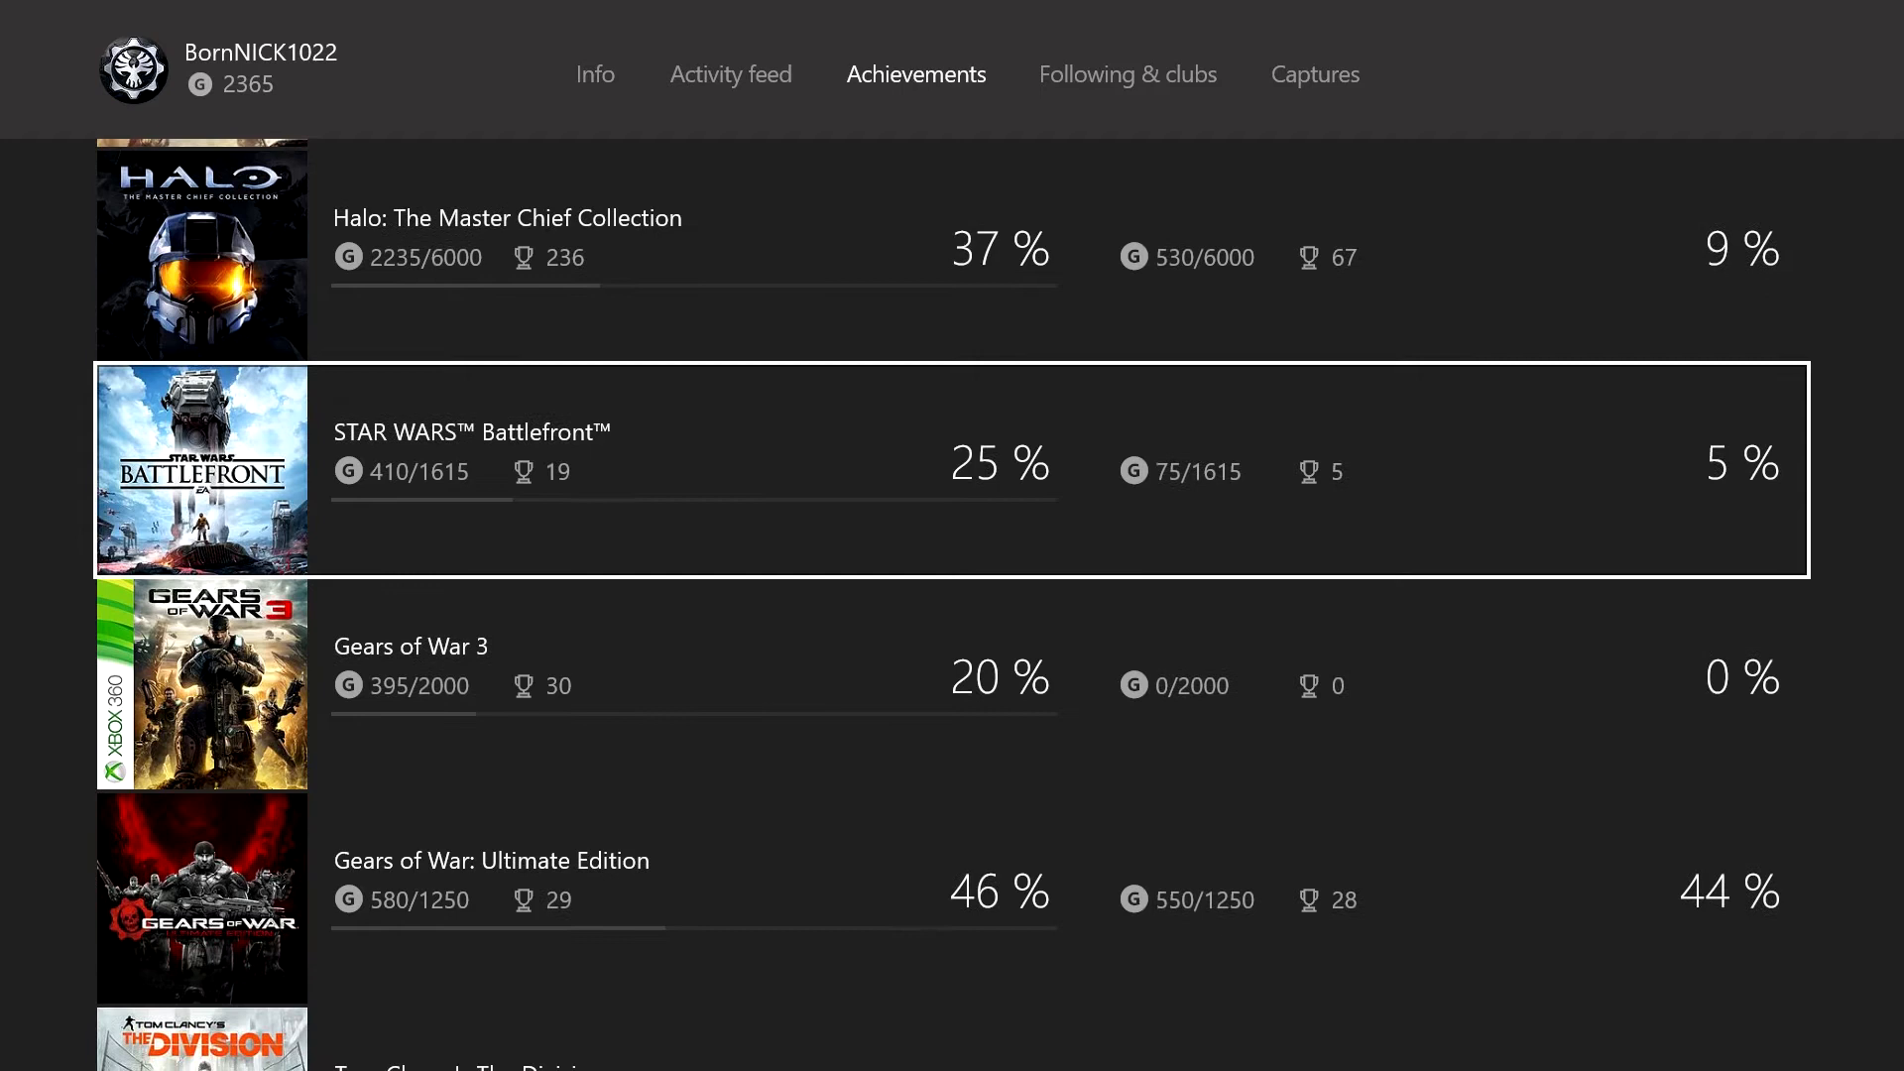
scroll("down", 3)
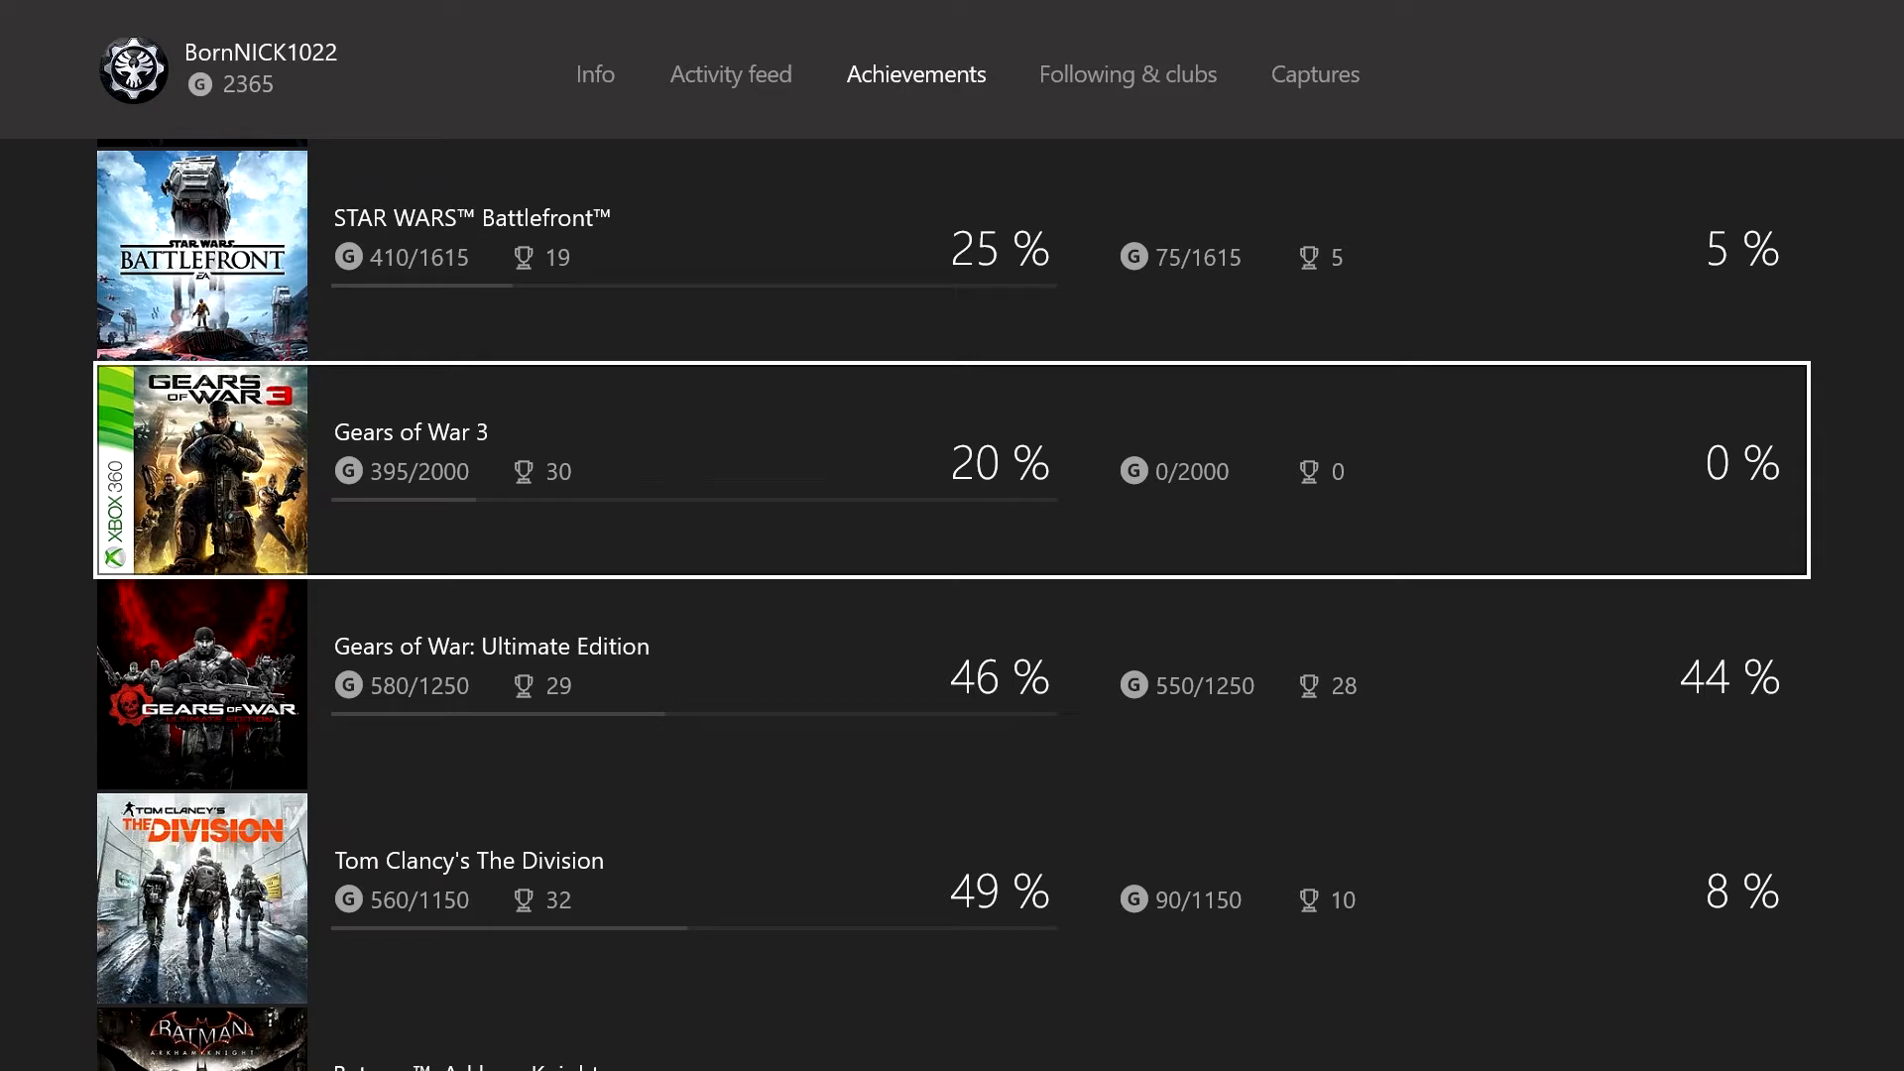
scroll("down", 3)
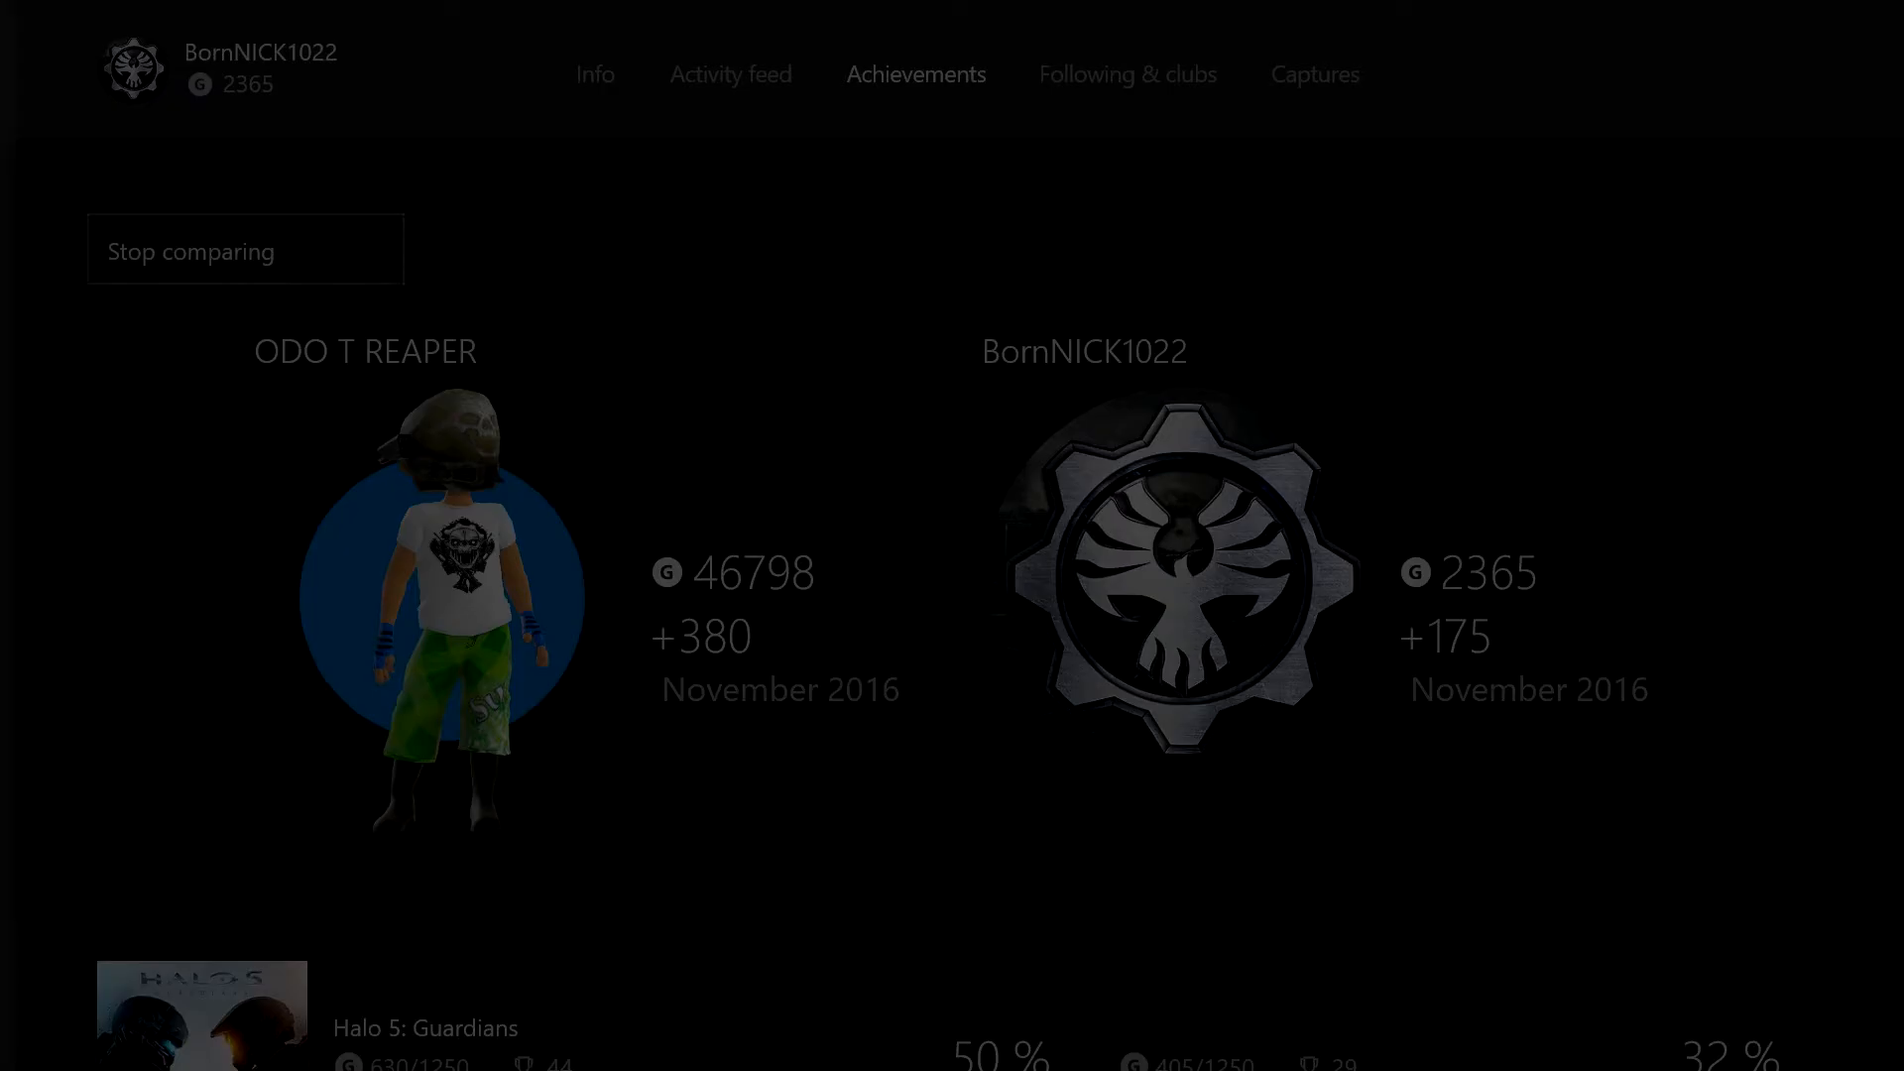
Go into All settings and step through System and Kinect & devices to Preferences' Game DVR & streaming.
left_click(541, 730)
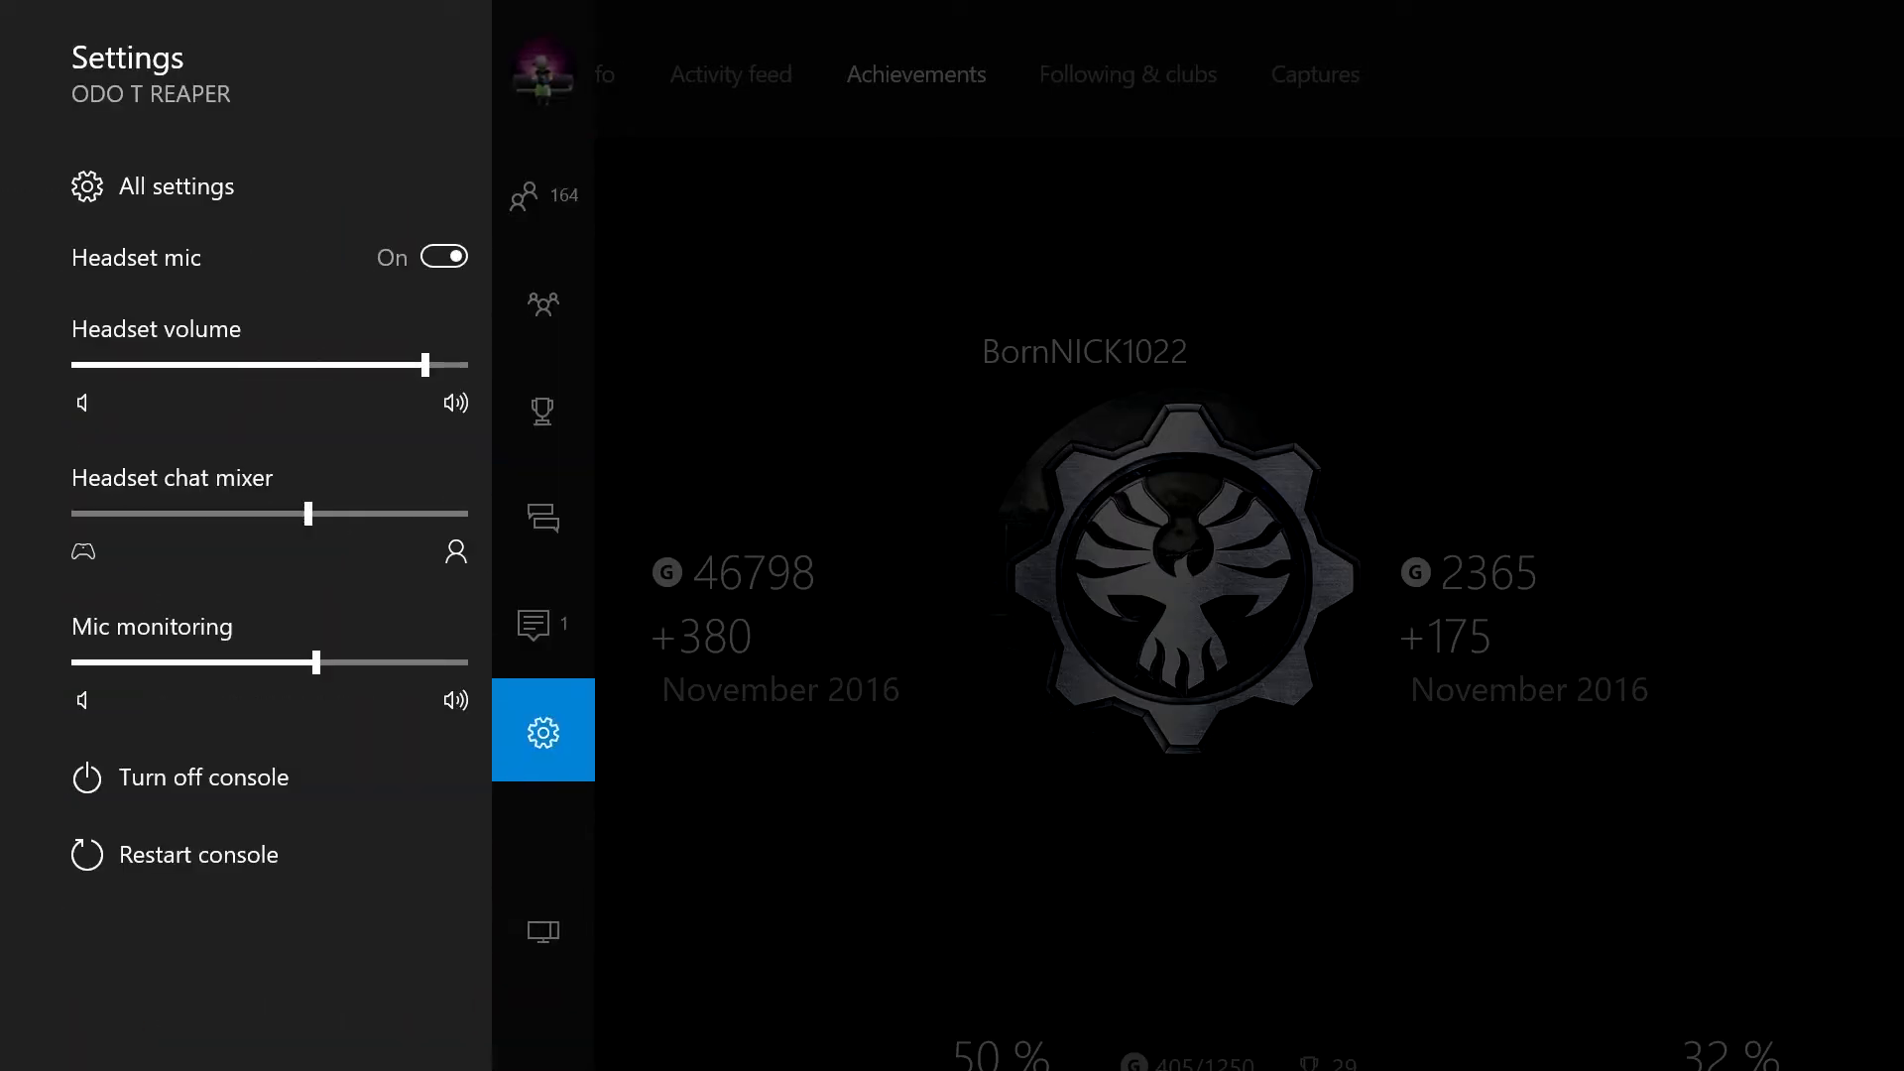
left_click(175, 186)
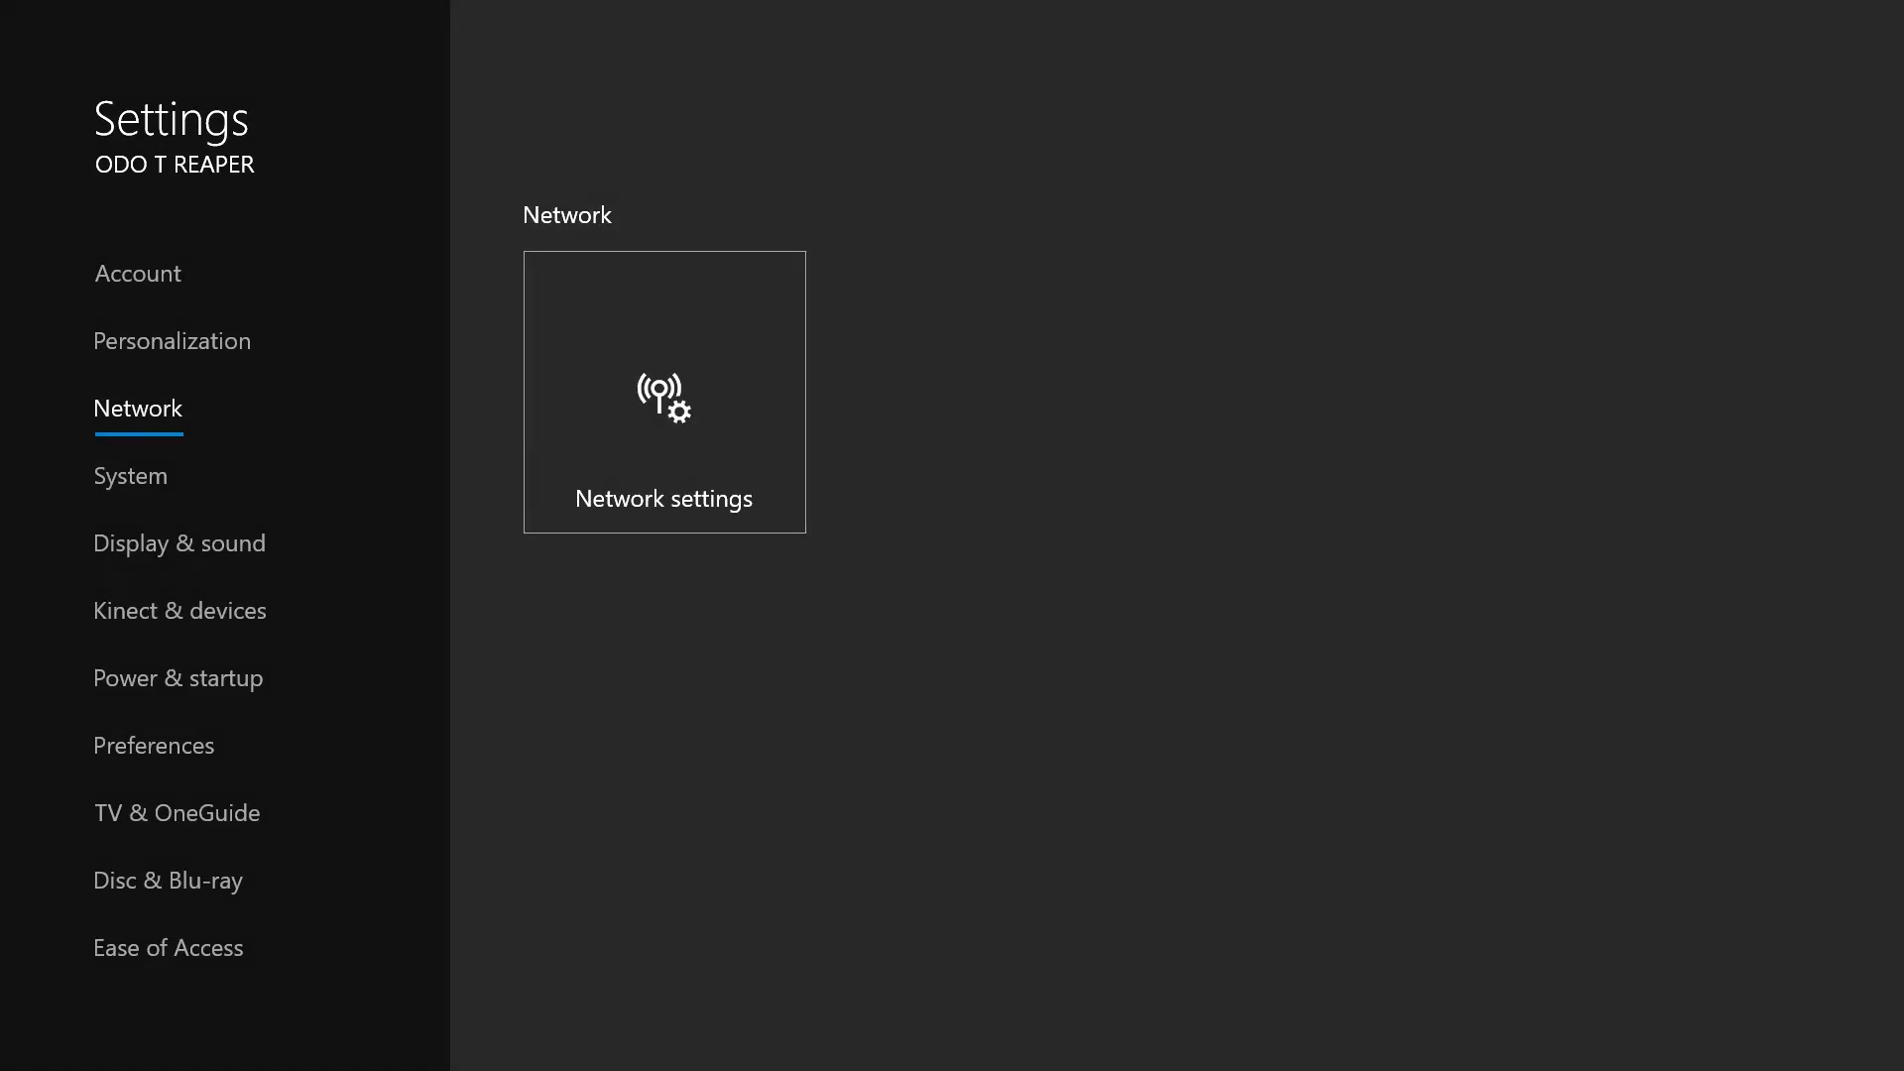
left_click(131, 476)
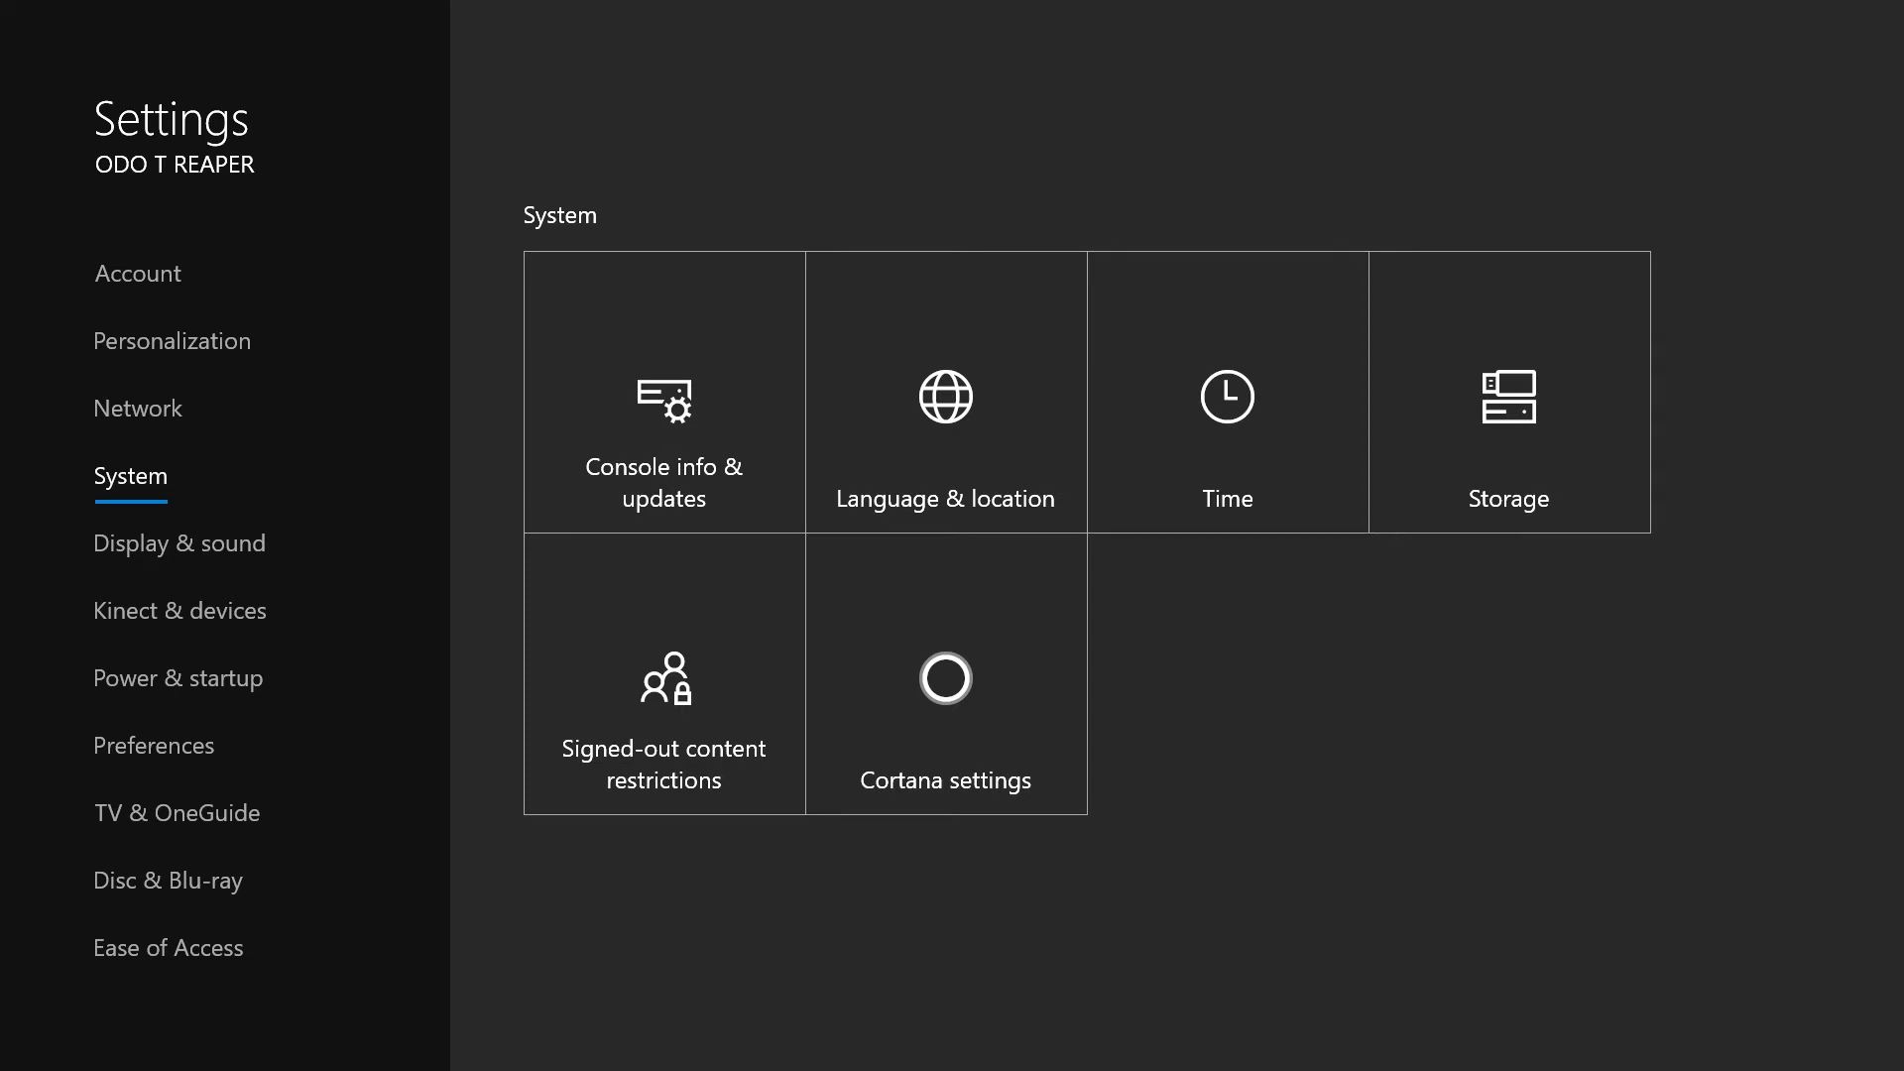
left_click(178, 611)
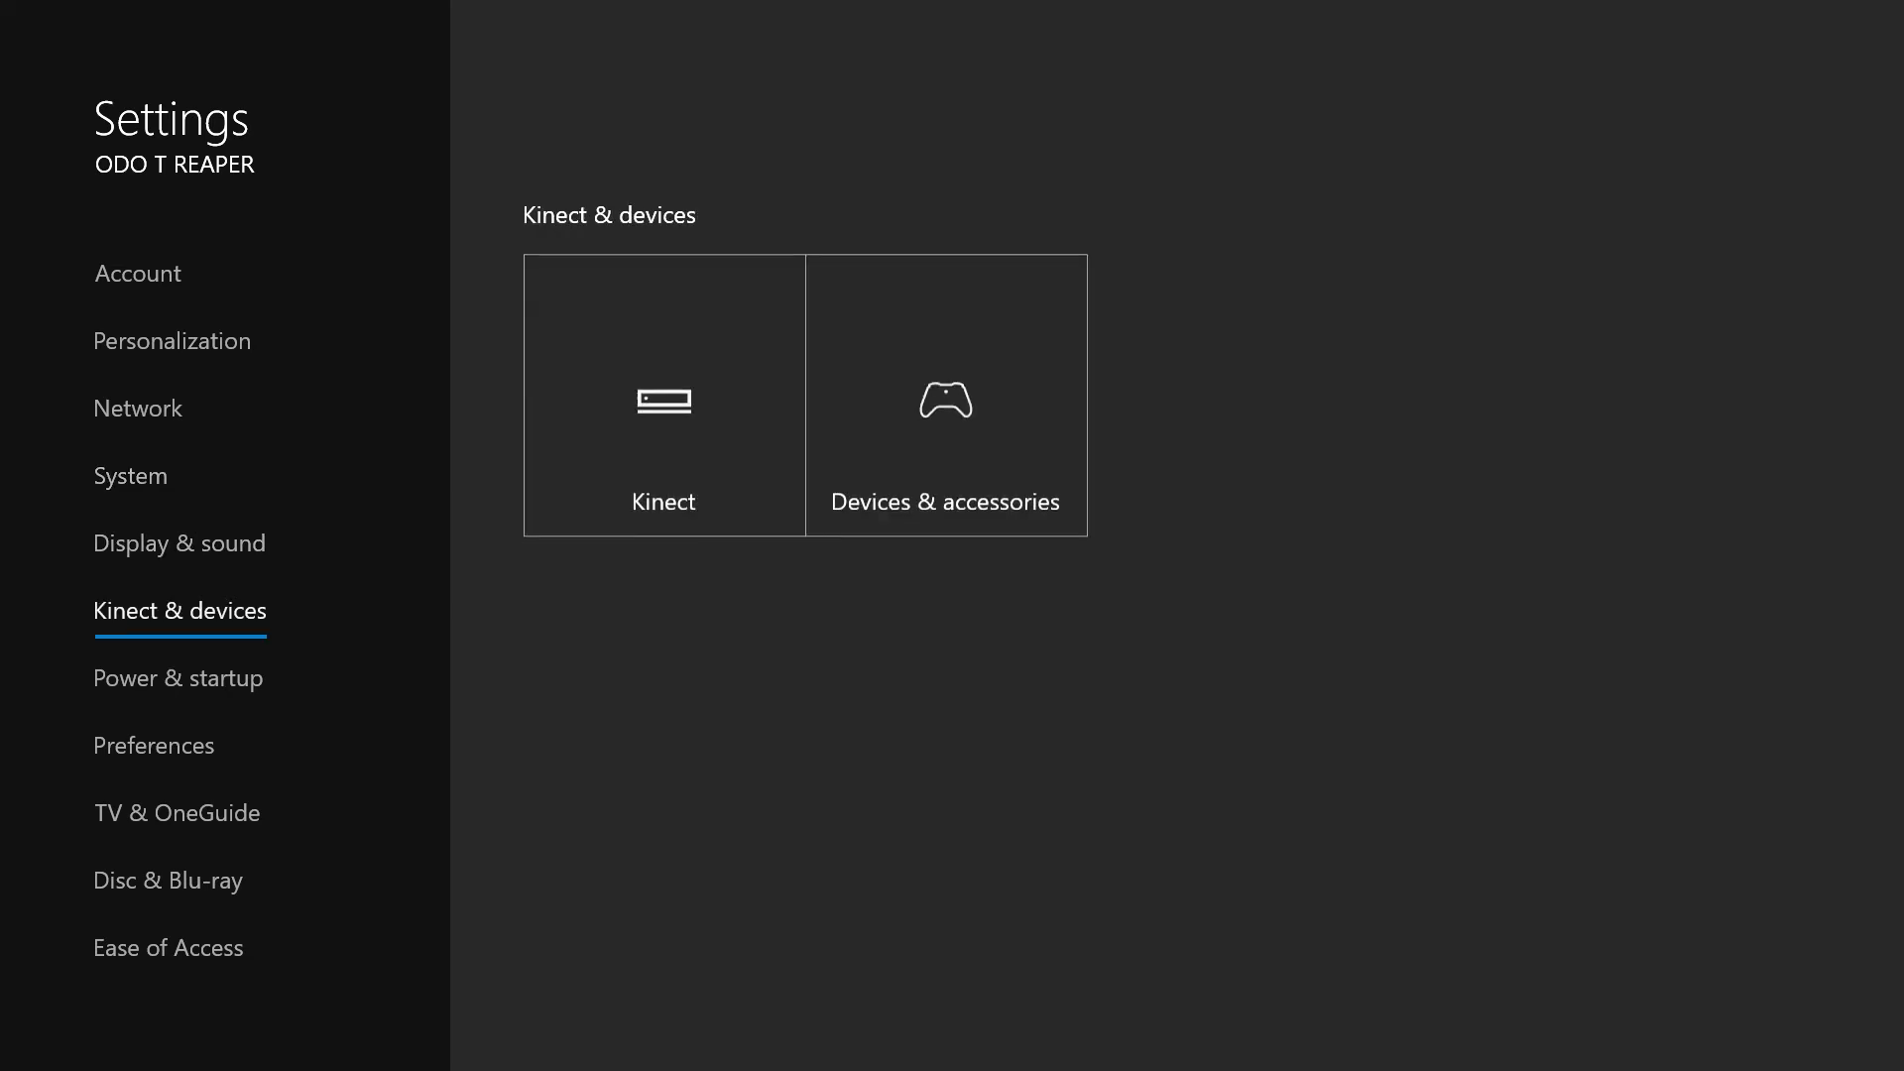
left_click(153, 743)
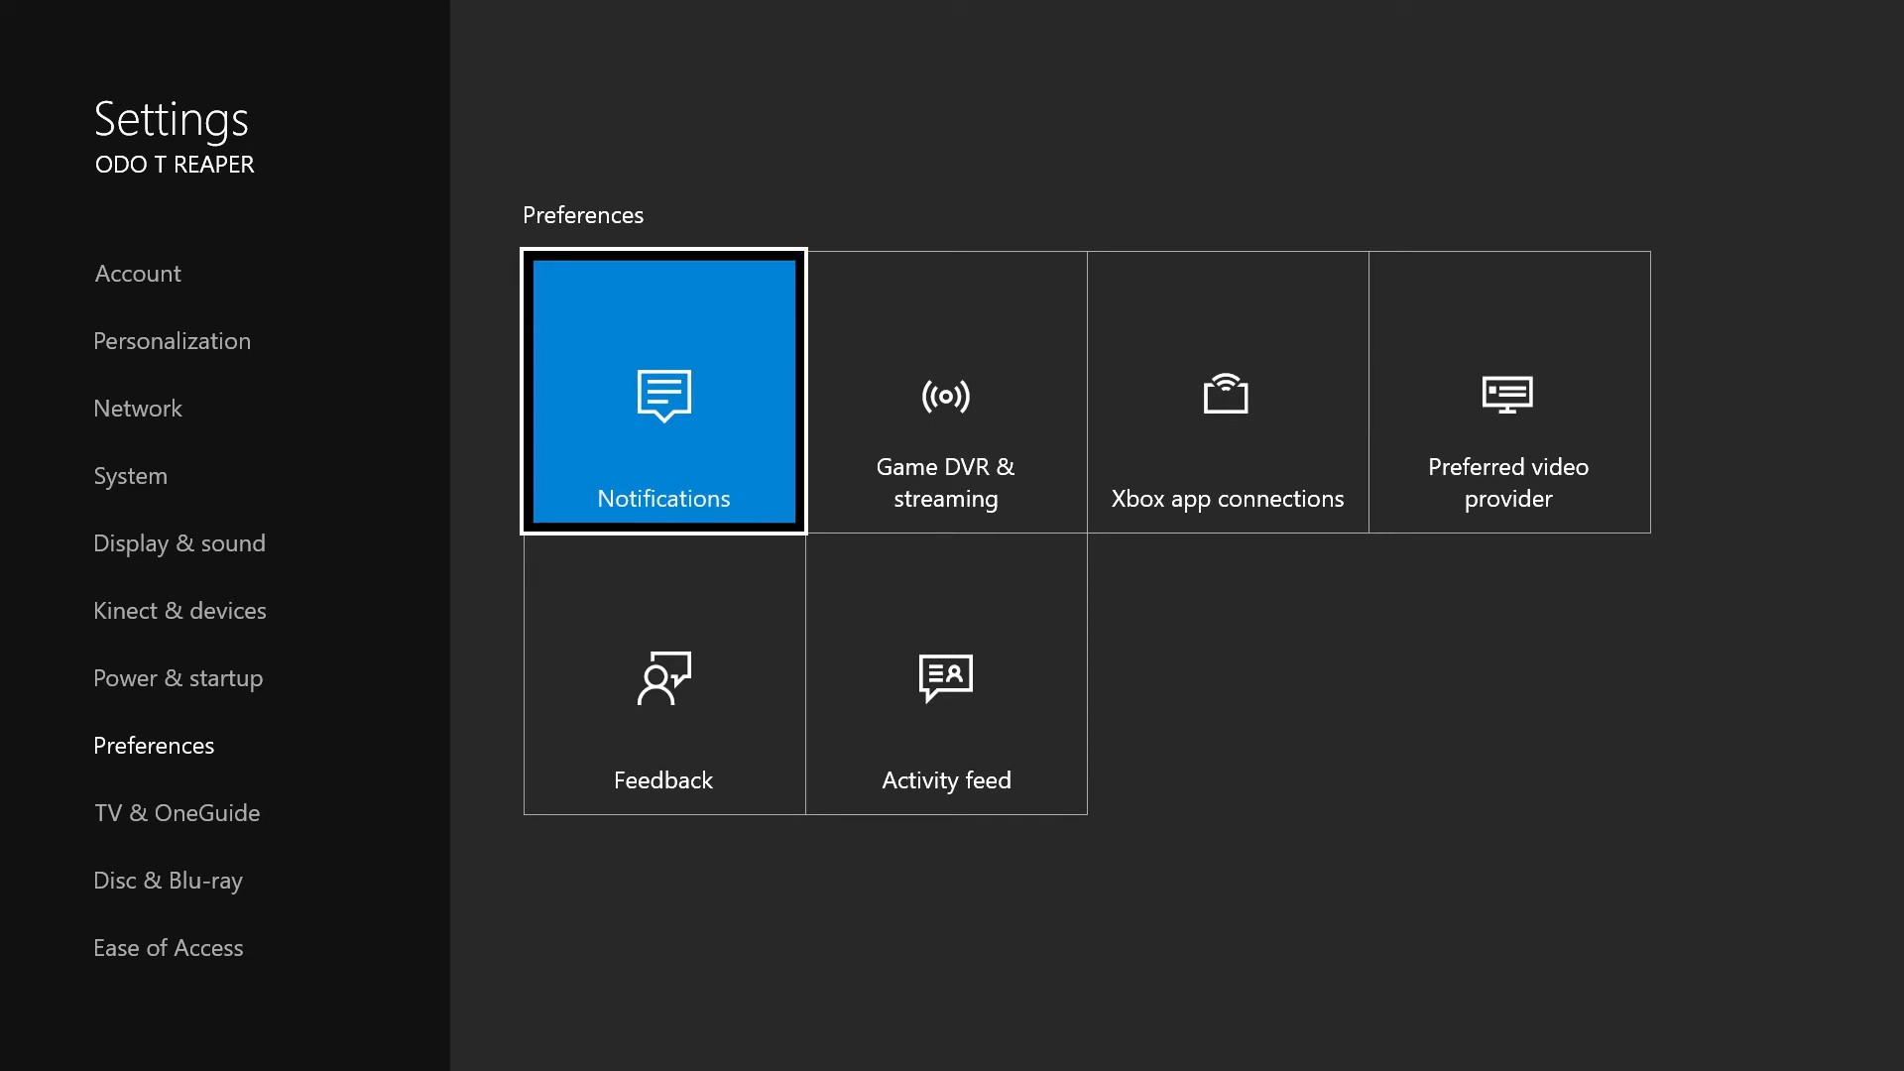
left_click(662, 393)
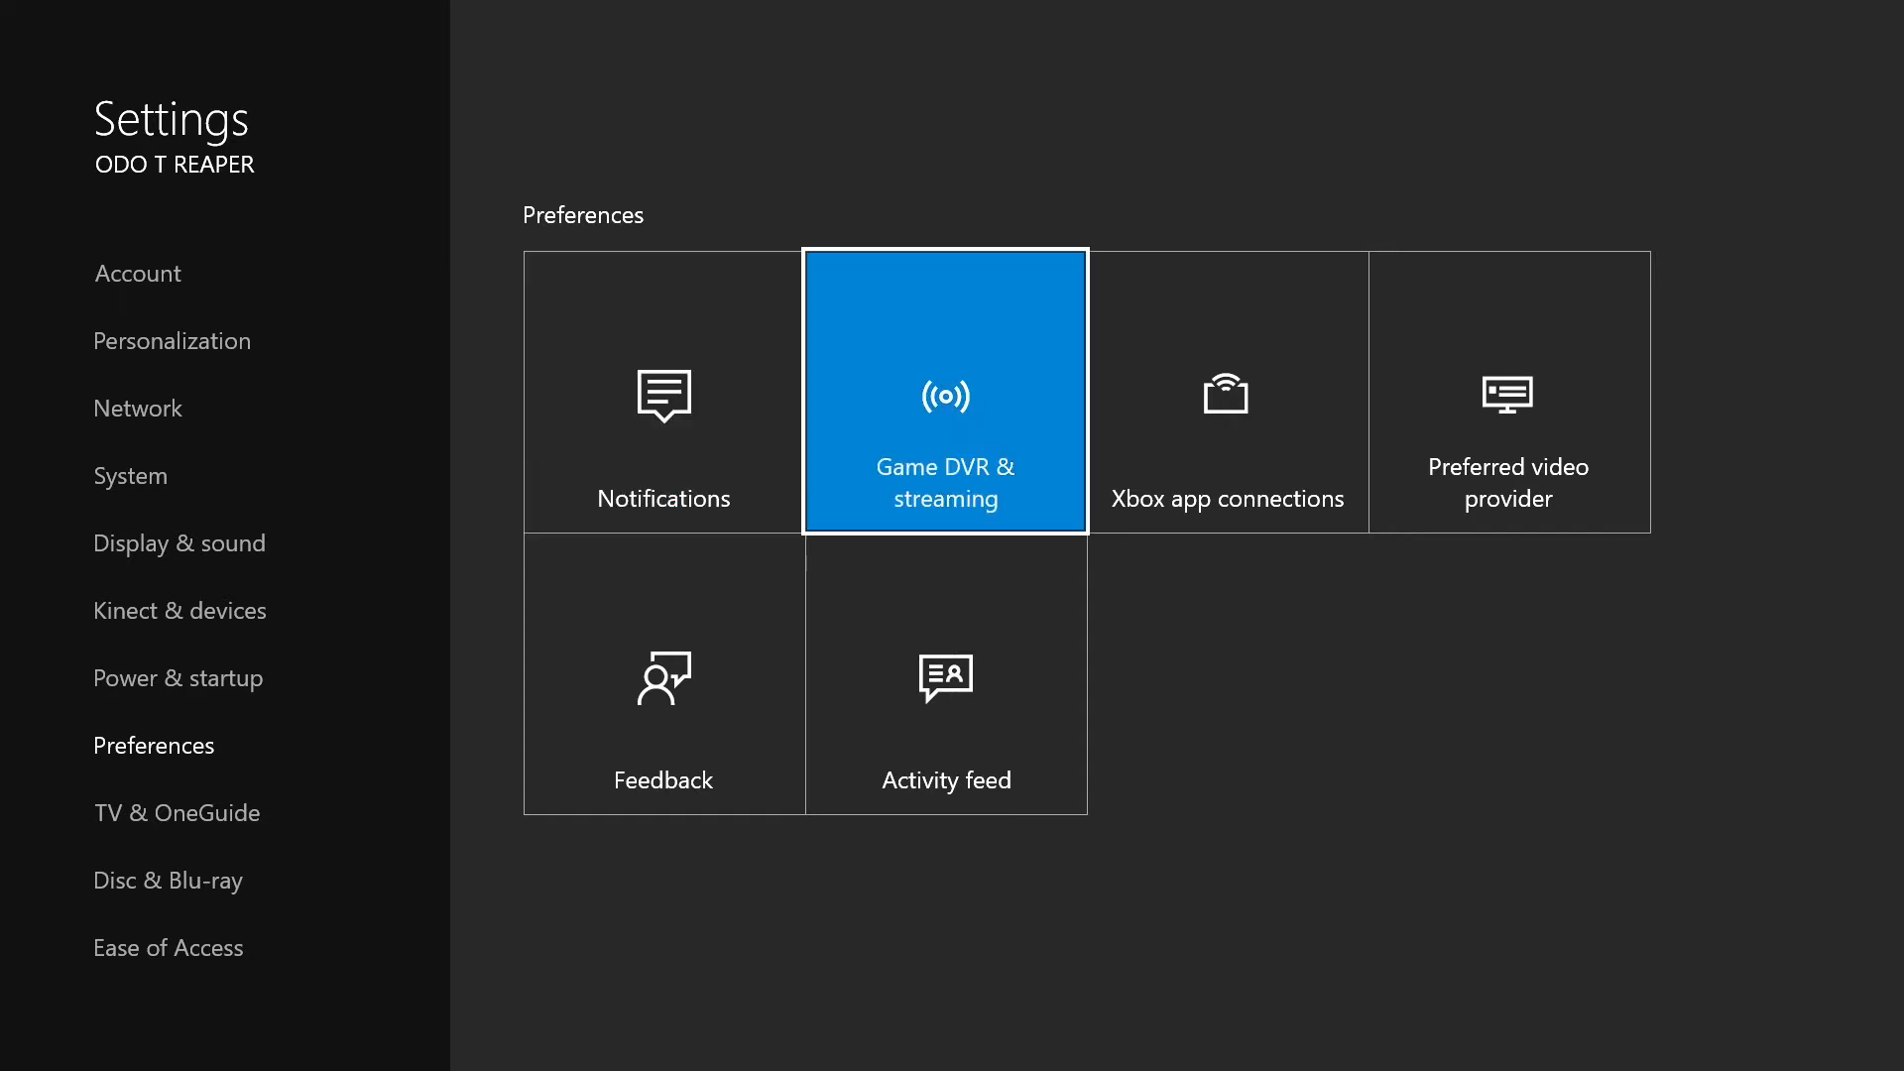
left_click(943, 395)
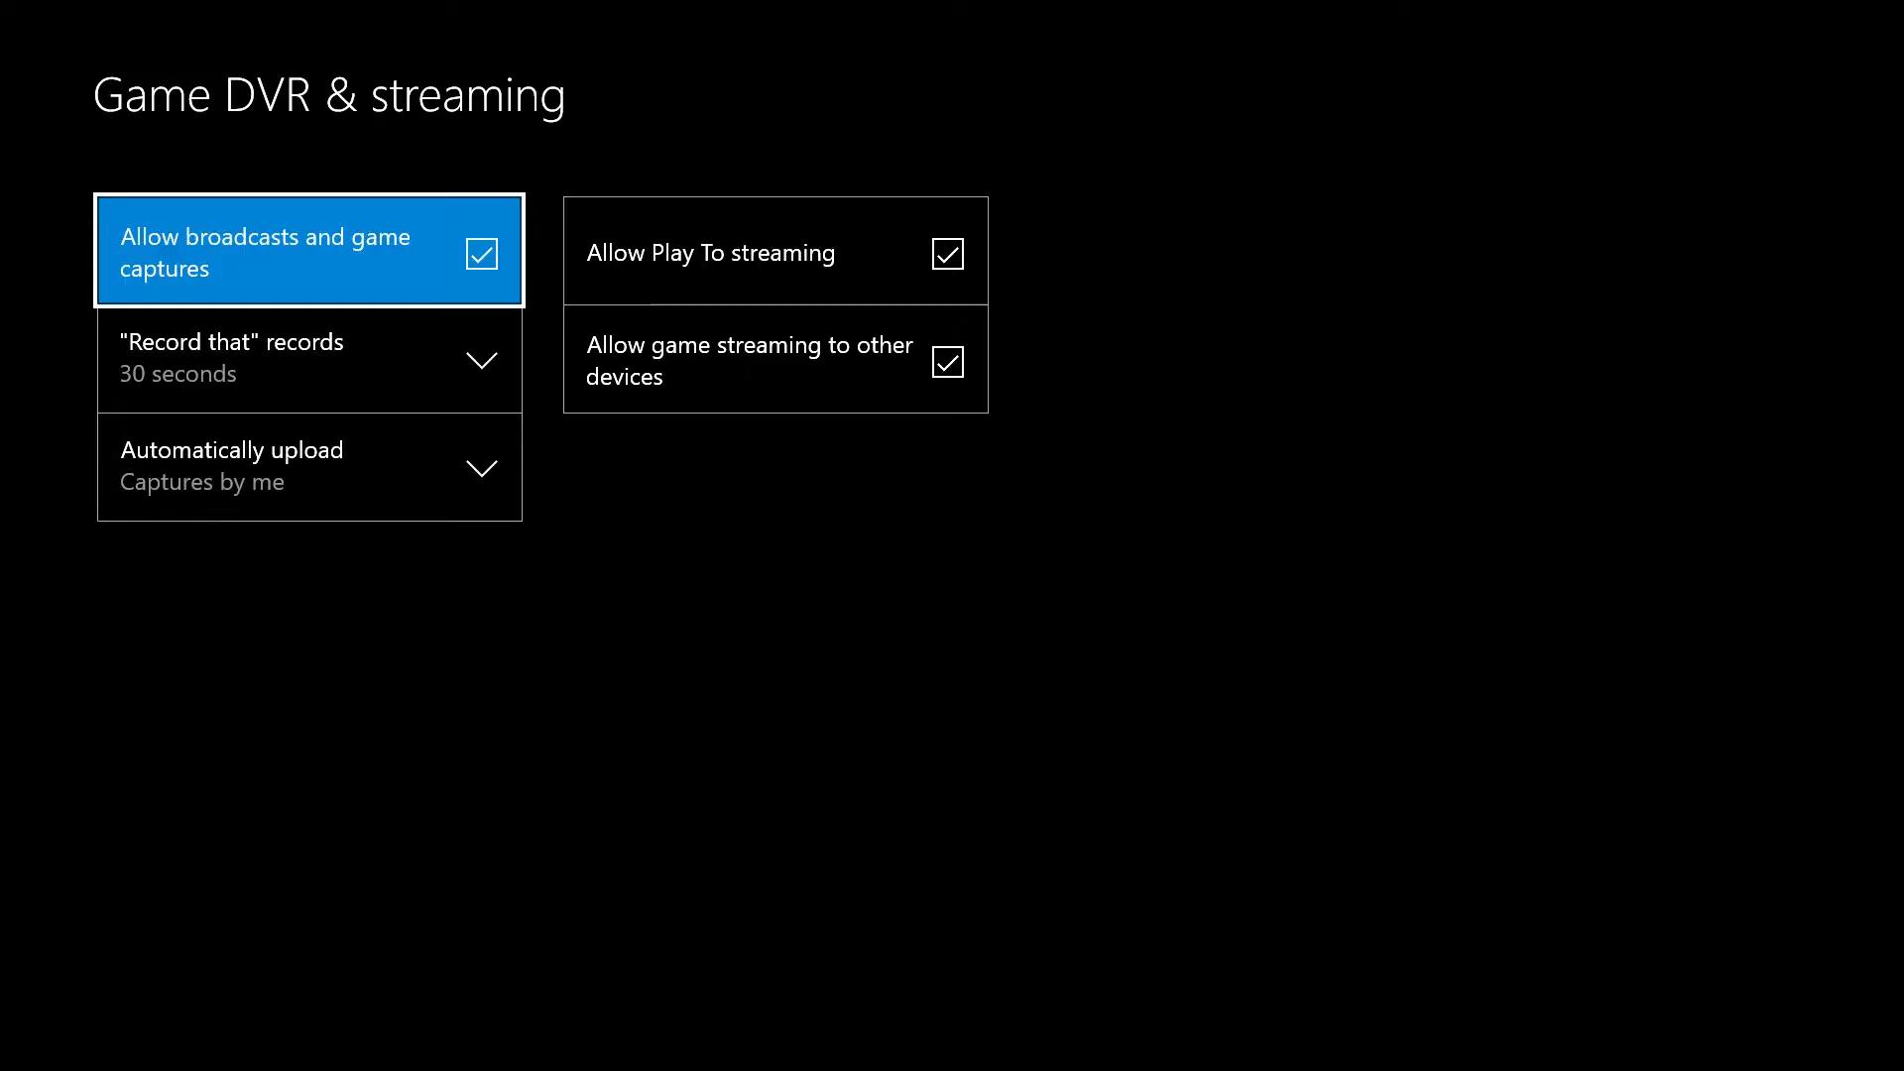
left_click(308, 356)
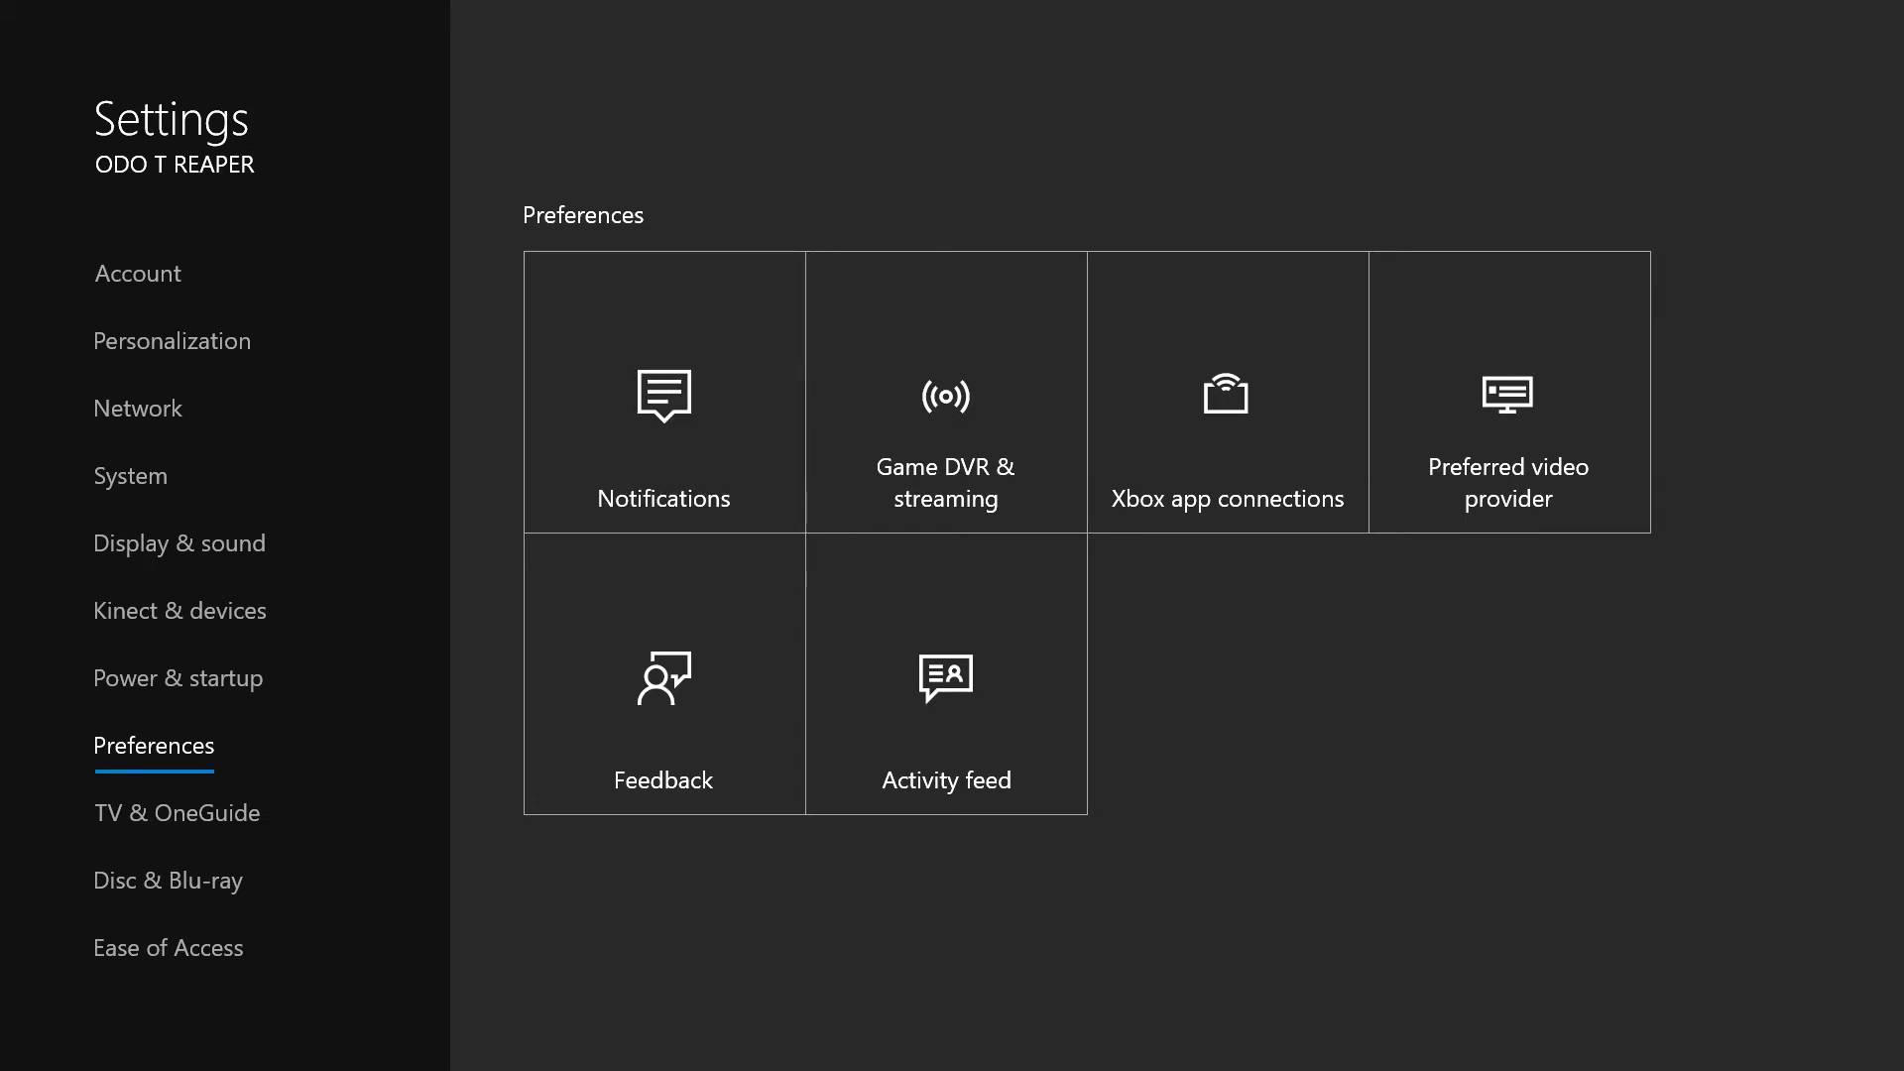
left_click(178, 611)
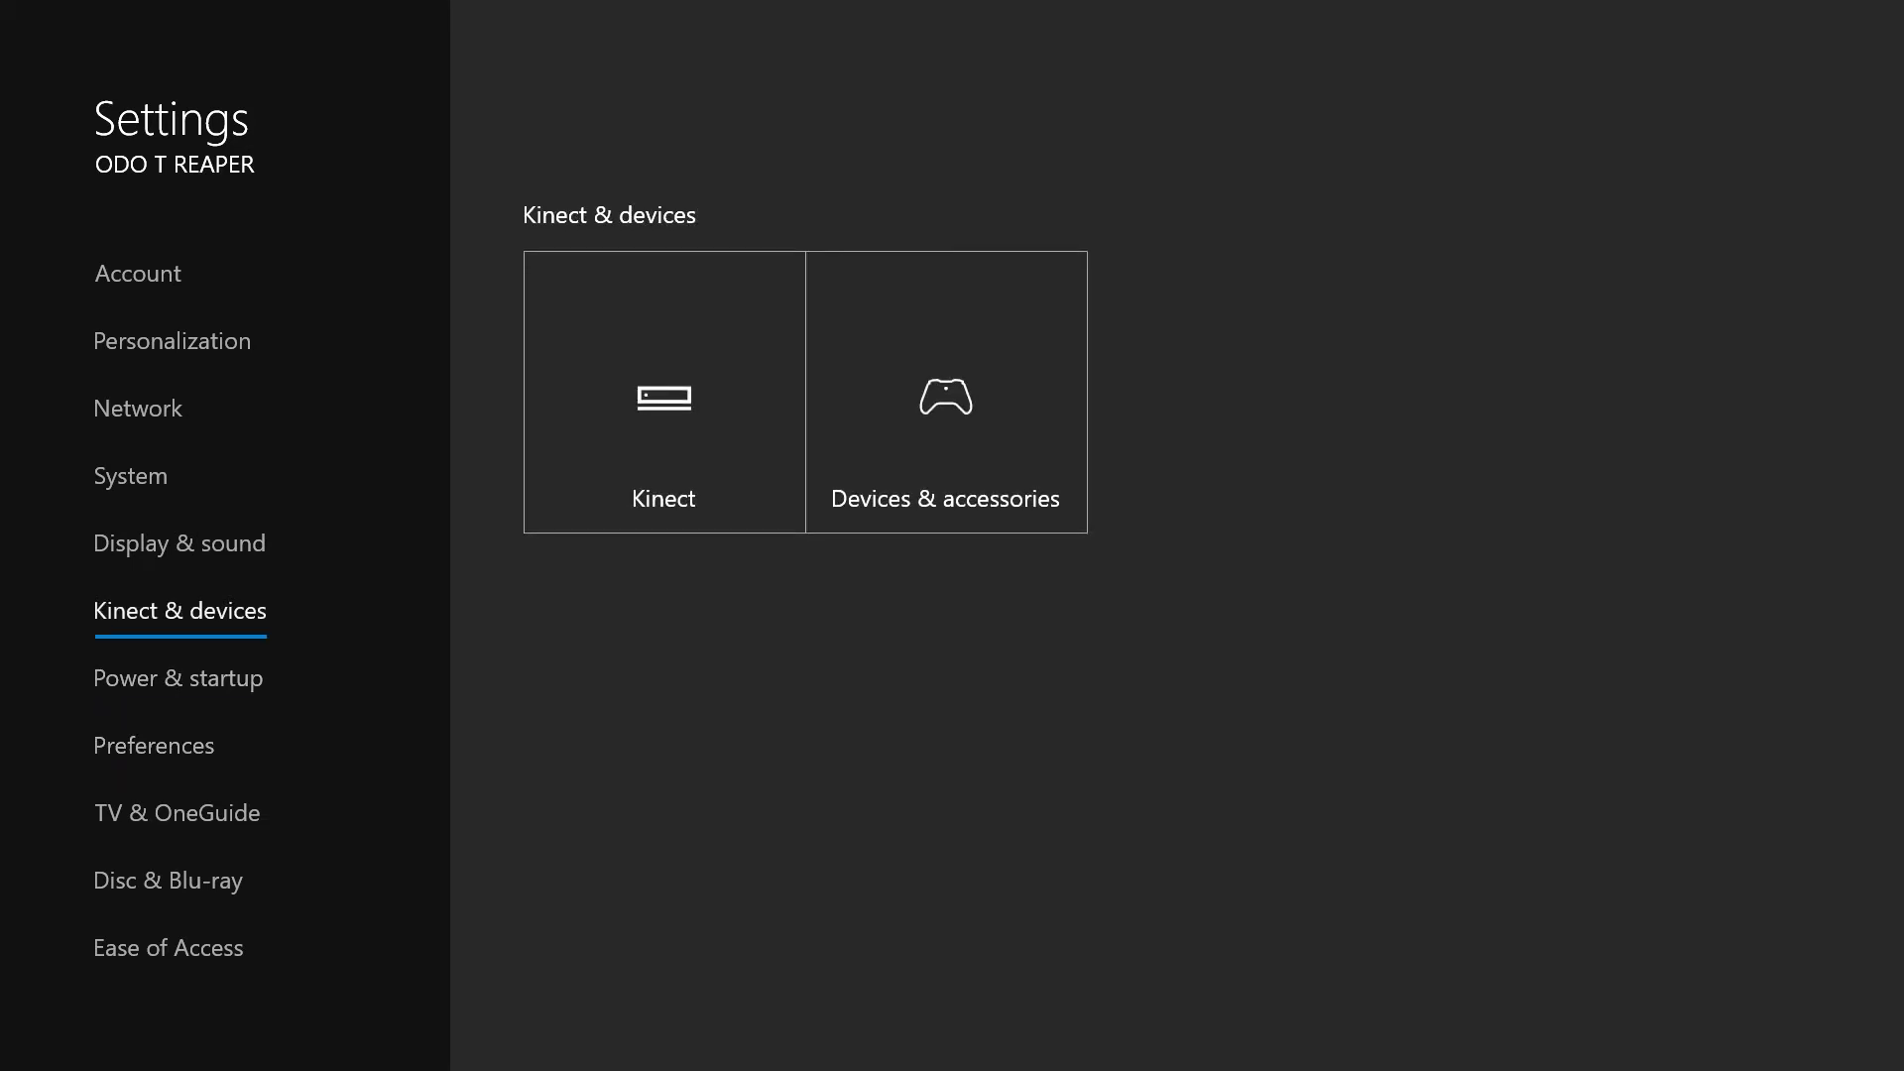
Move through Display & sound to System and bring up the Storage drive usage page.
left_click(178, 542)
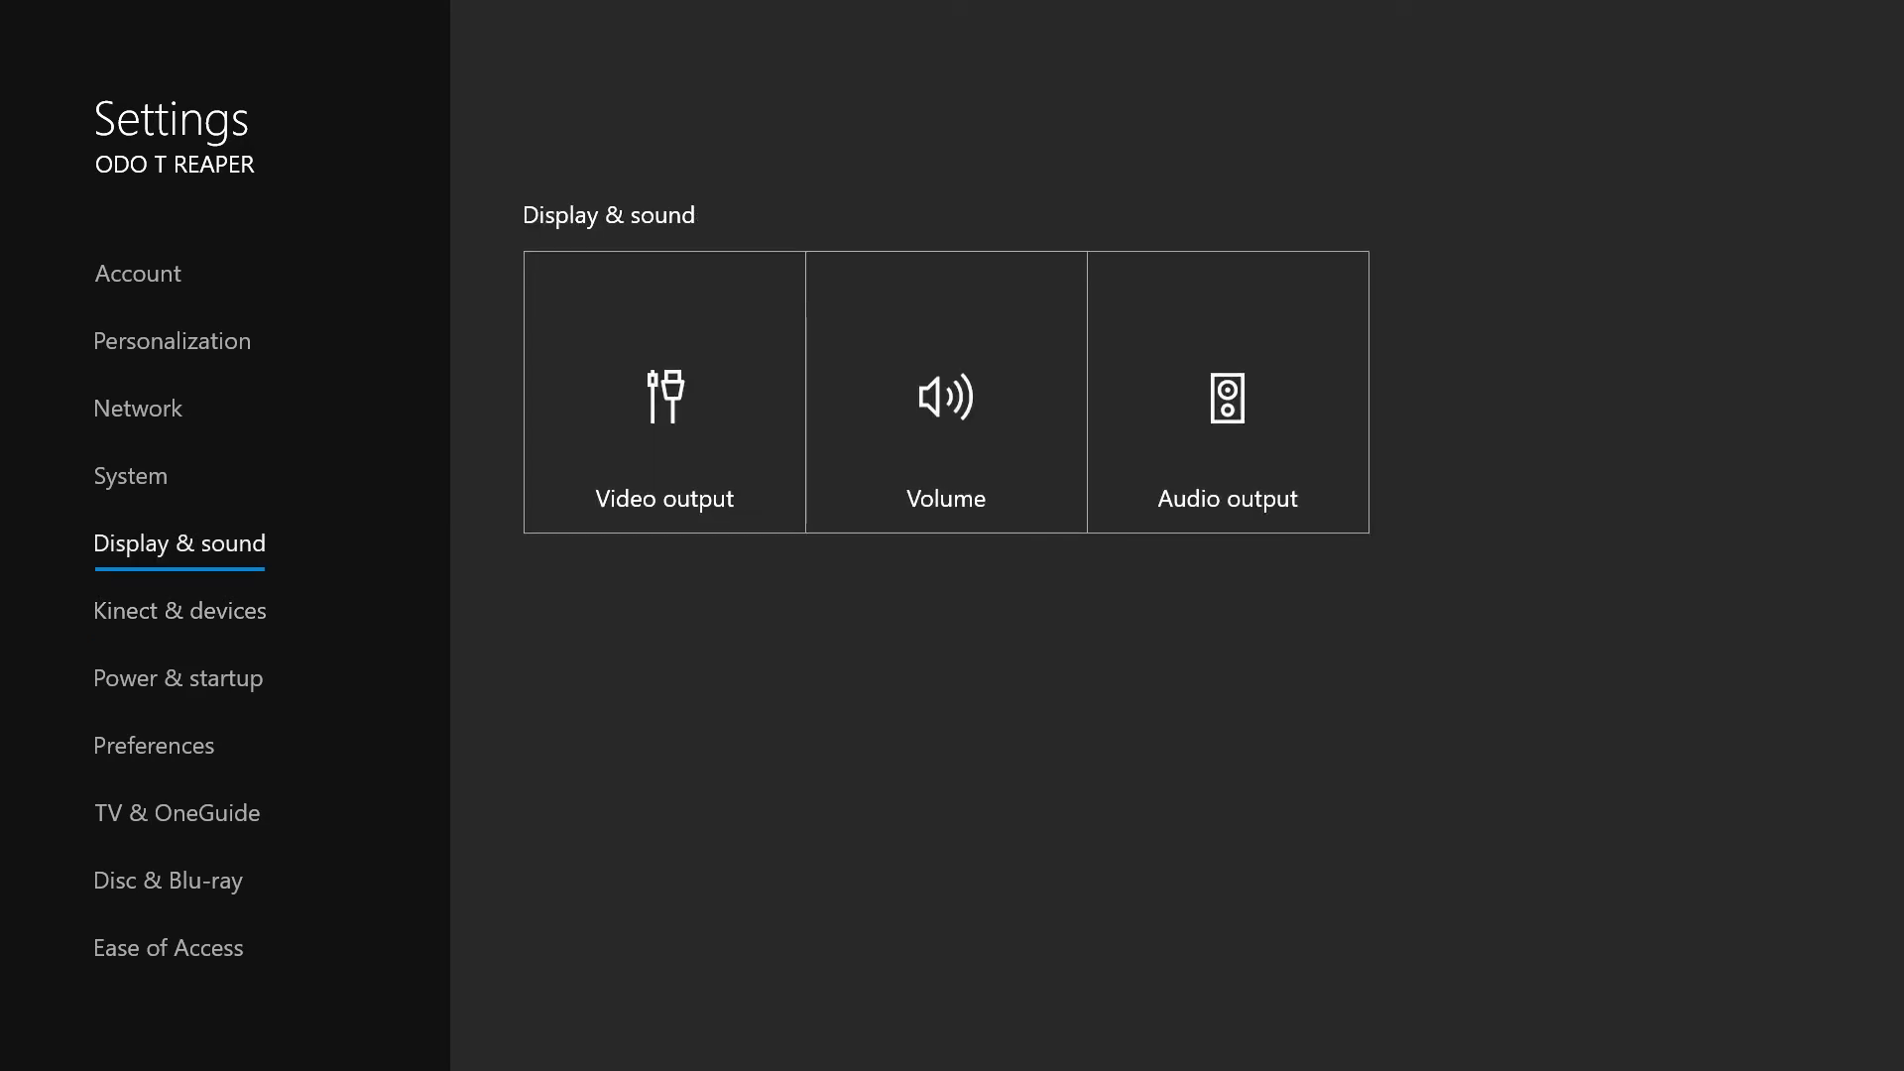
left_click(130, 476)
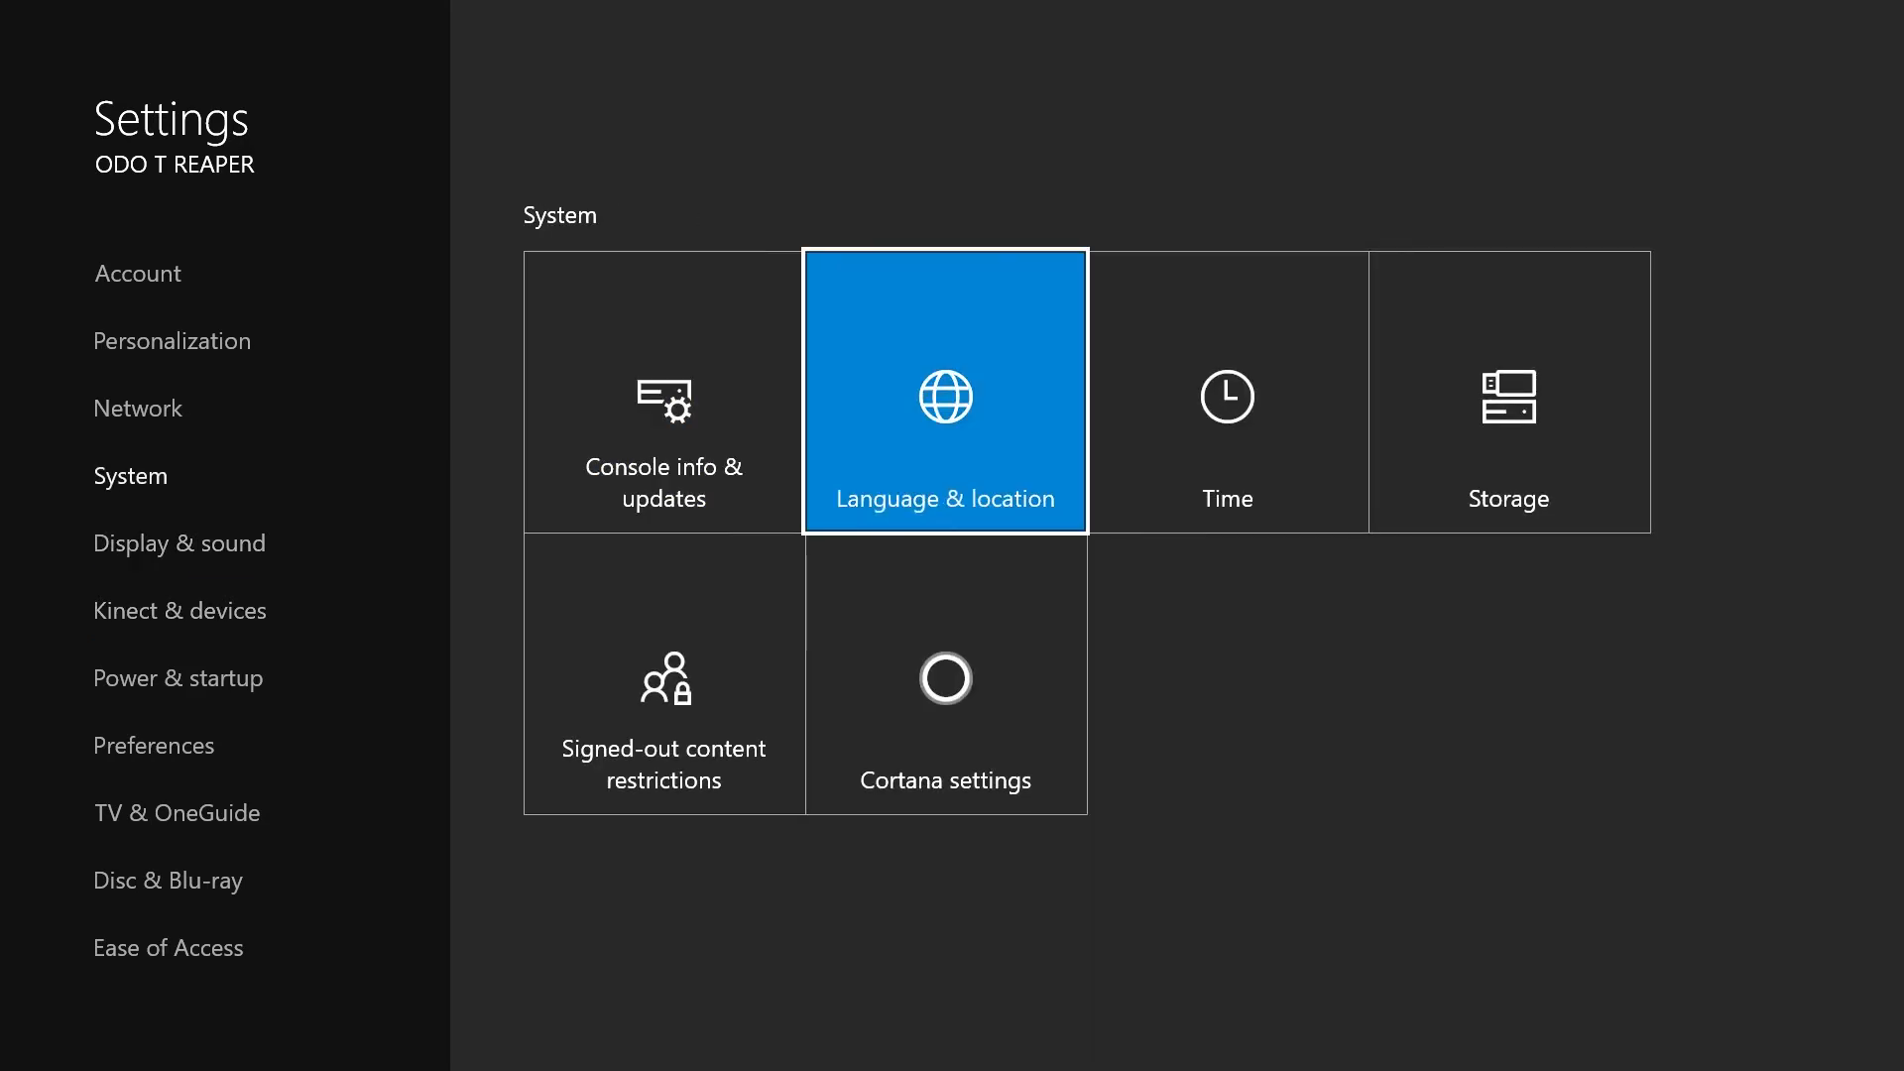
left_click(1509, 404)
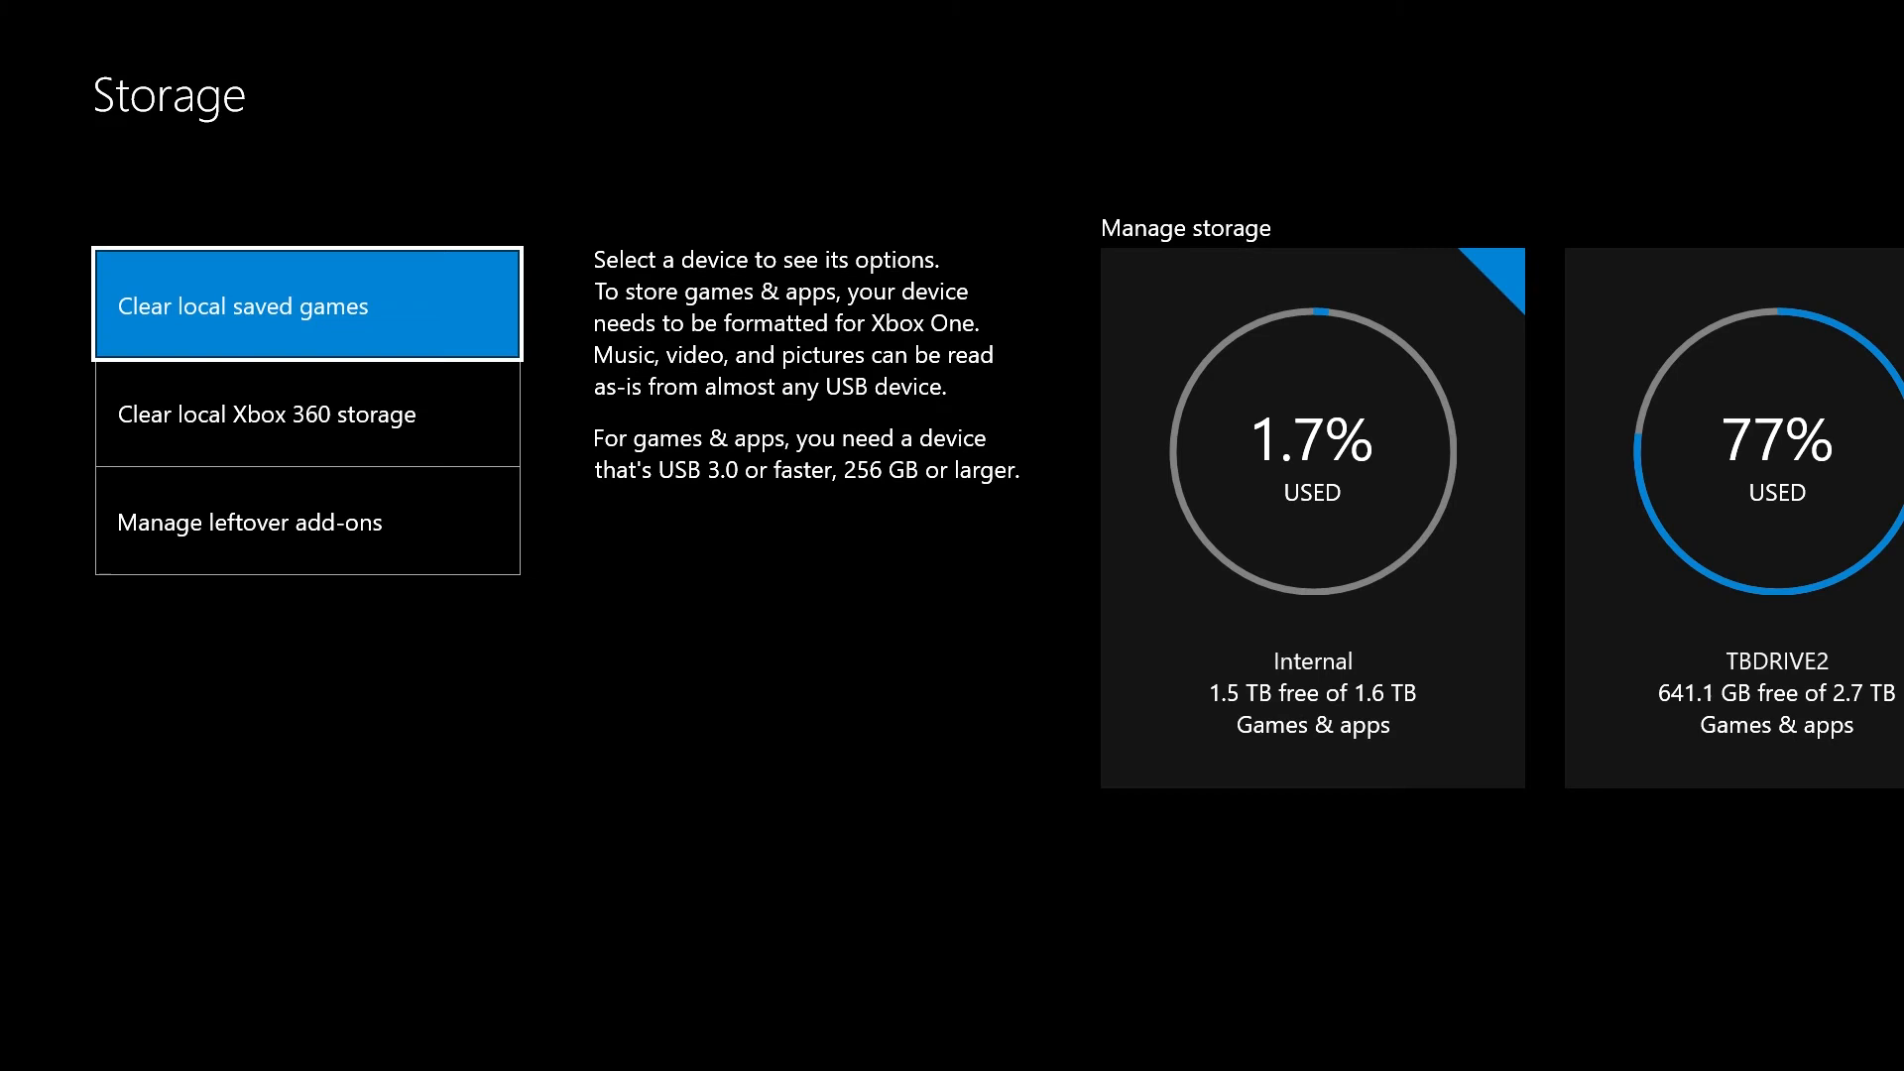
Make TBDRIVE2 the install location, then set the Internal drive back as default.
left_click(1313, 521)
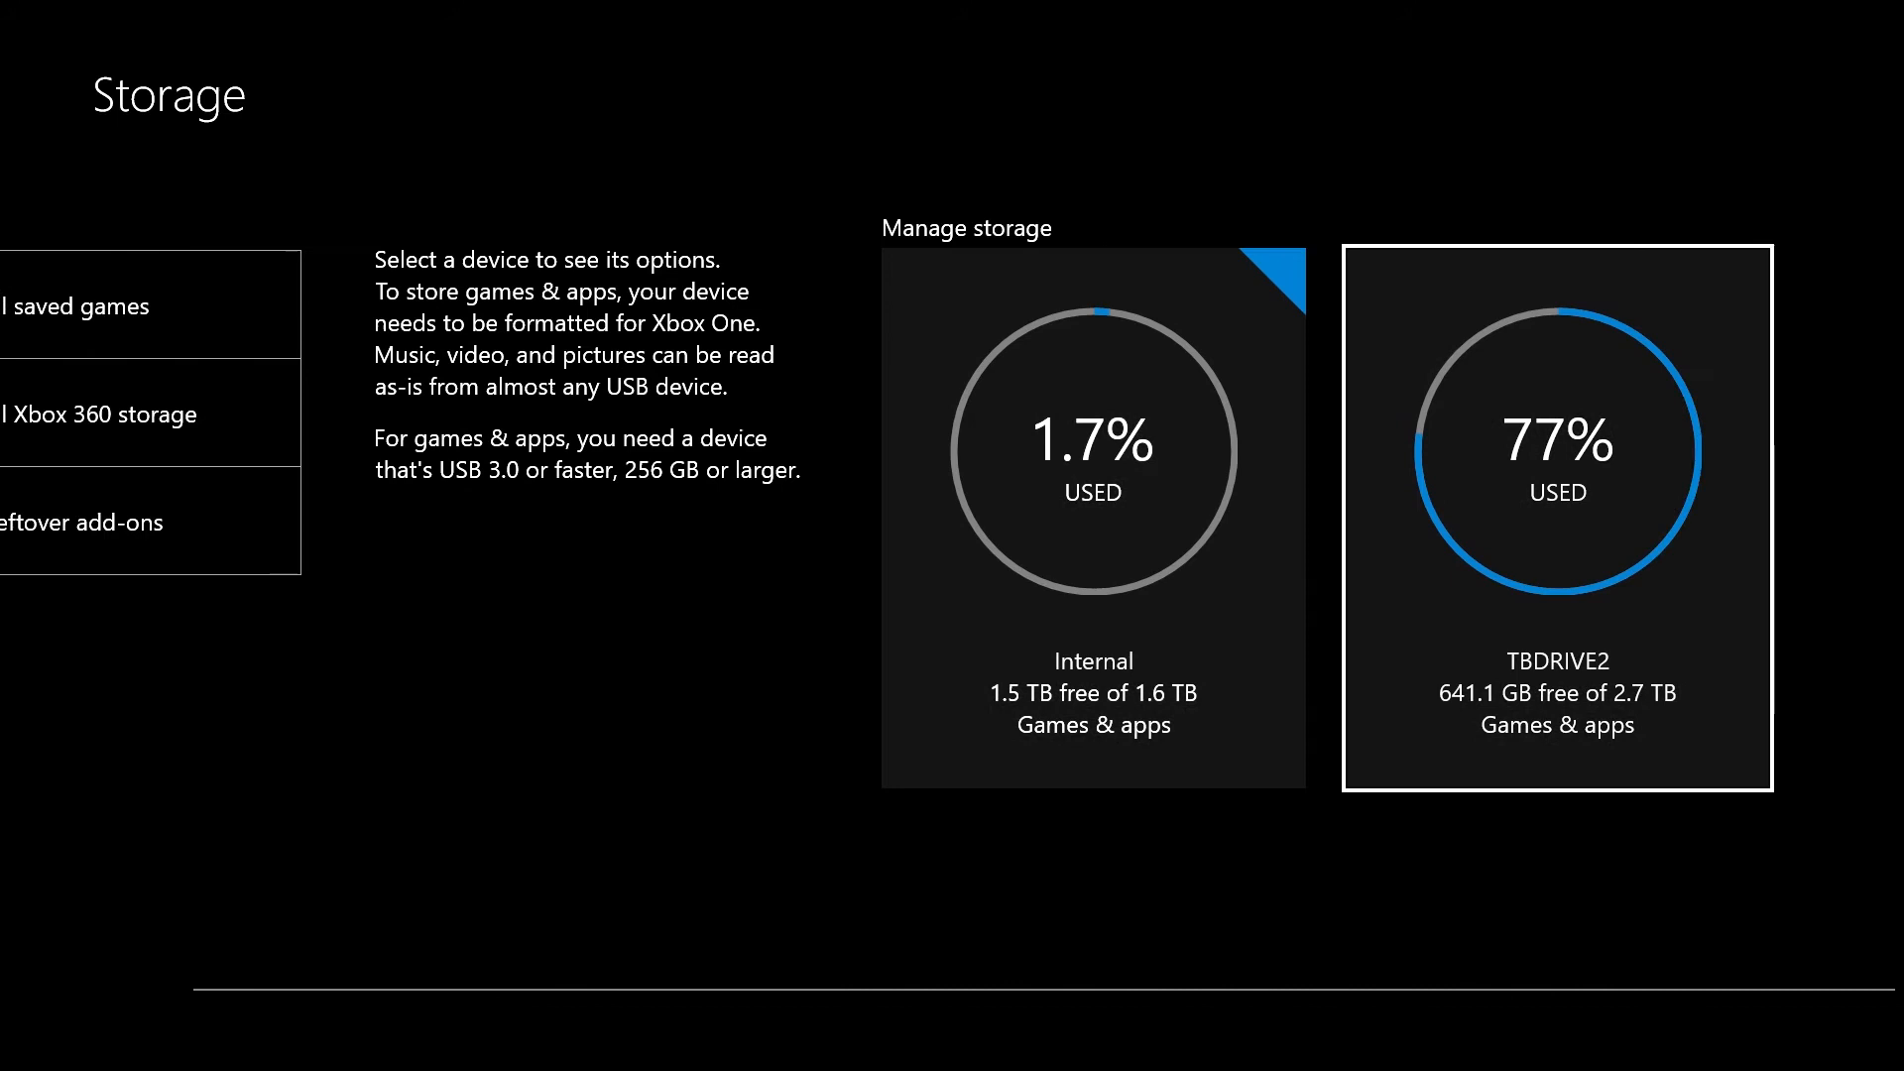
left_click(1557, 444)
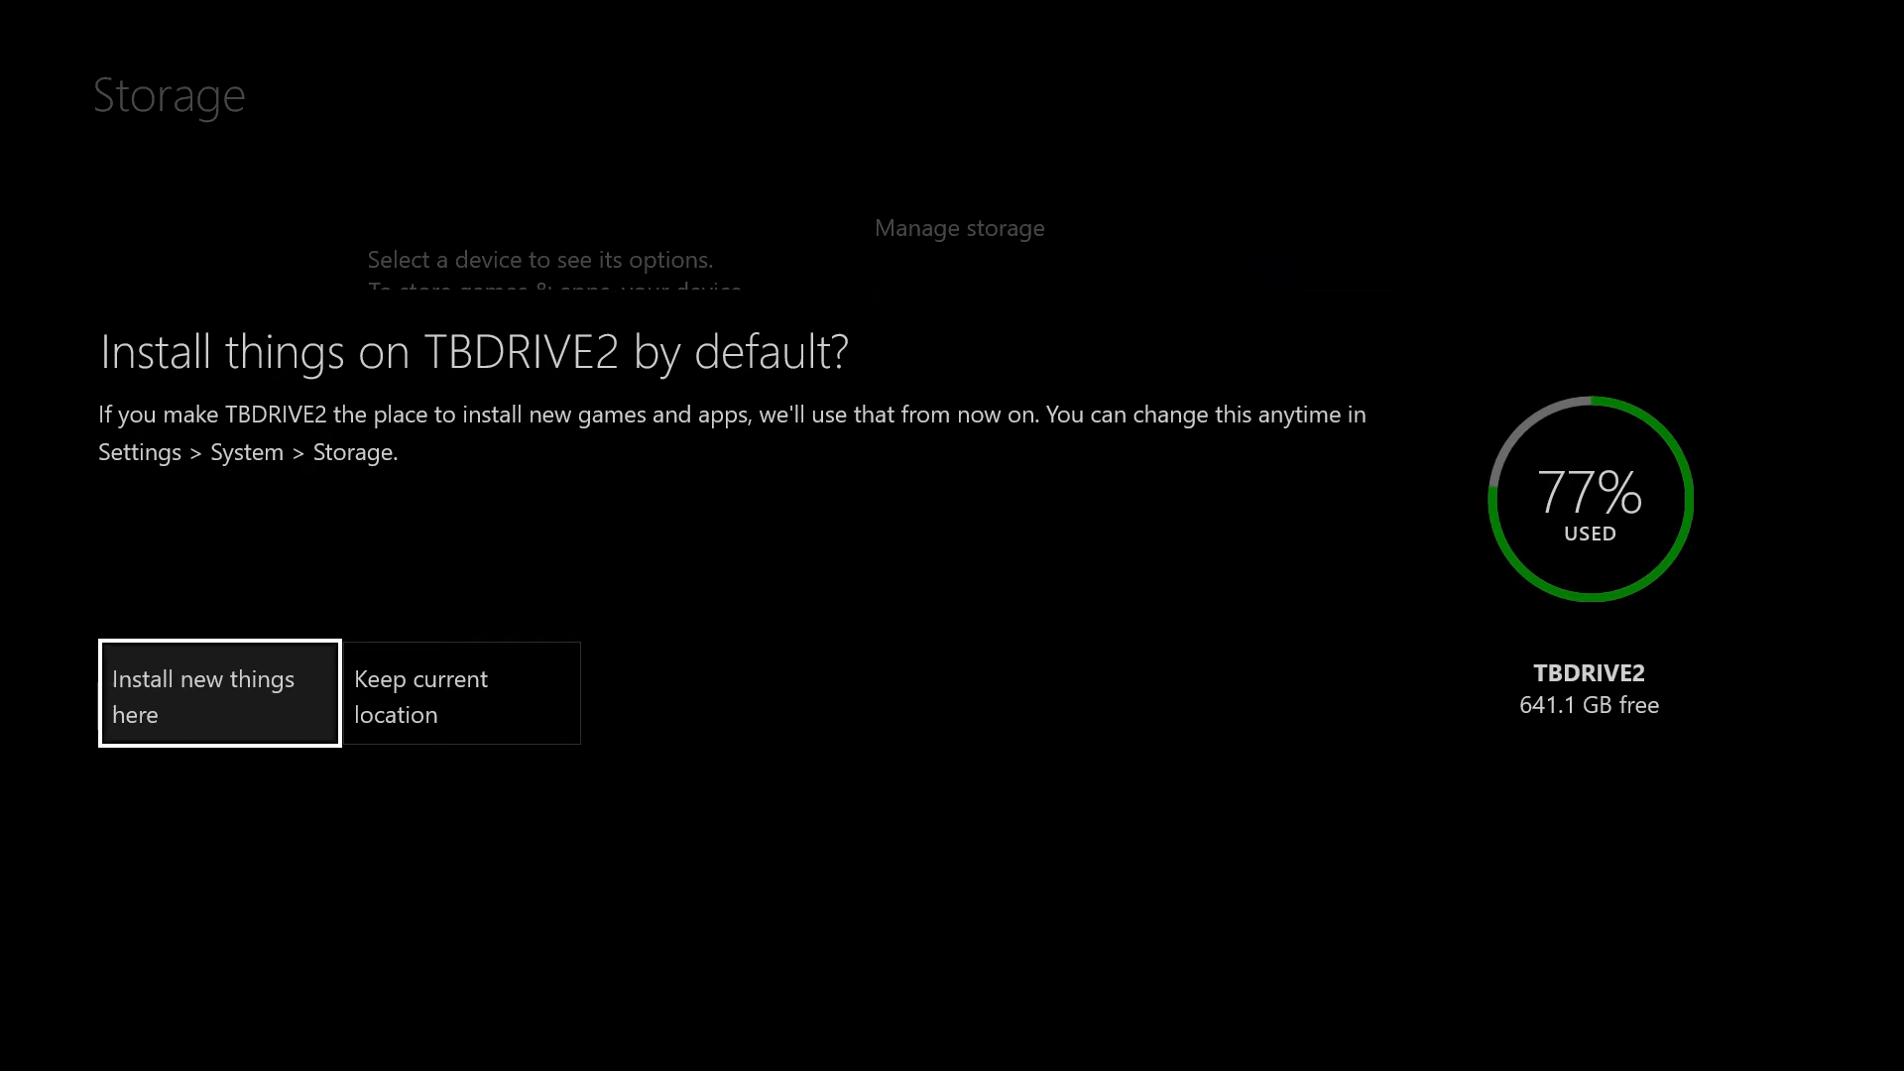
left_click(218, 694)
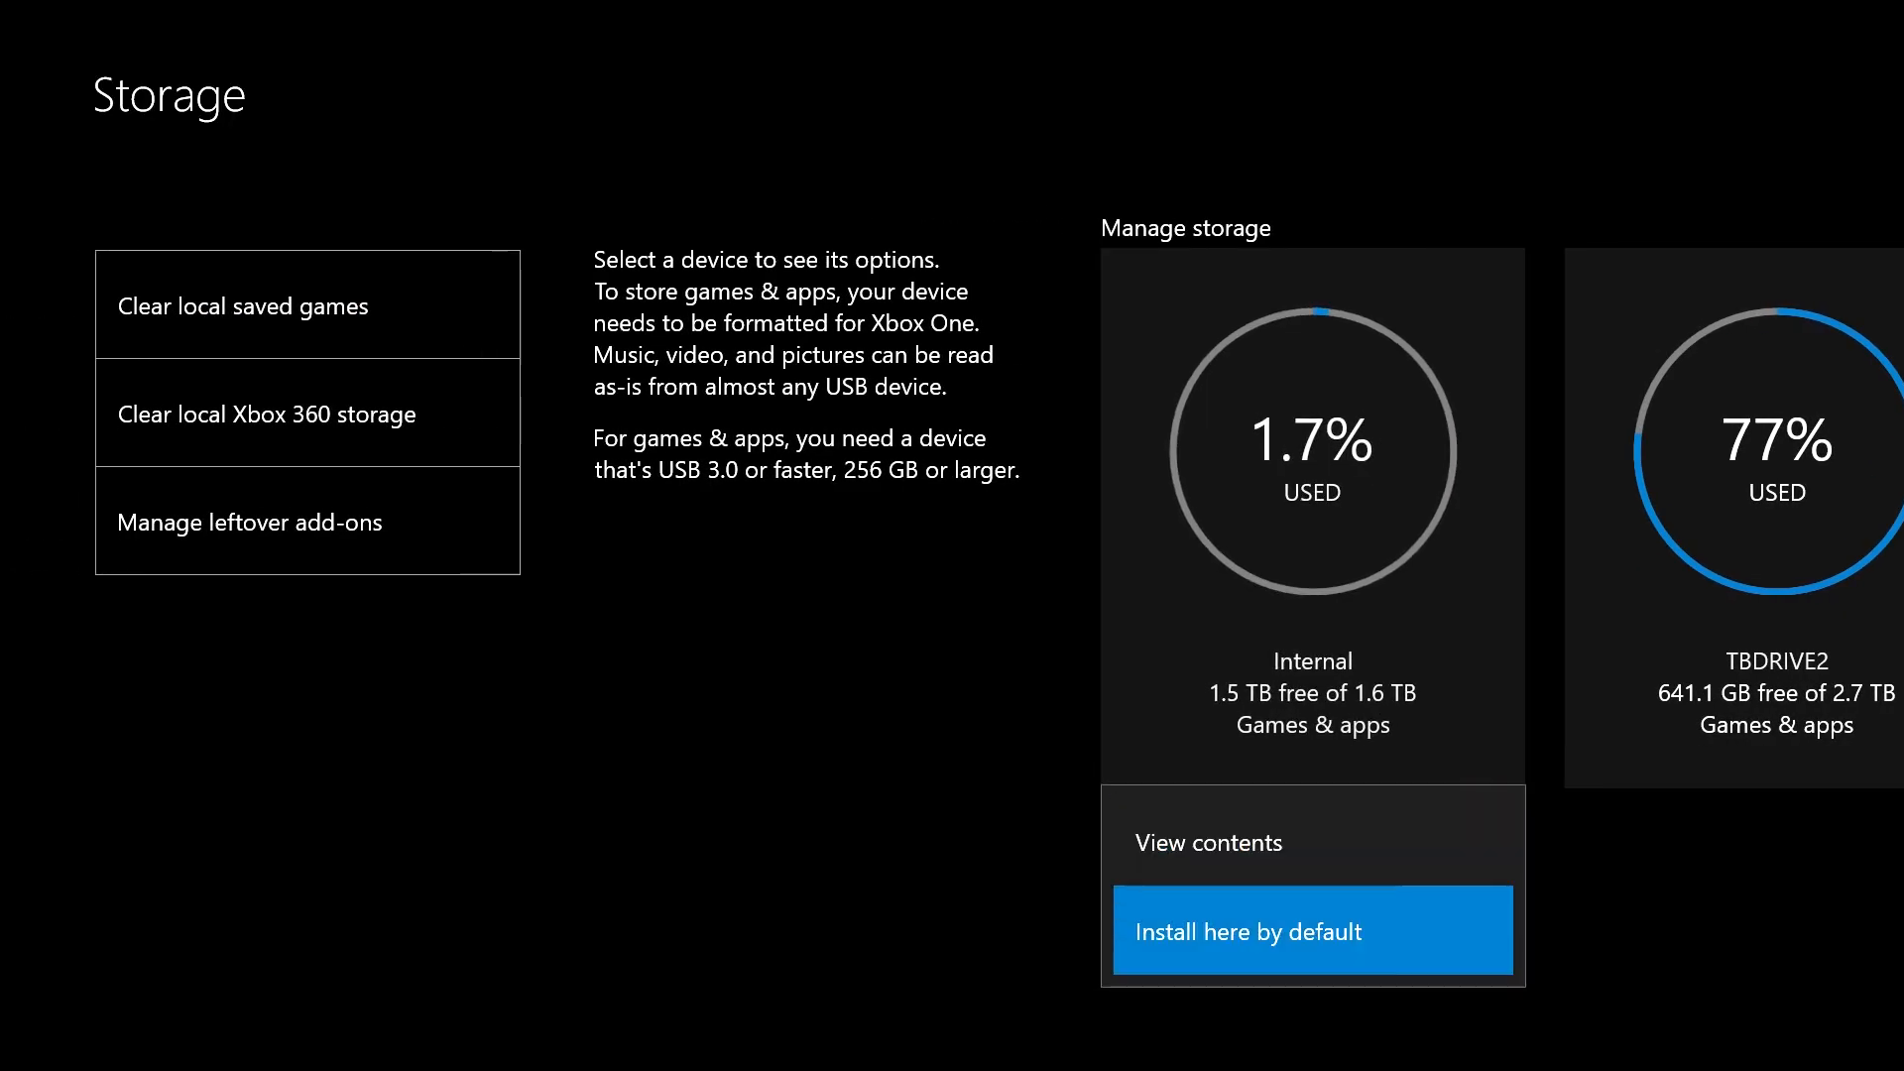
left_click(1313, 932)
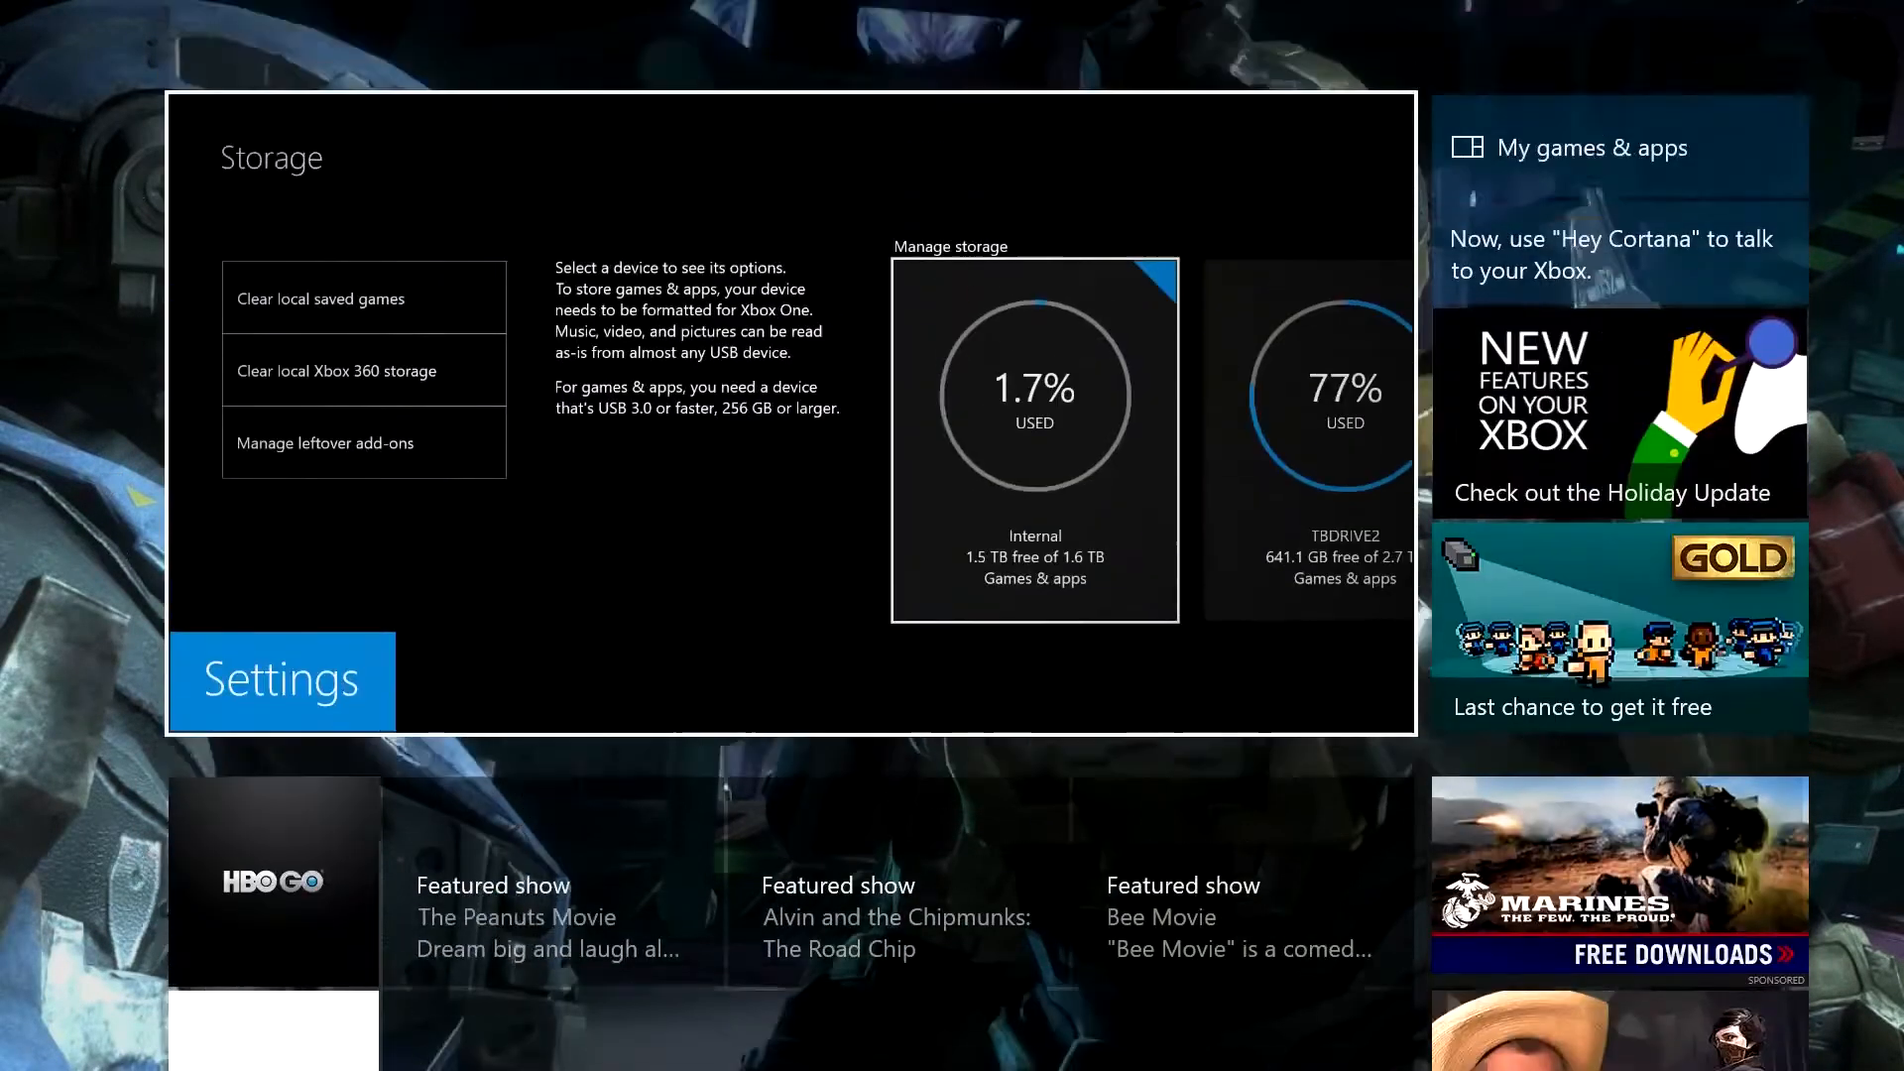
Scroll Home down to the app rows and pinned games with YouTube highlighted.
scroll("down", 3)
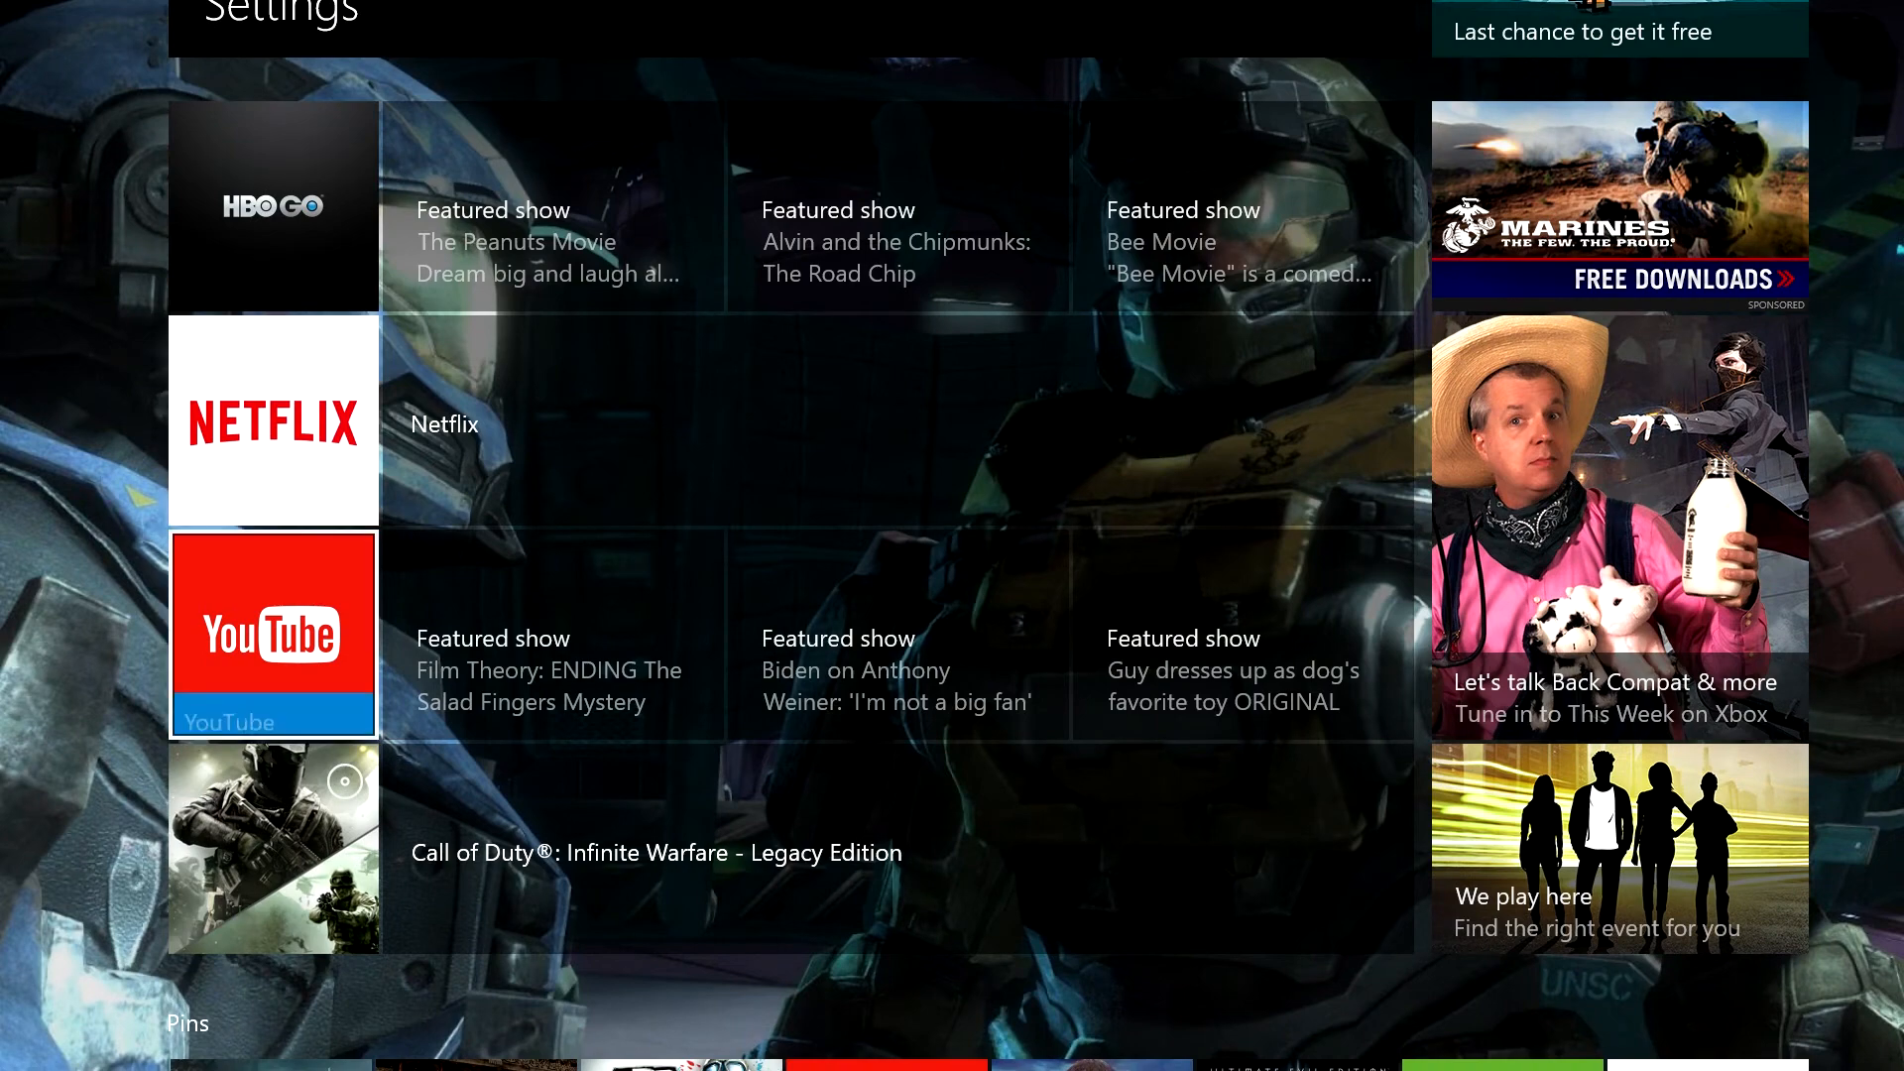
scroll("down", 3)
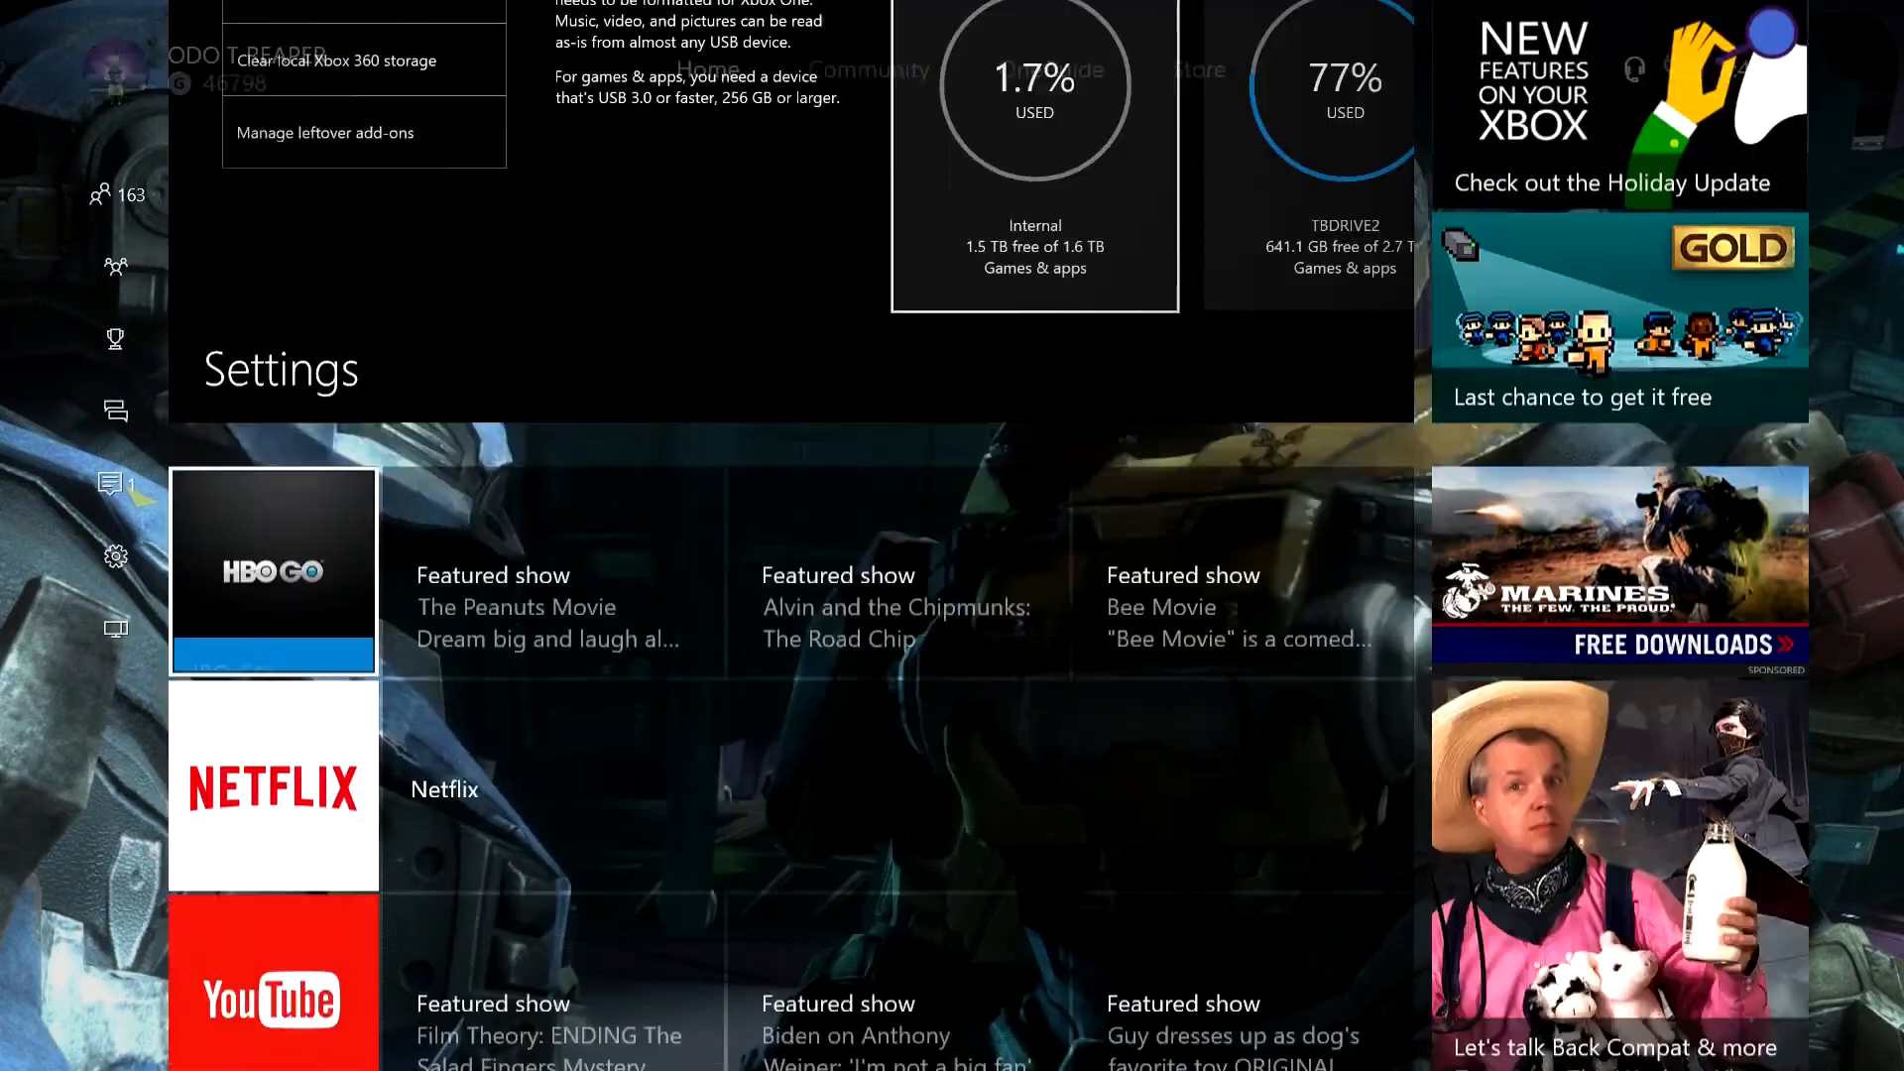
scroll("down", 3)
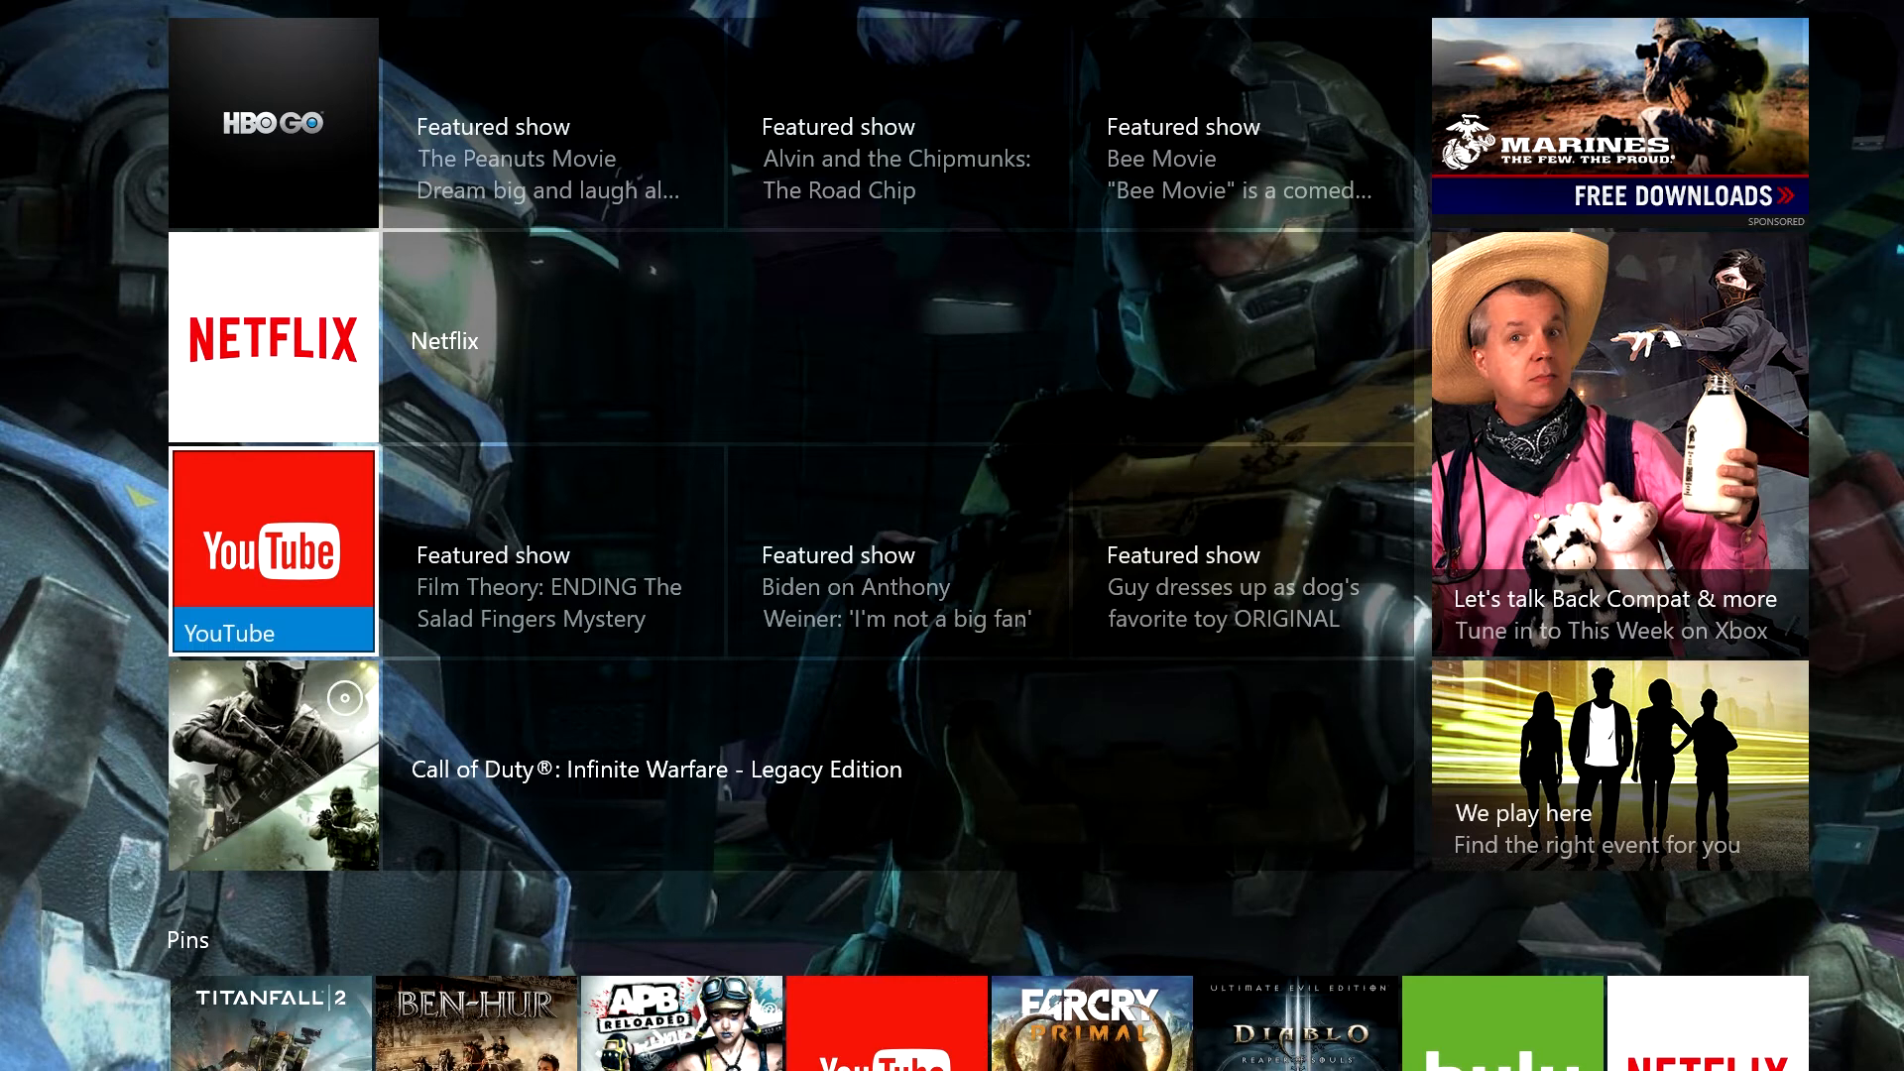
mouse_move(1243, 555)
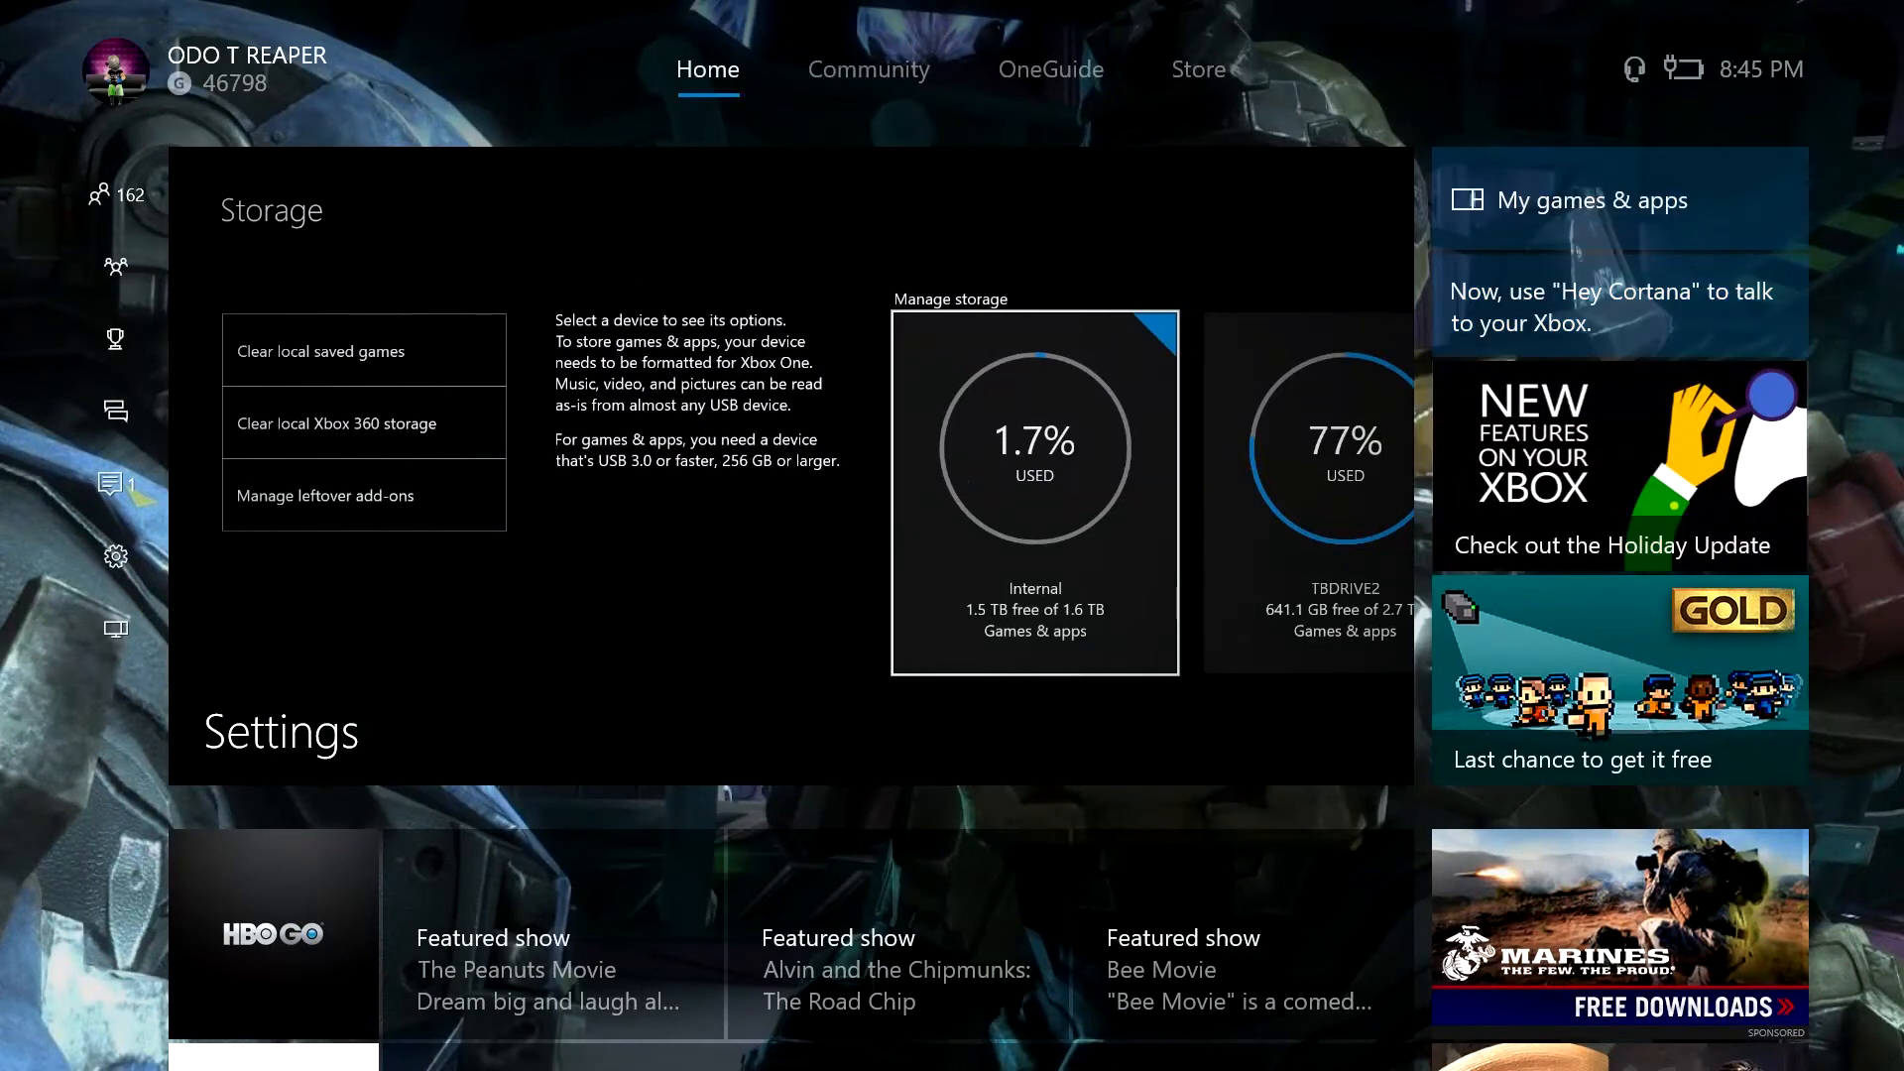
Browse the Community activity feed, then move to OneGuide's featured movies and trending live TV.
left_click(868, 69)
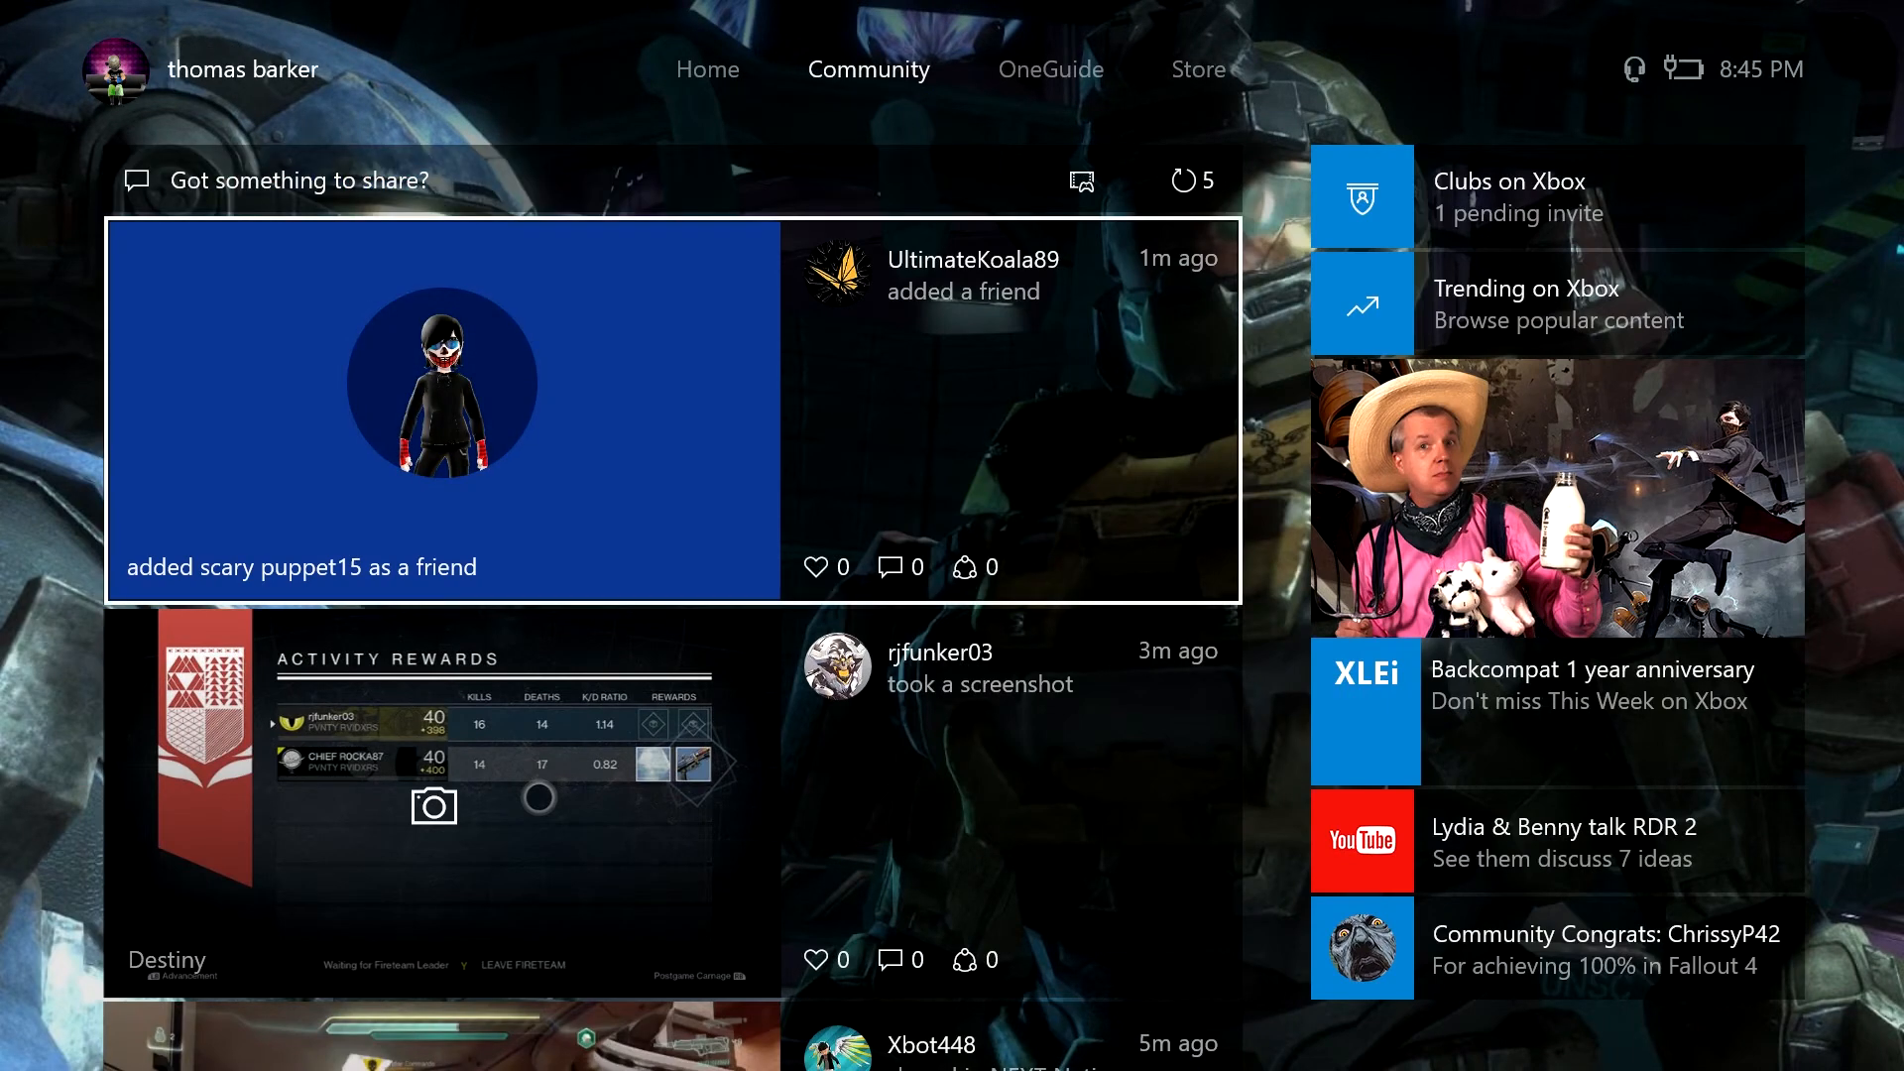
scroll("down", 3)
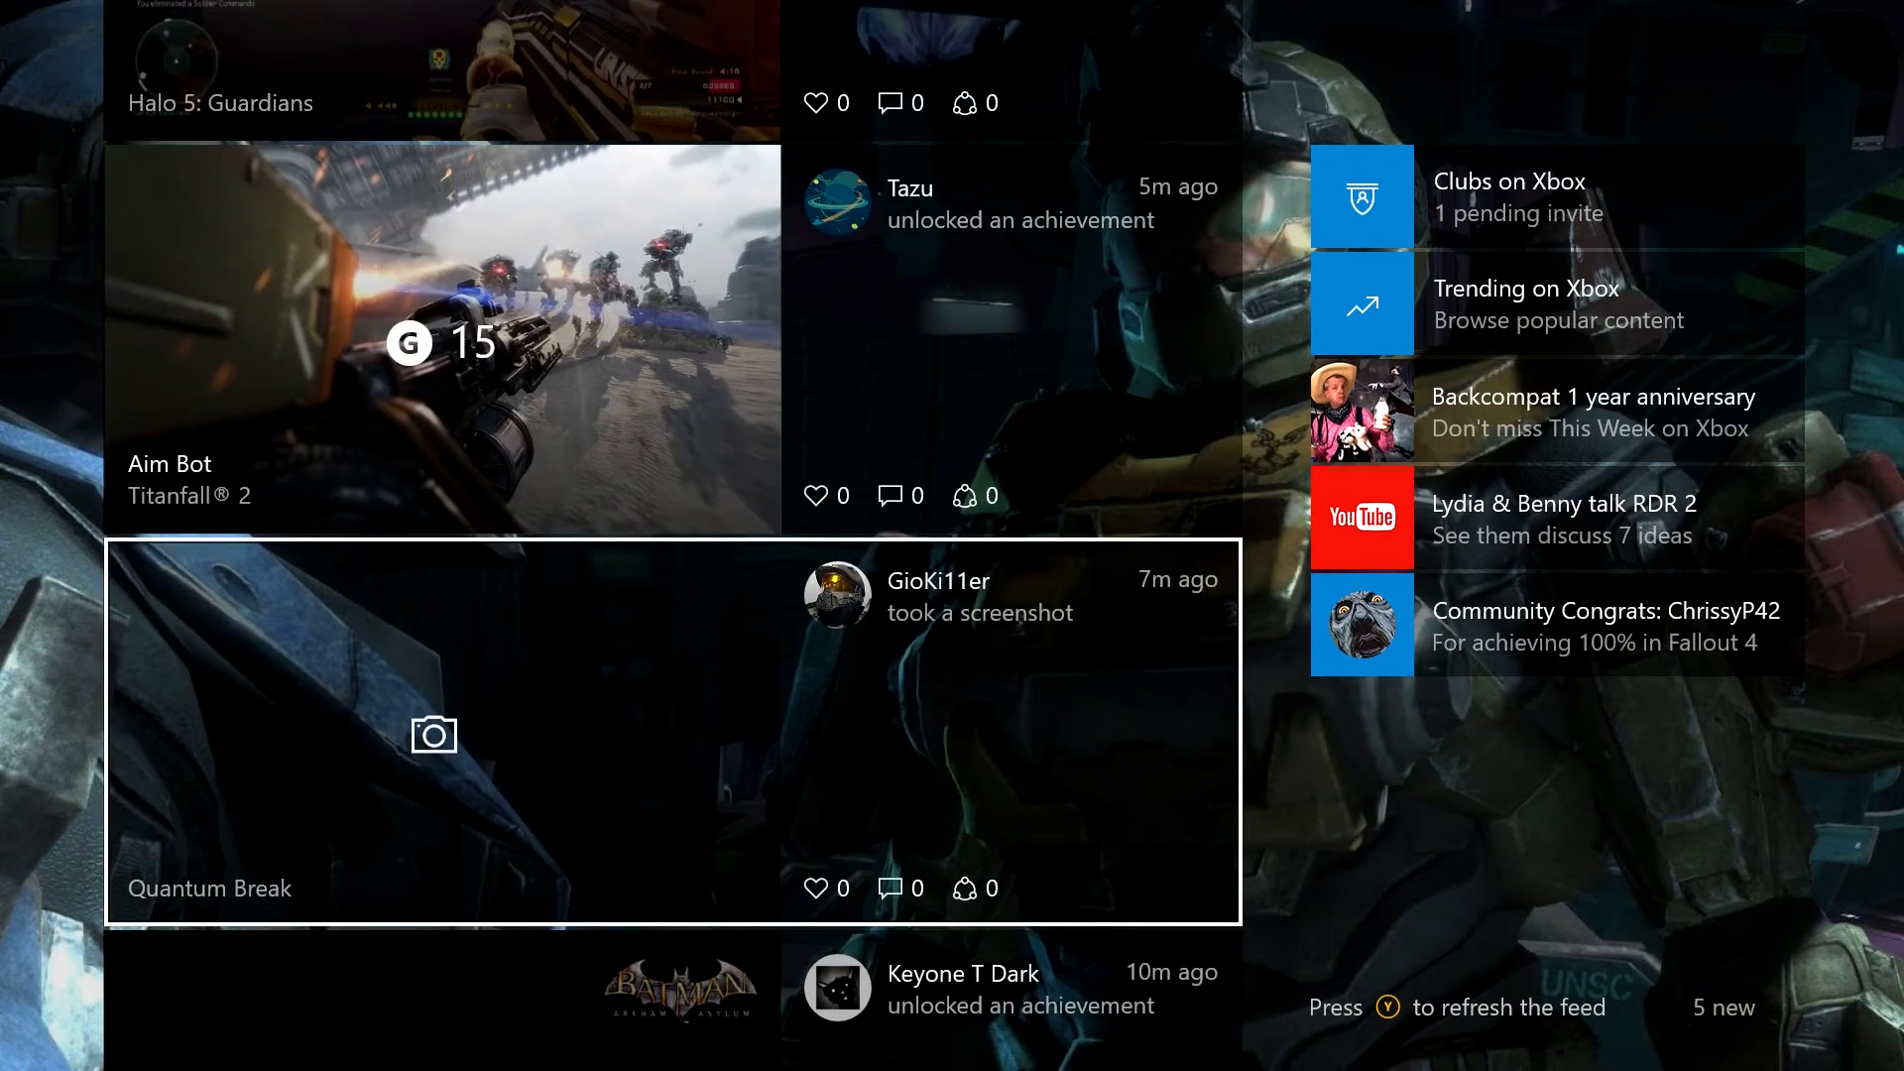
scroll("down", 3)
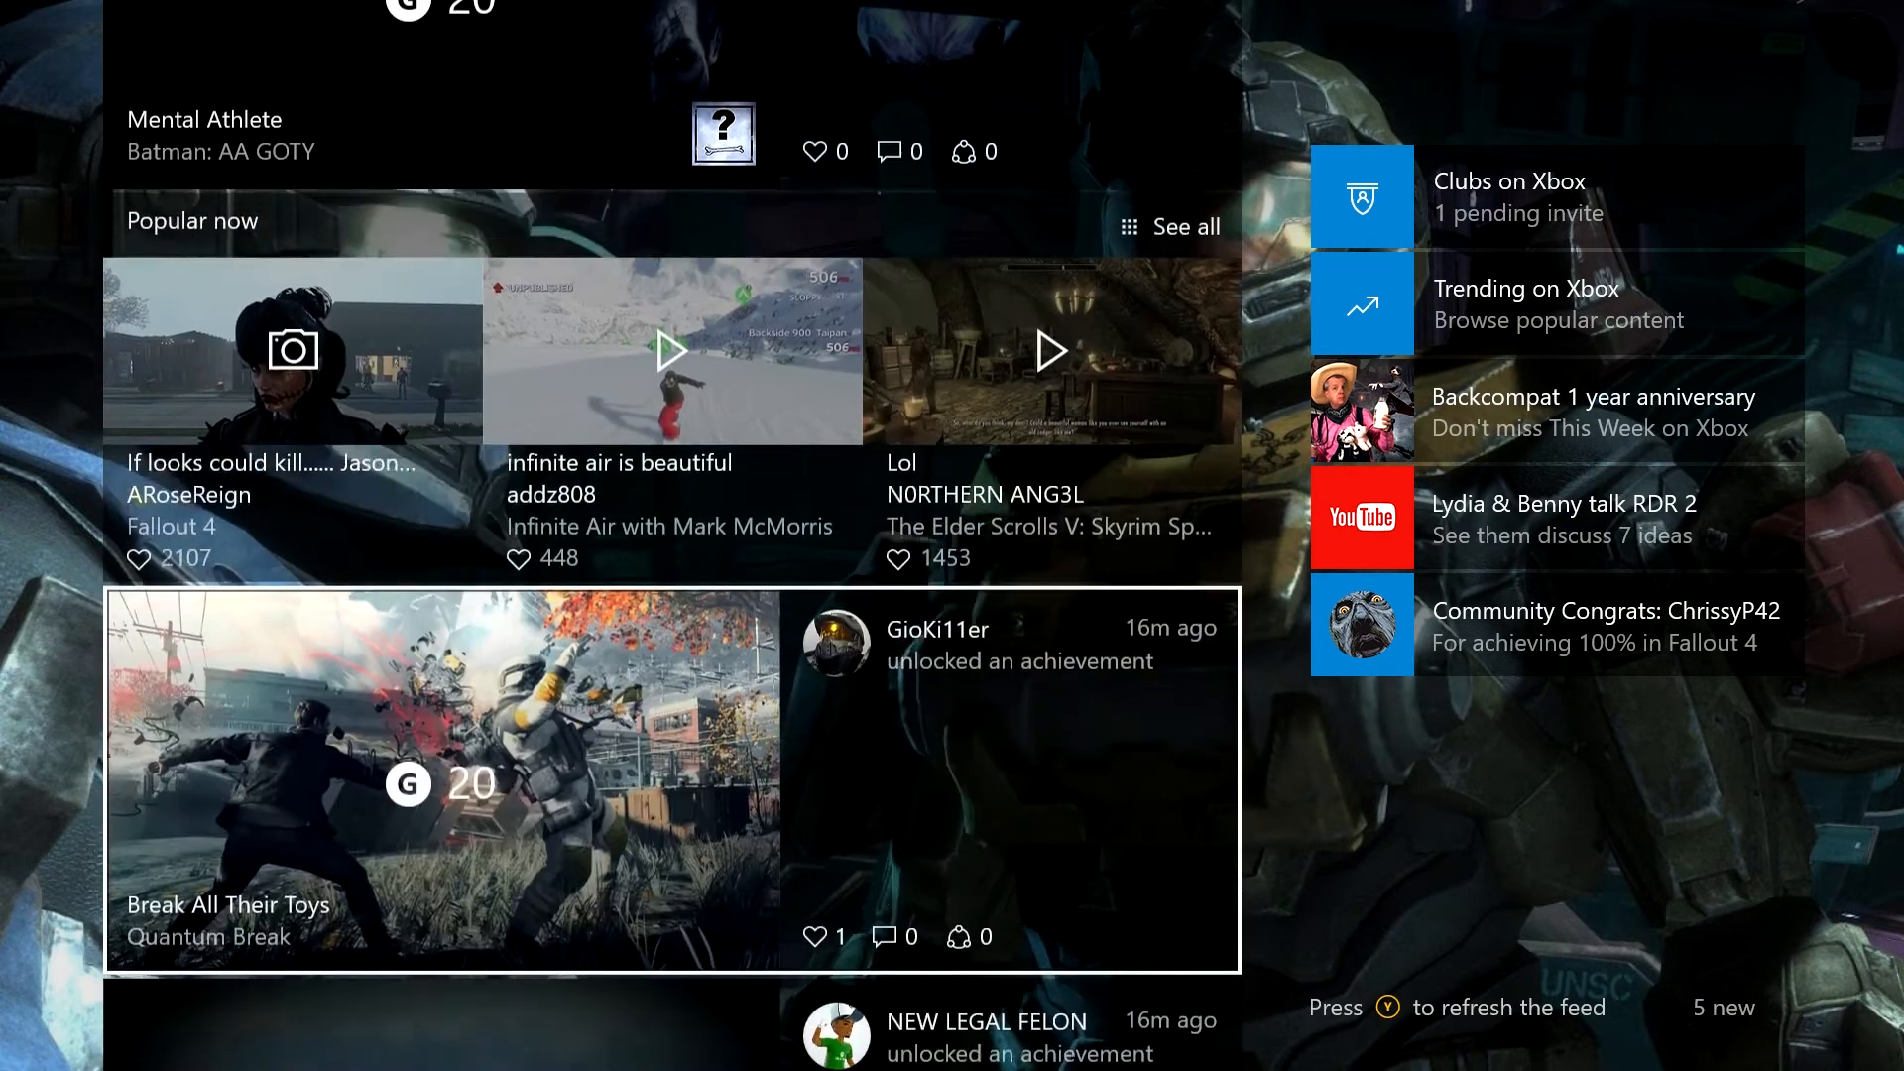
scroll("down", 3)
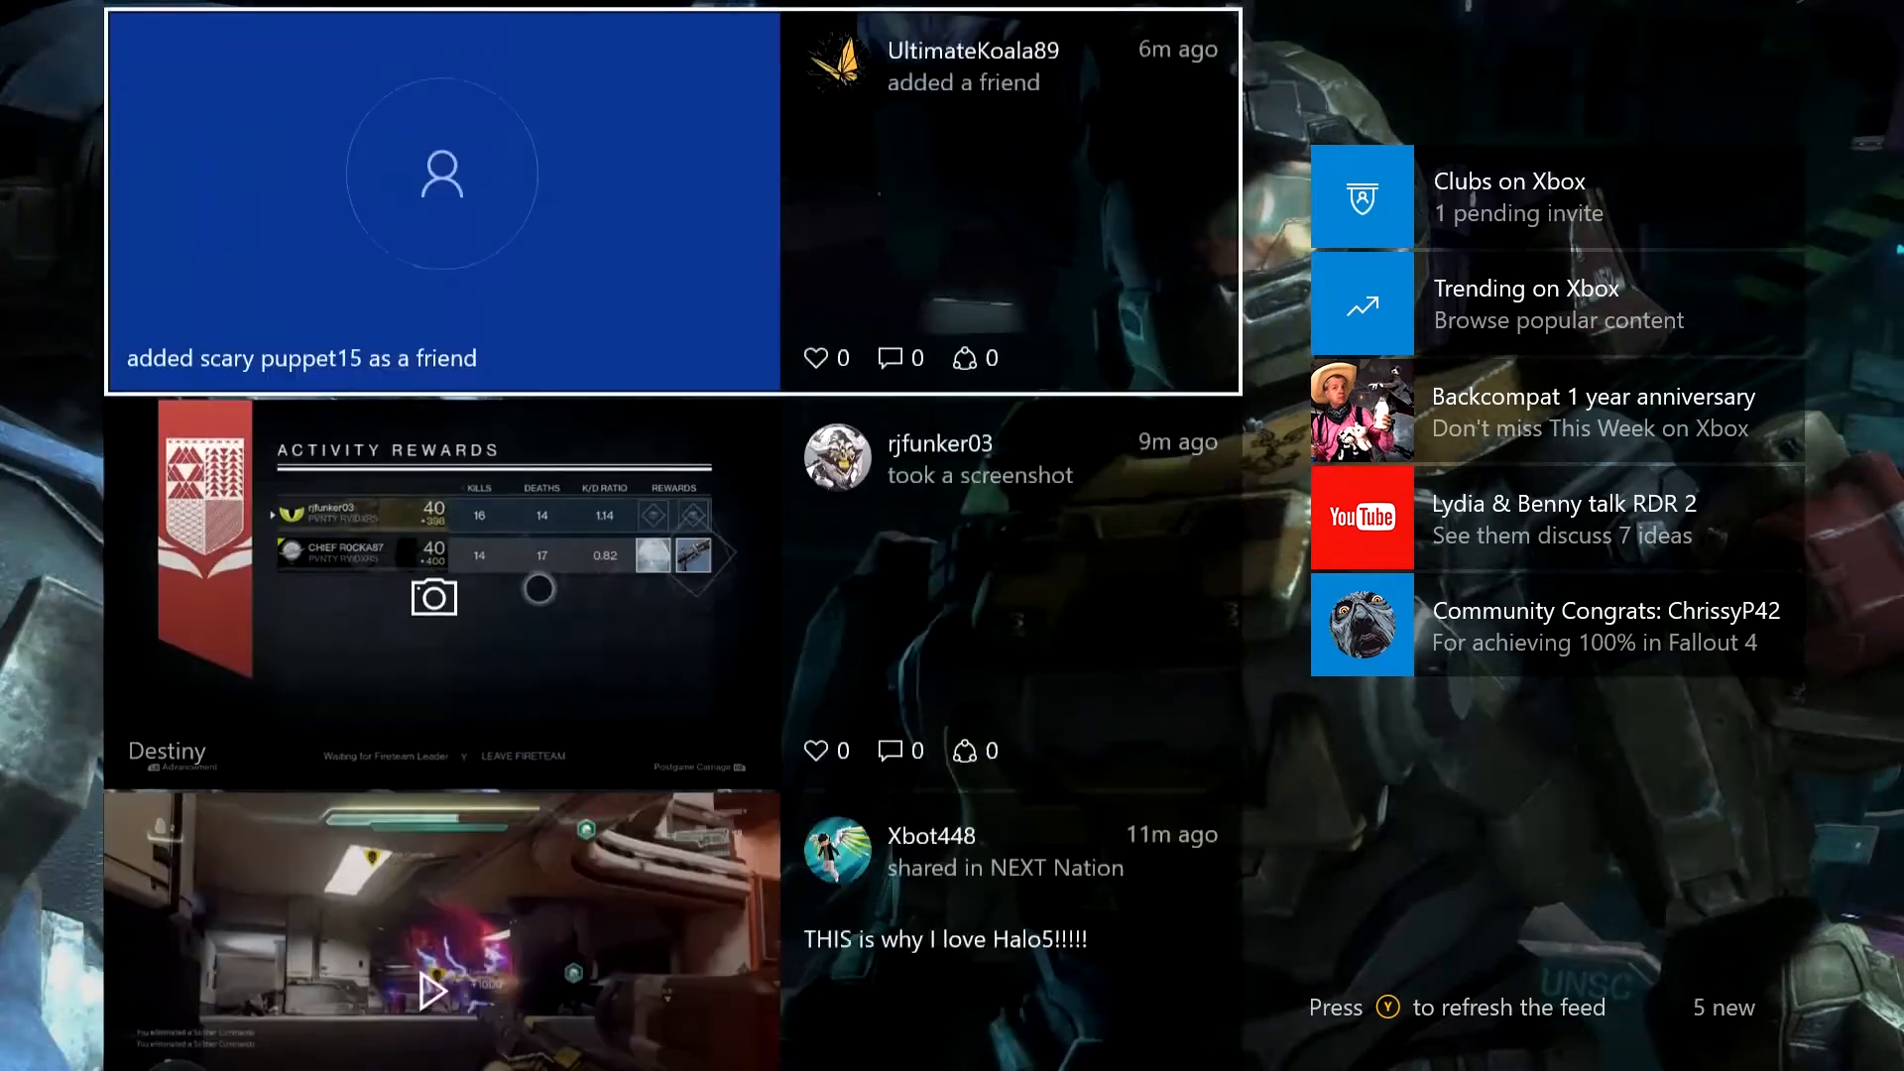
left_click(1051, 70)
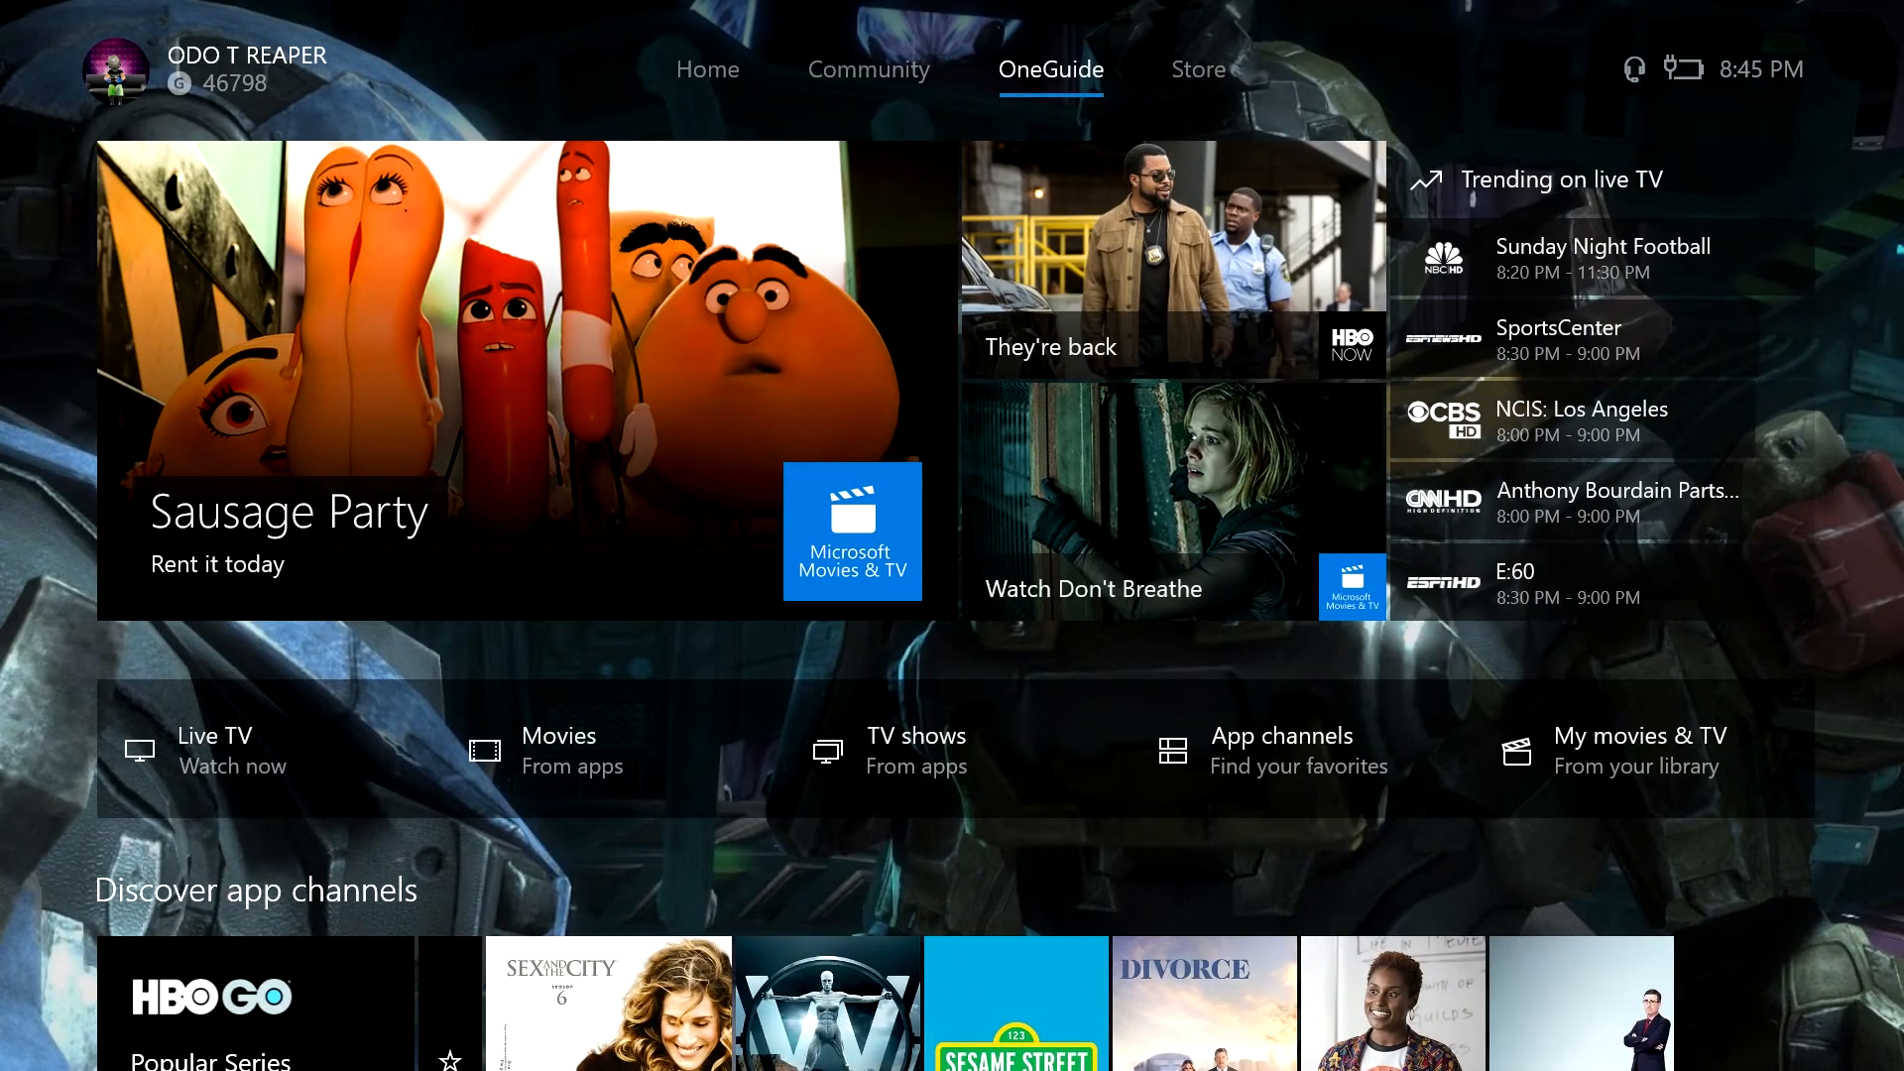
Scroll down through OneGuide's Discover app channel rows before heading to the Store.
scroll("down", 3)
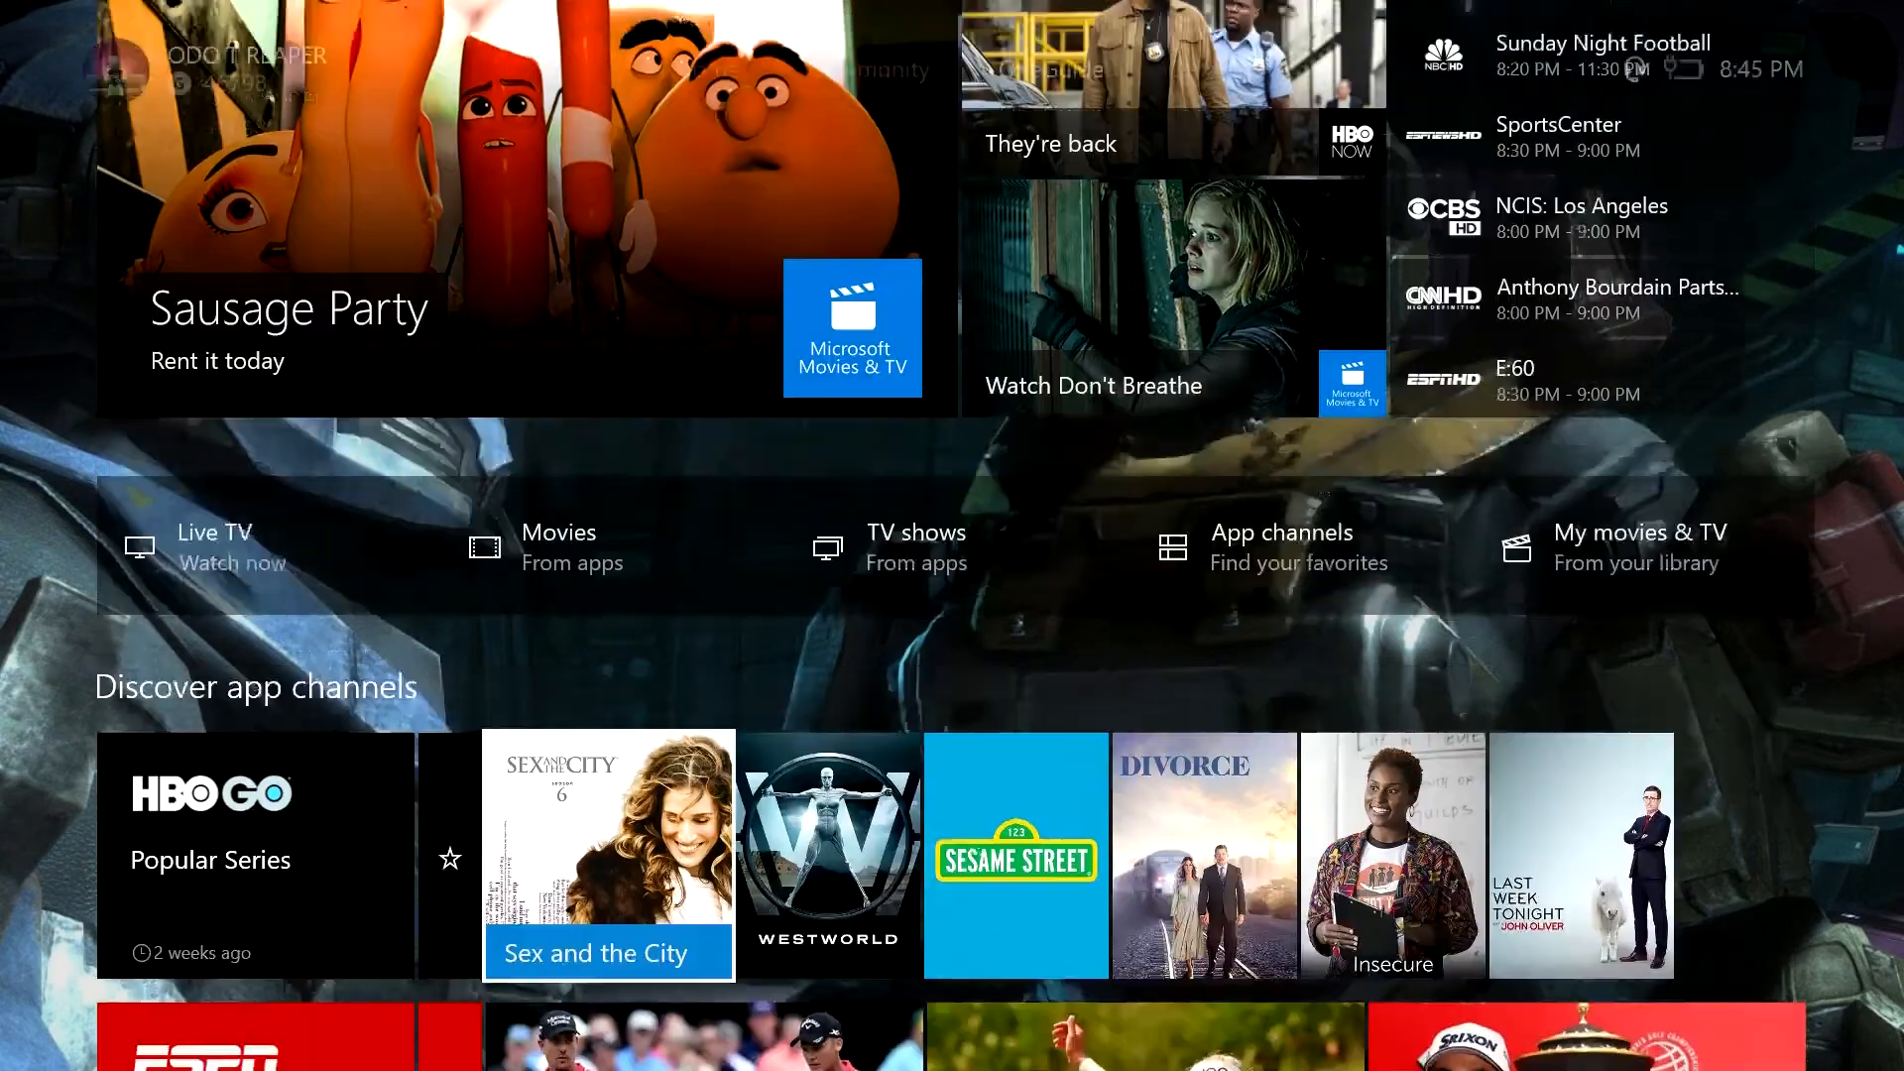
scroll("down", 3)
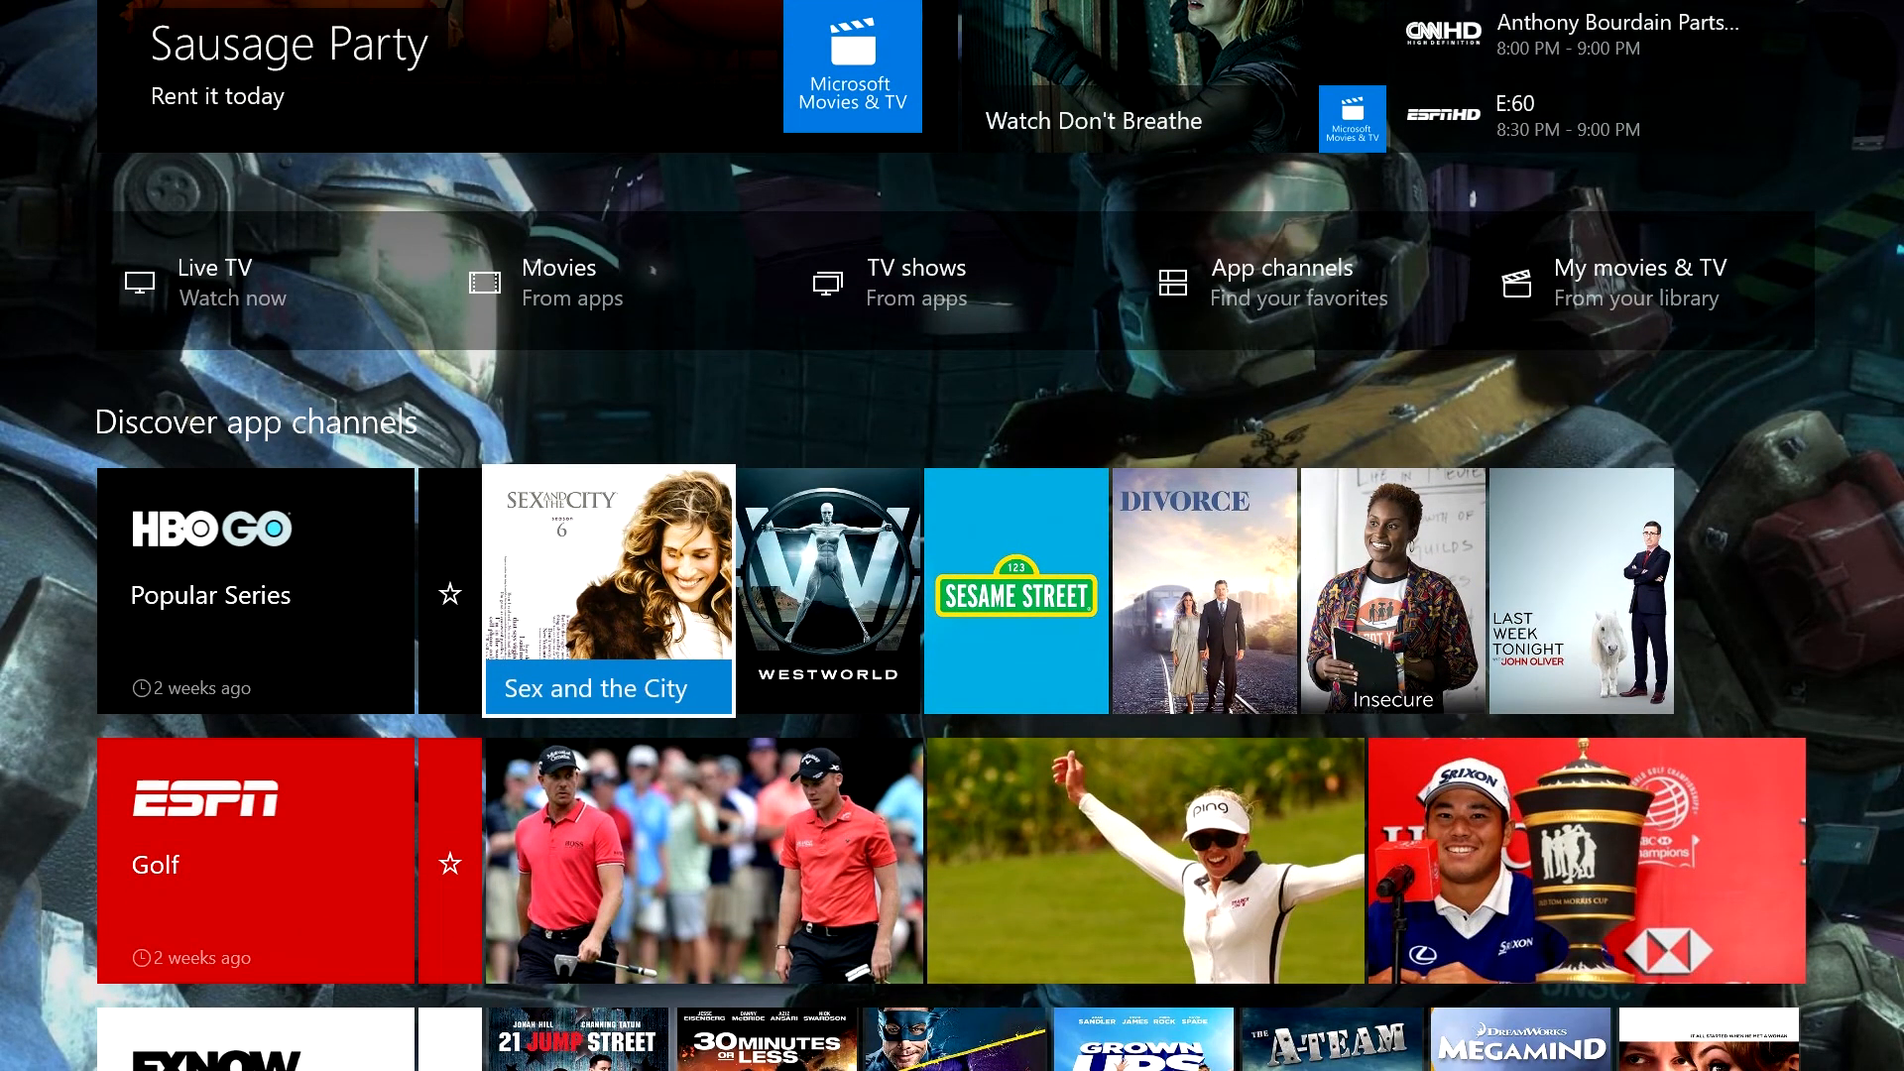
scroll("down", 3)
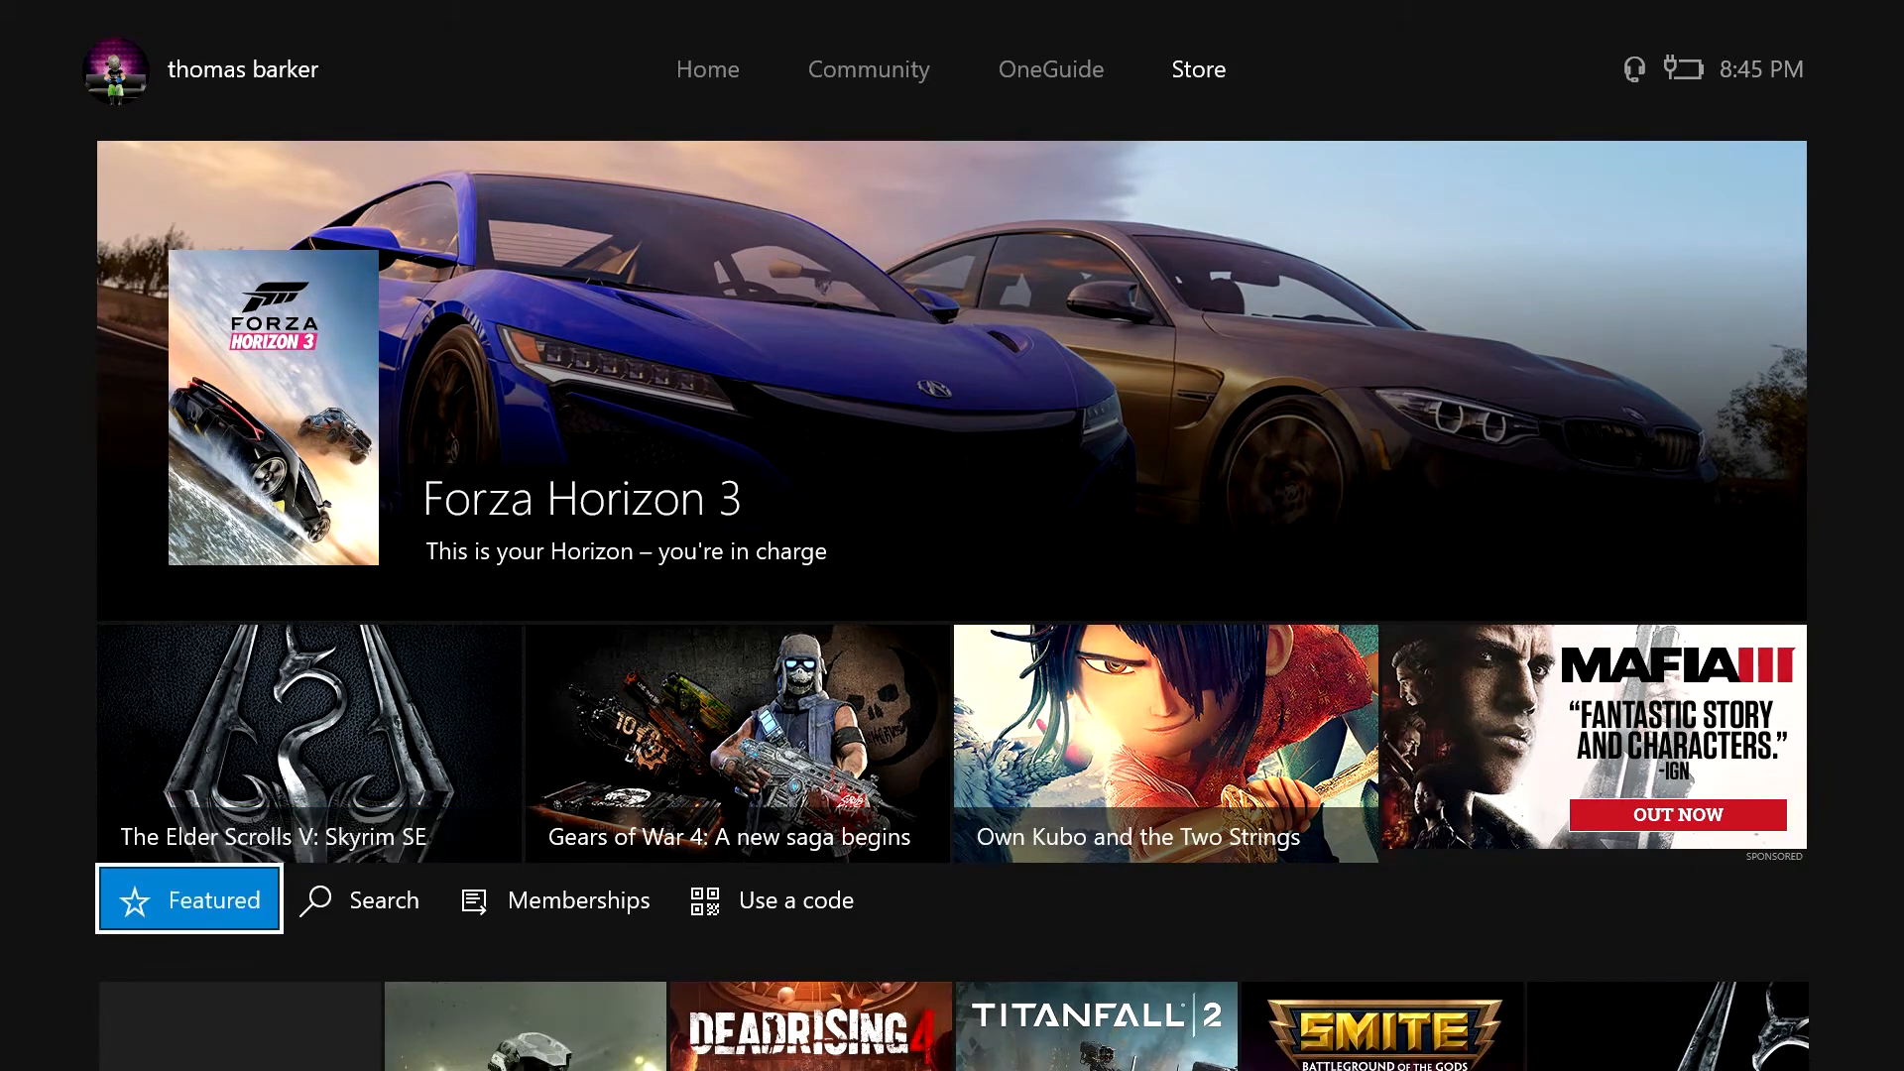
Scroll down the Store page to the Browse games tile leading to Dead Rising 4 Deluxe Edition.
scroll("down", 3)
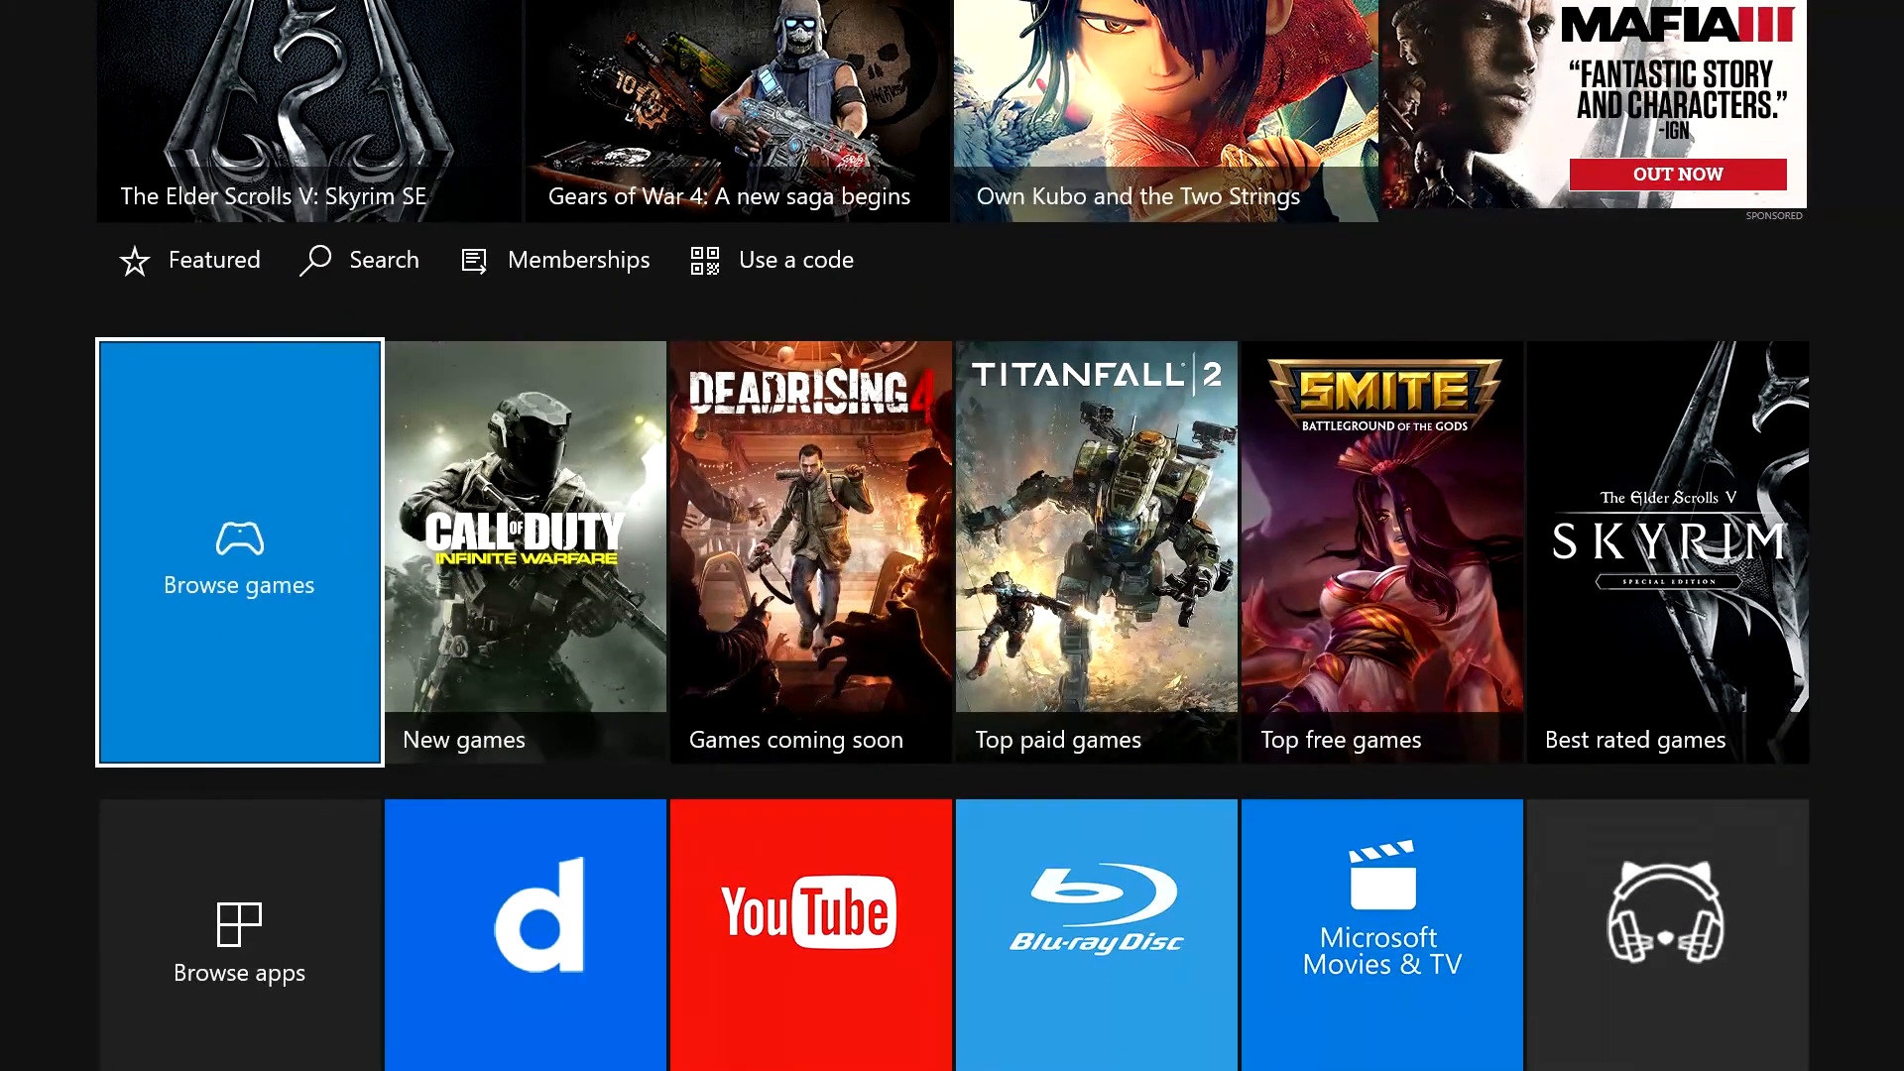
scroll("down", 3)
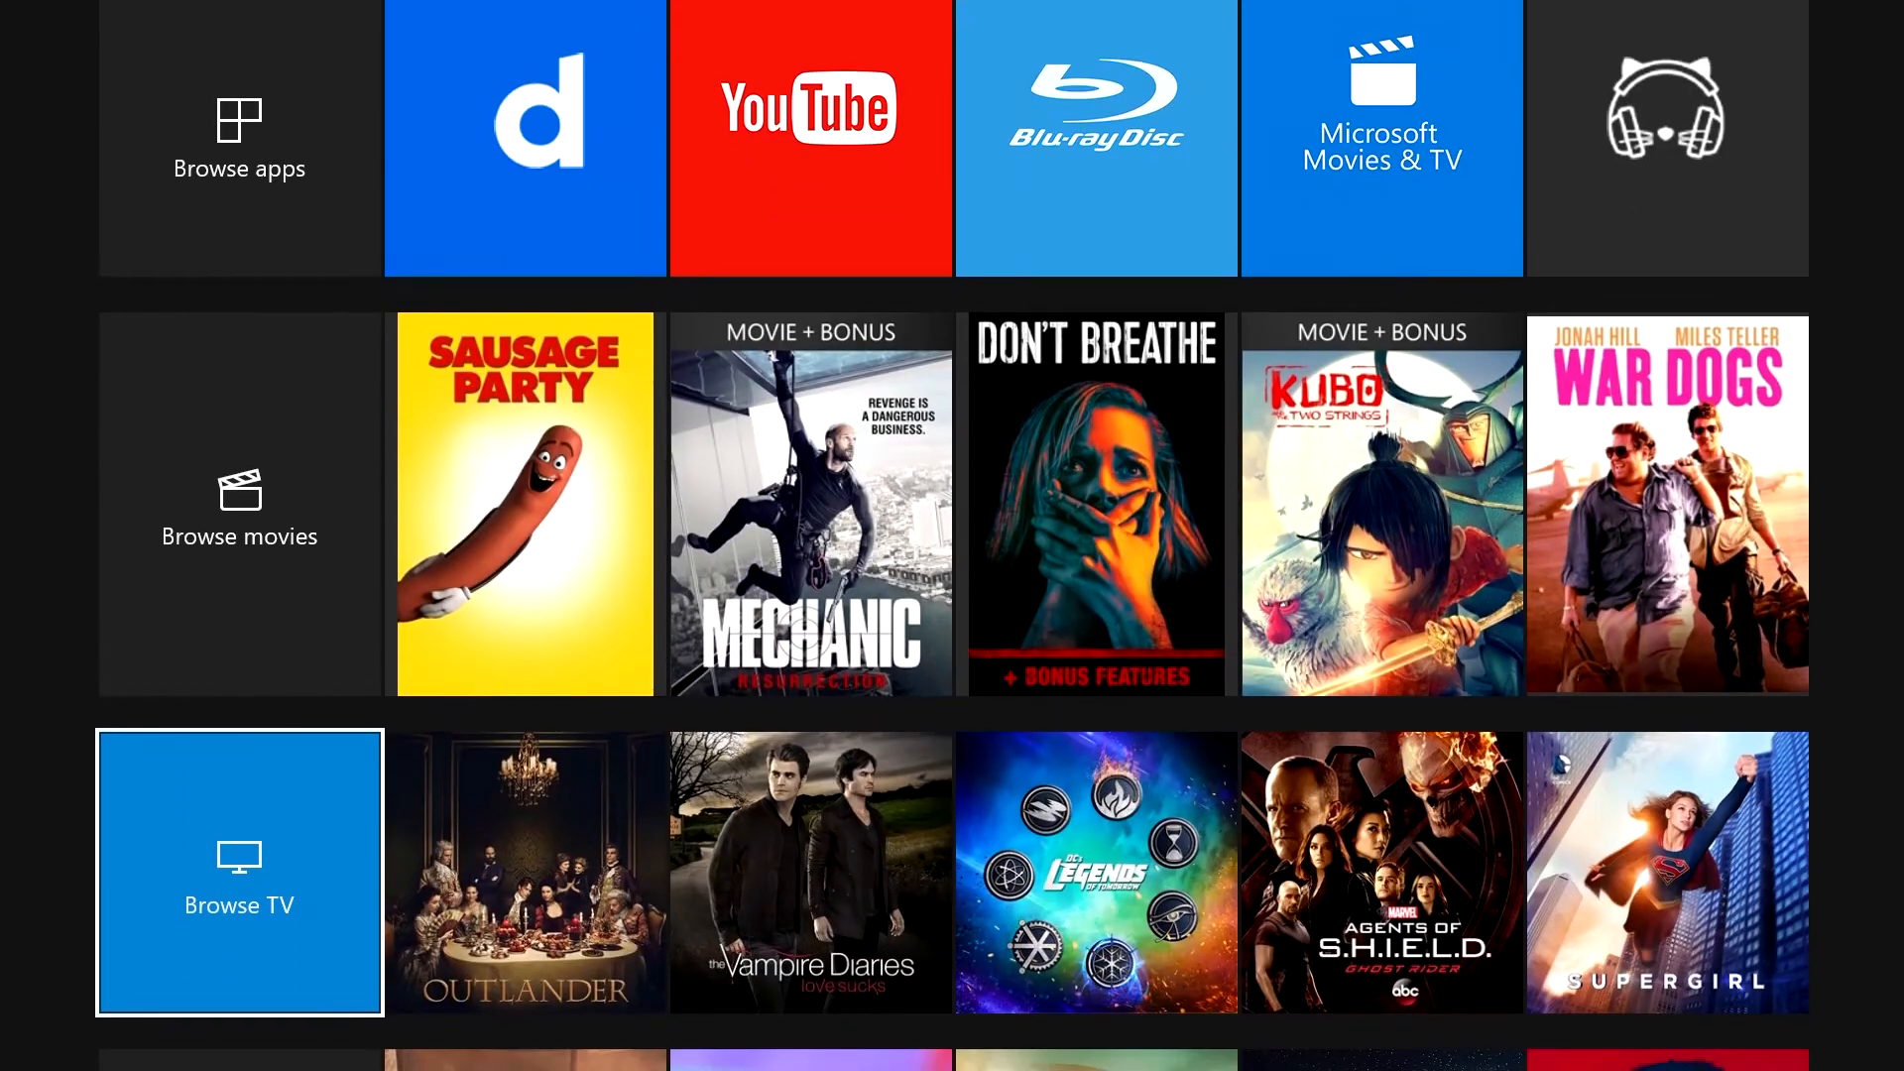
scroll("down", 3)
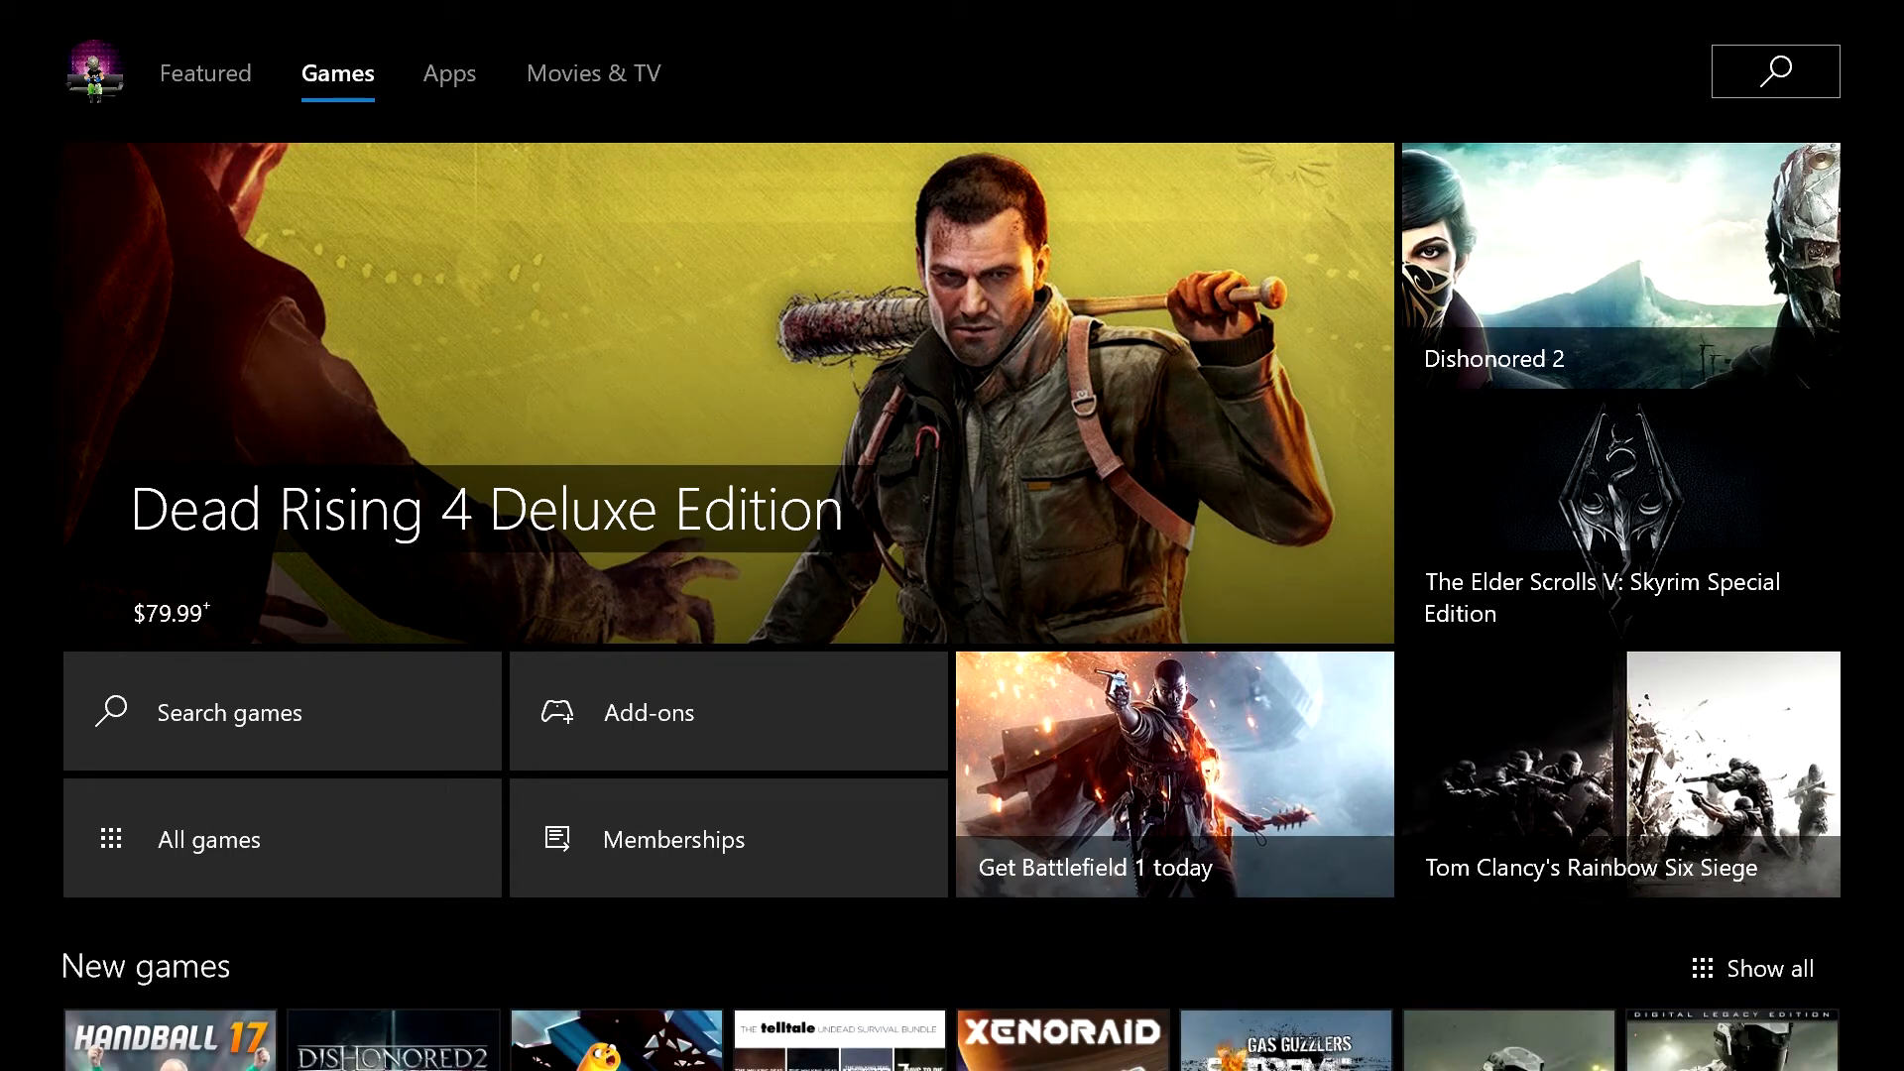
scroll("down", 3)
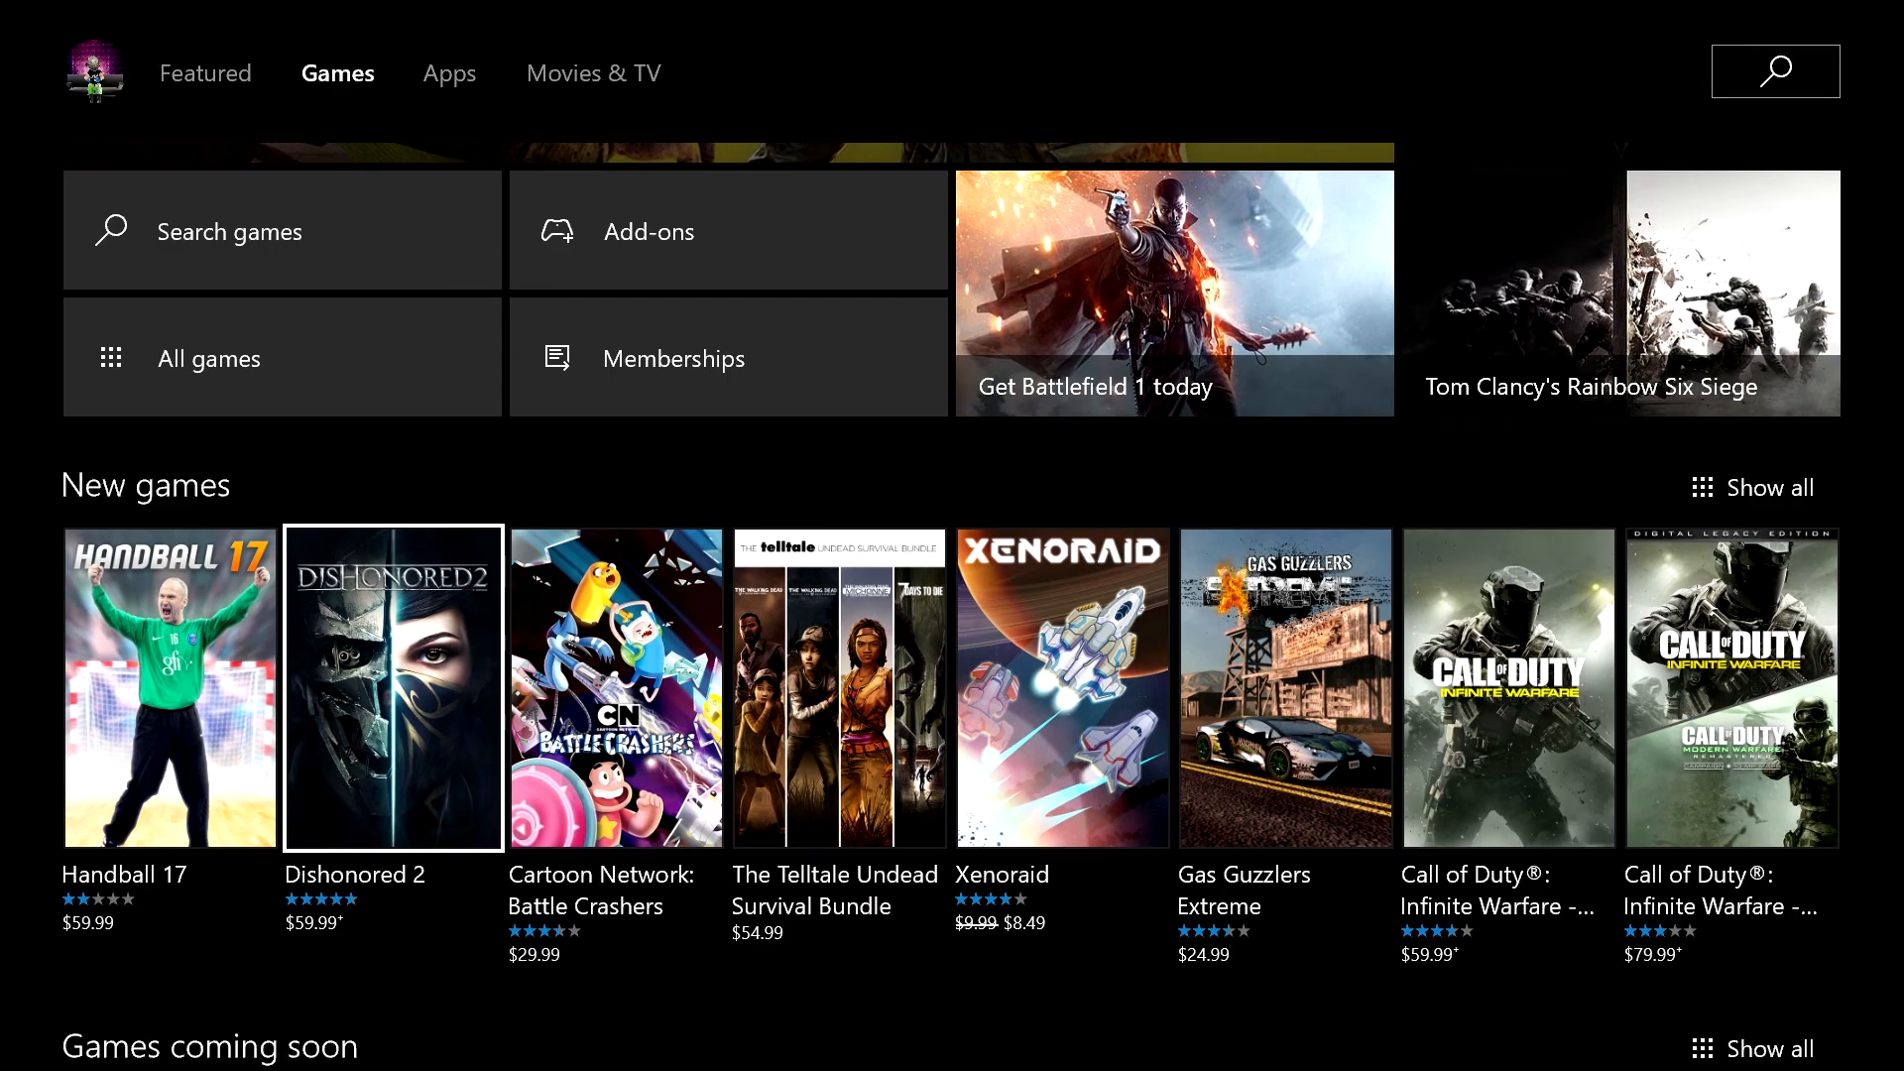
scroll("down", 3)
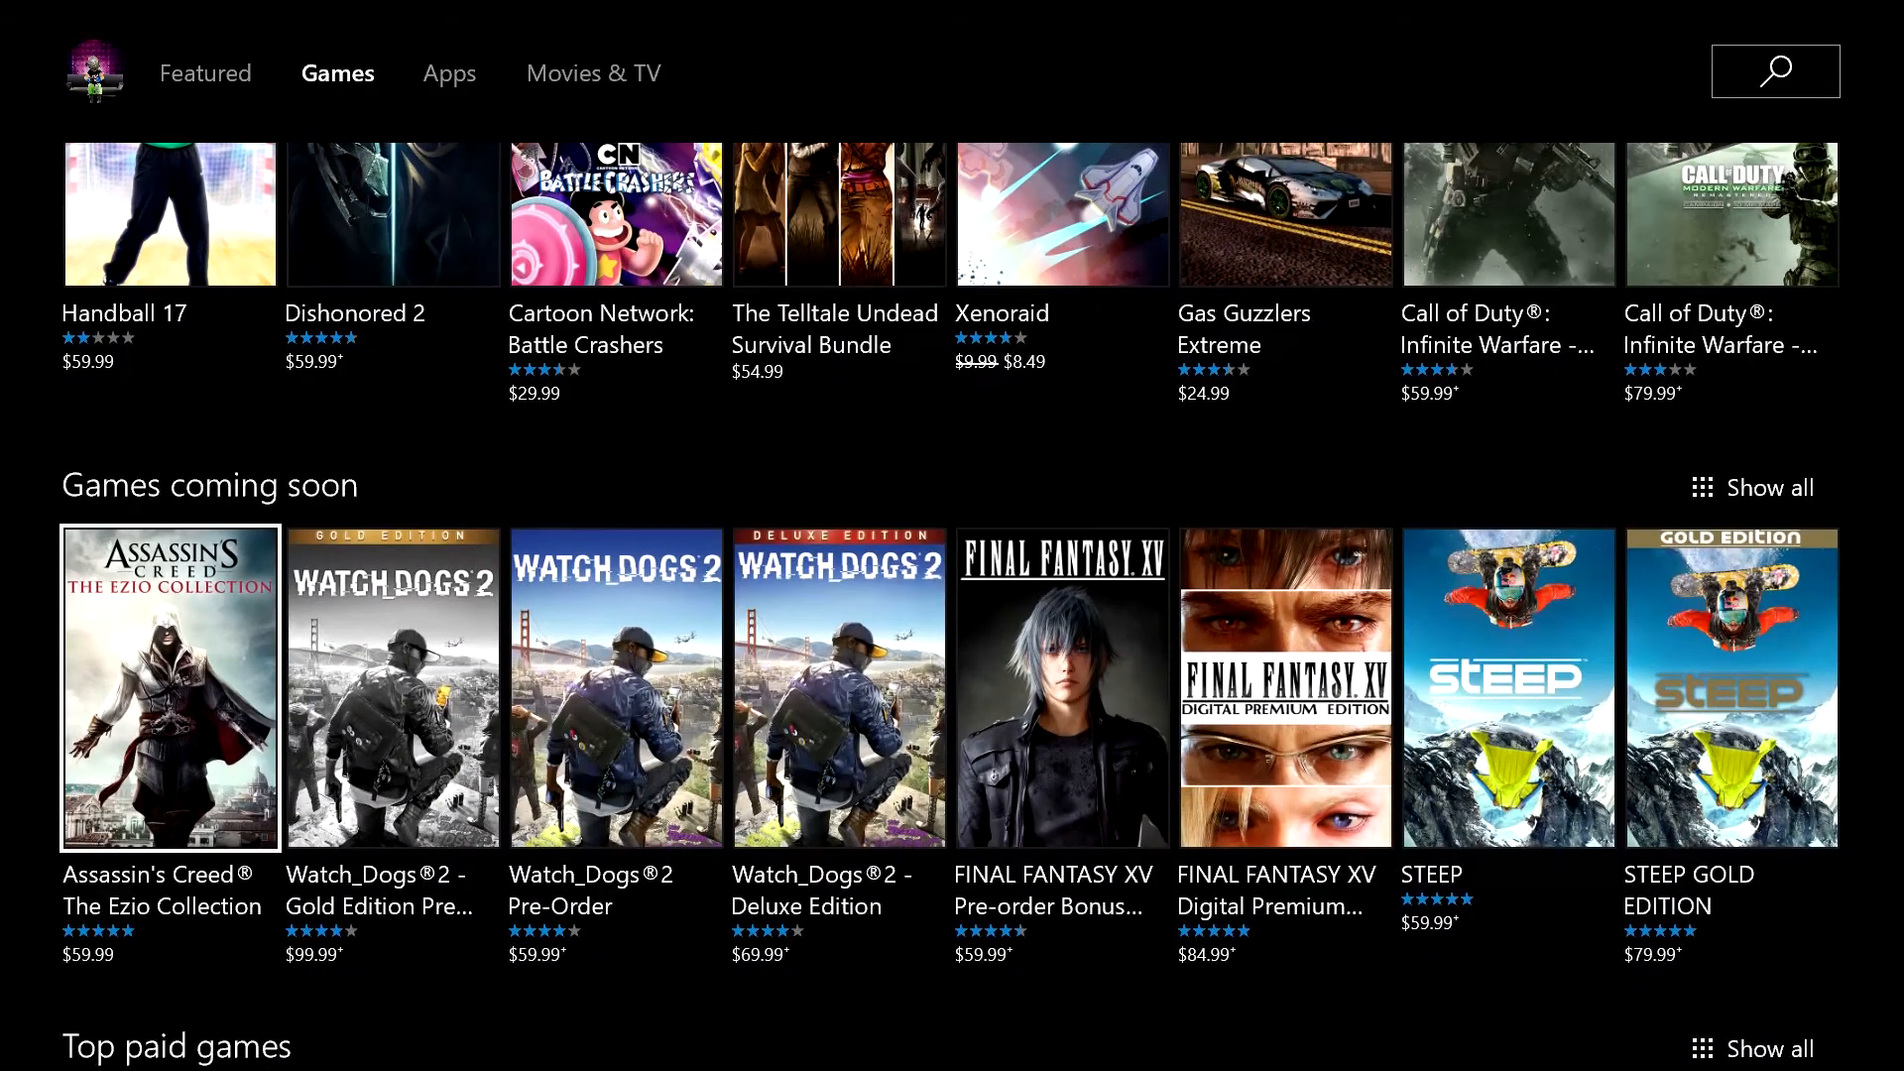
scroll("down", 3)
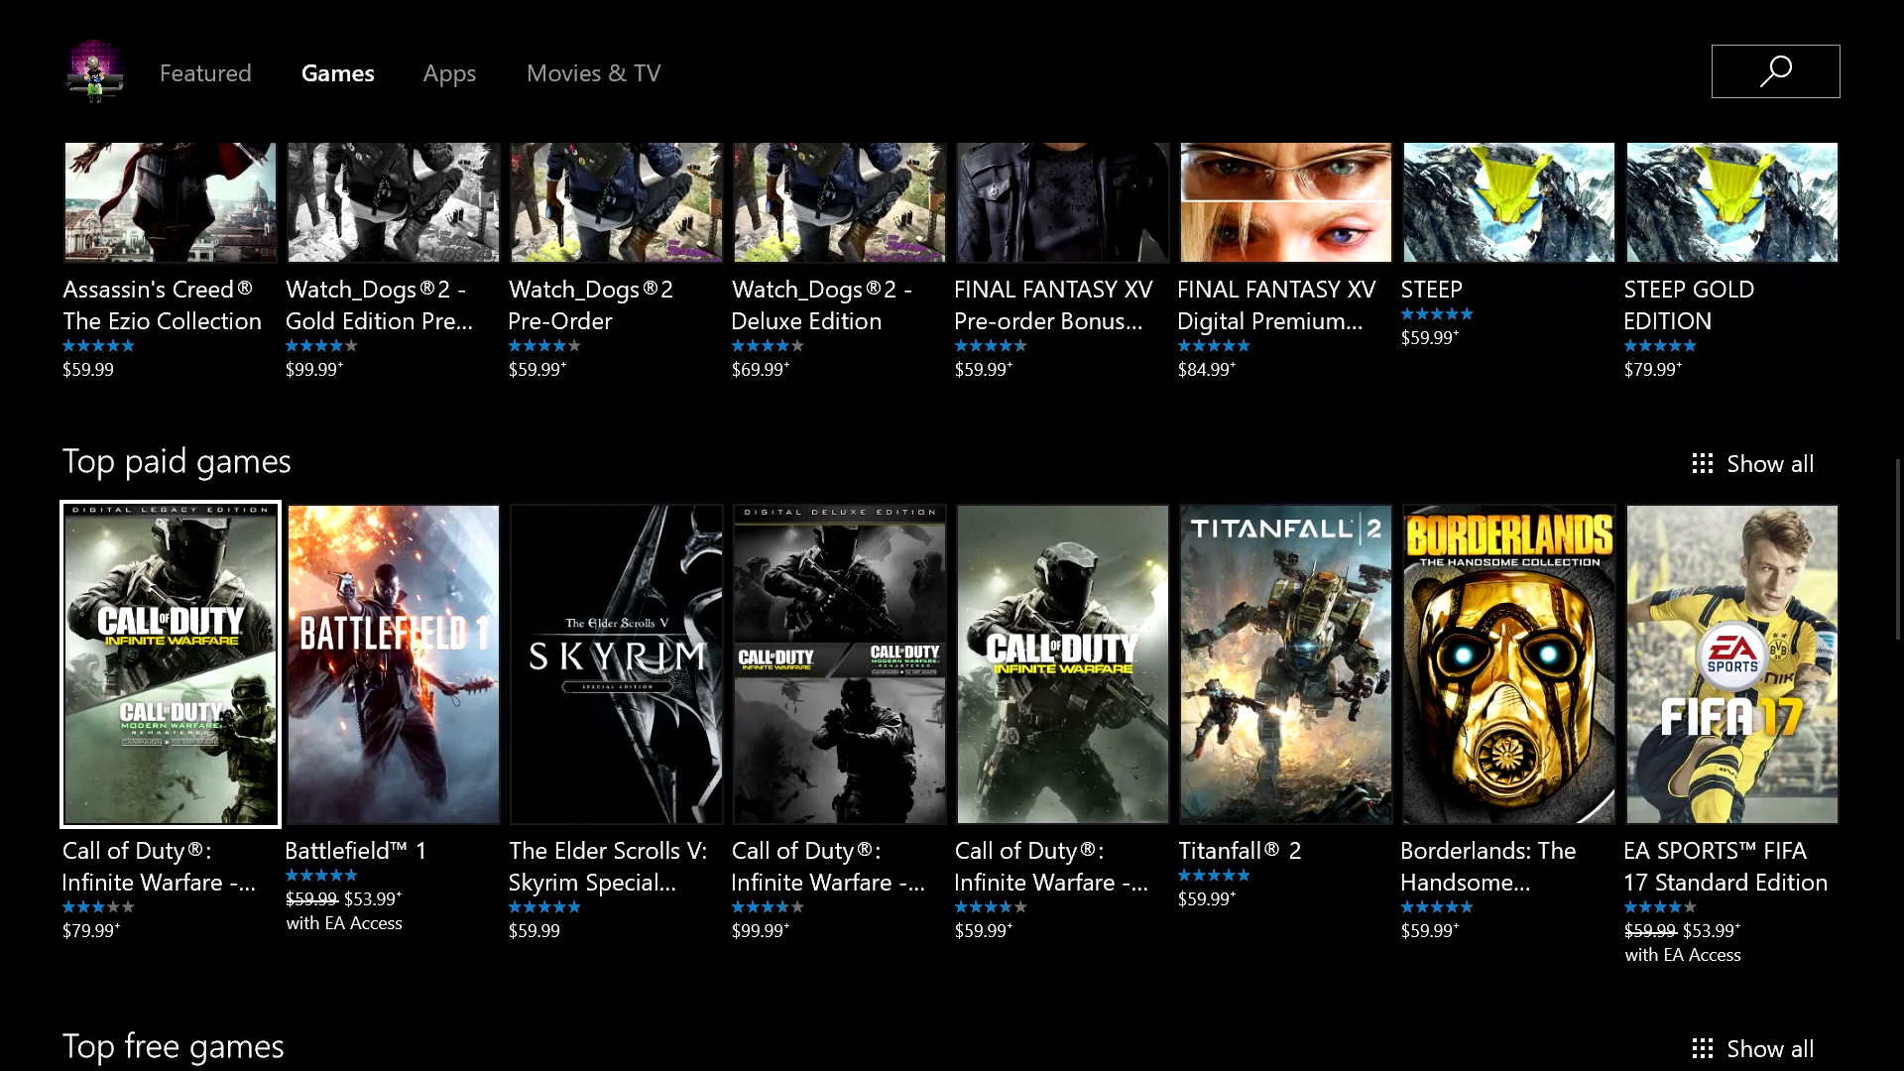
scroll("down", 3)
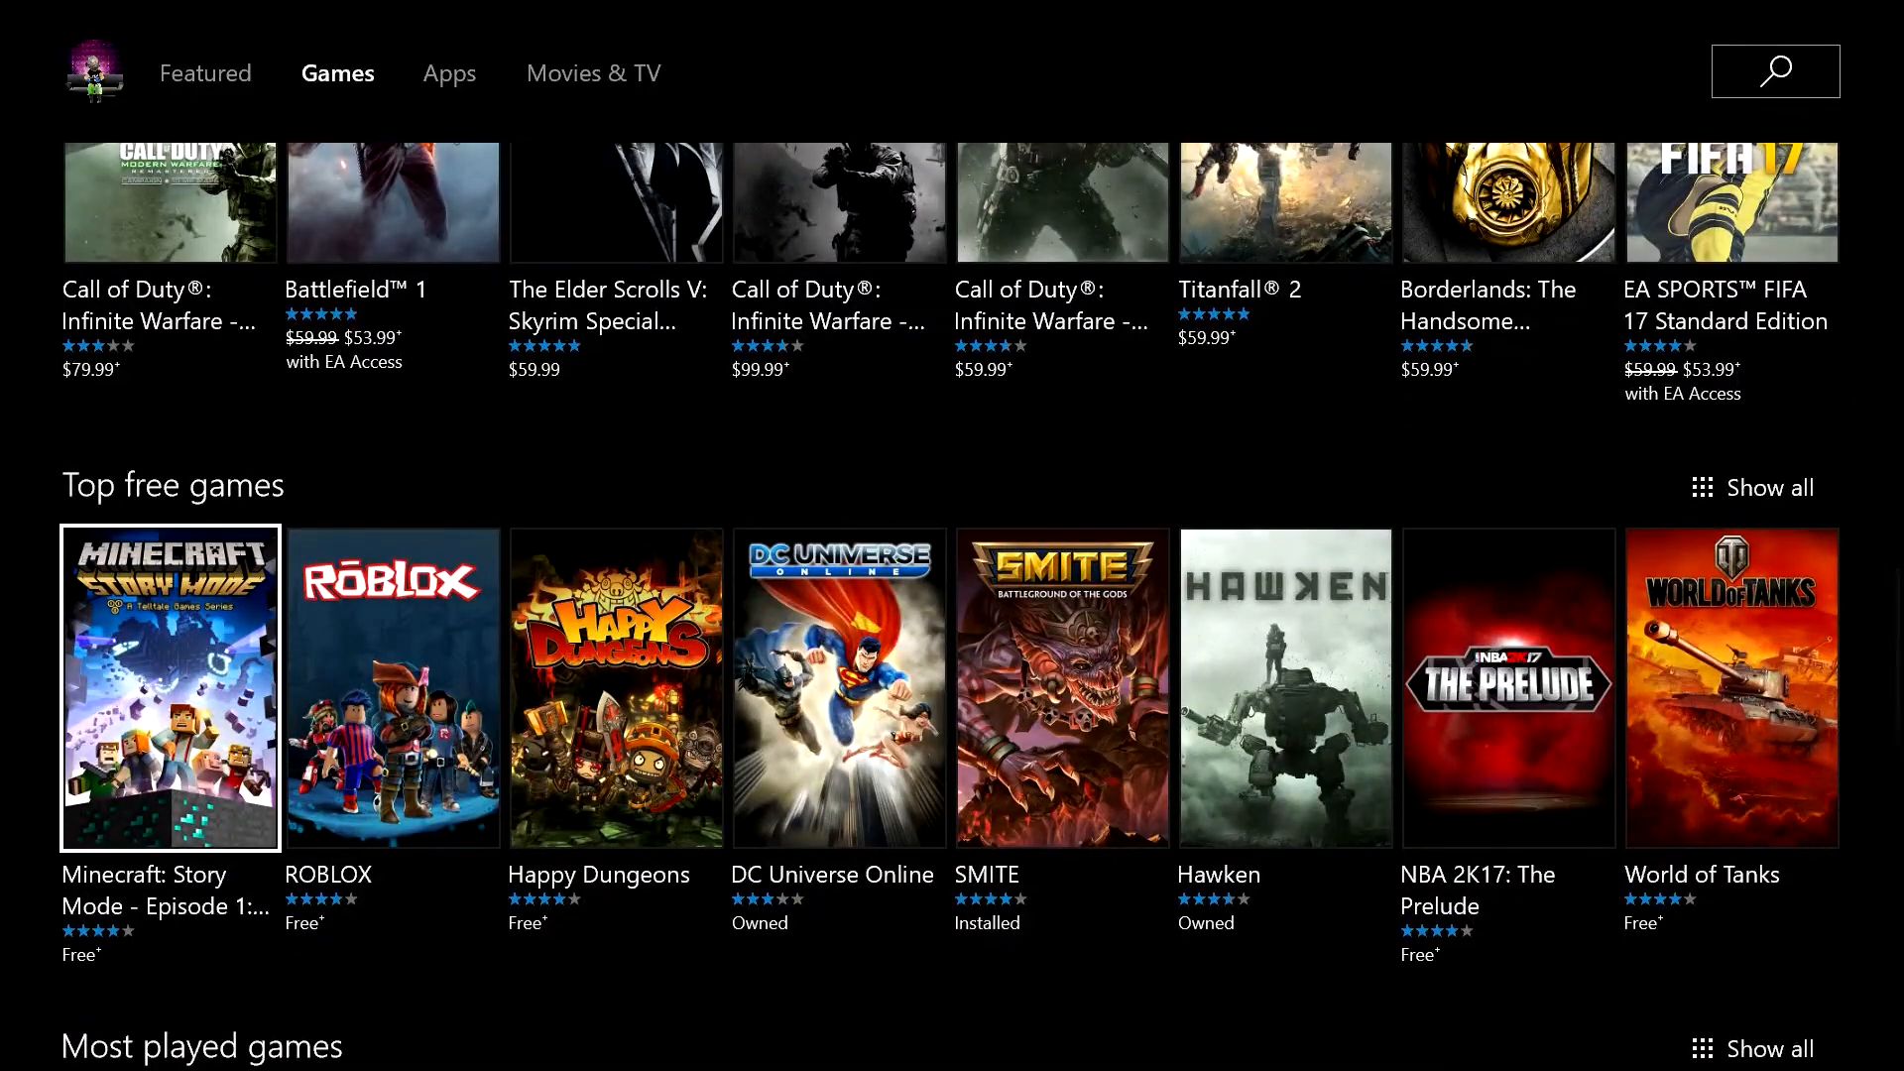
scroll("down", 3)
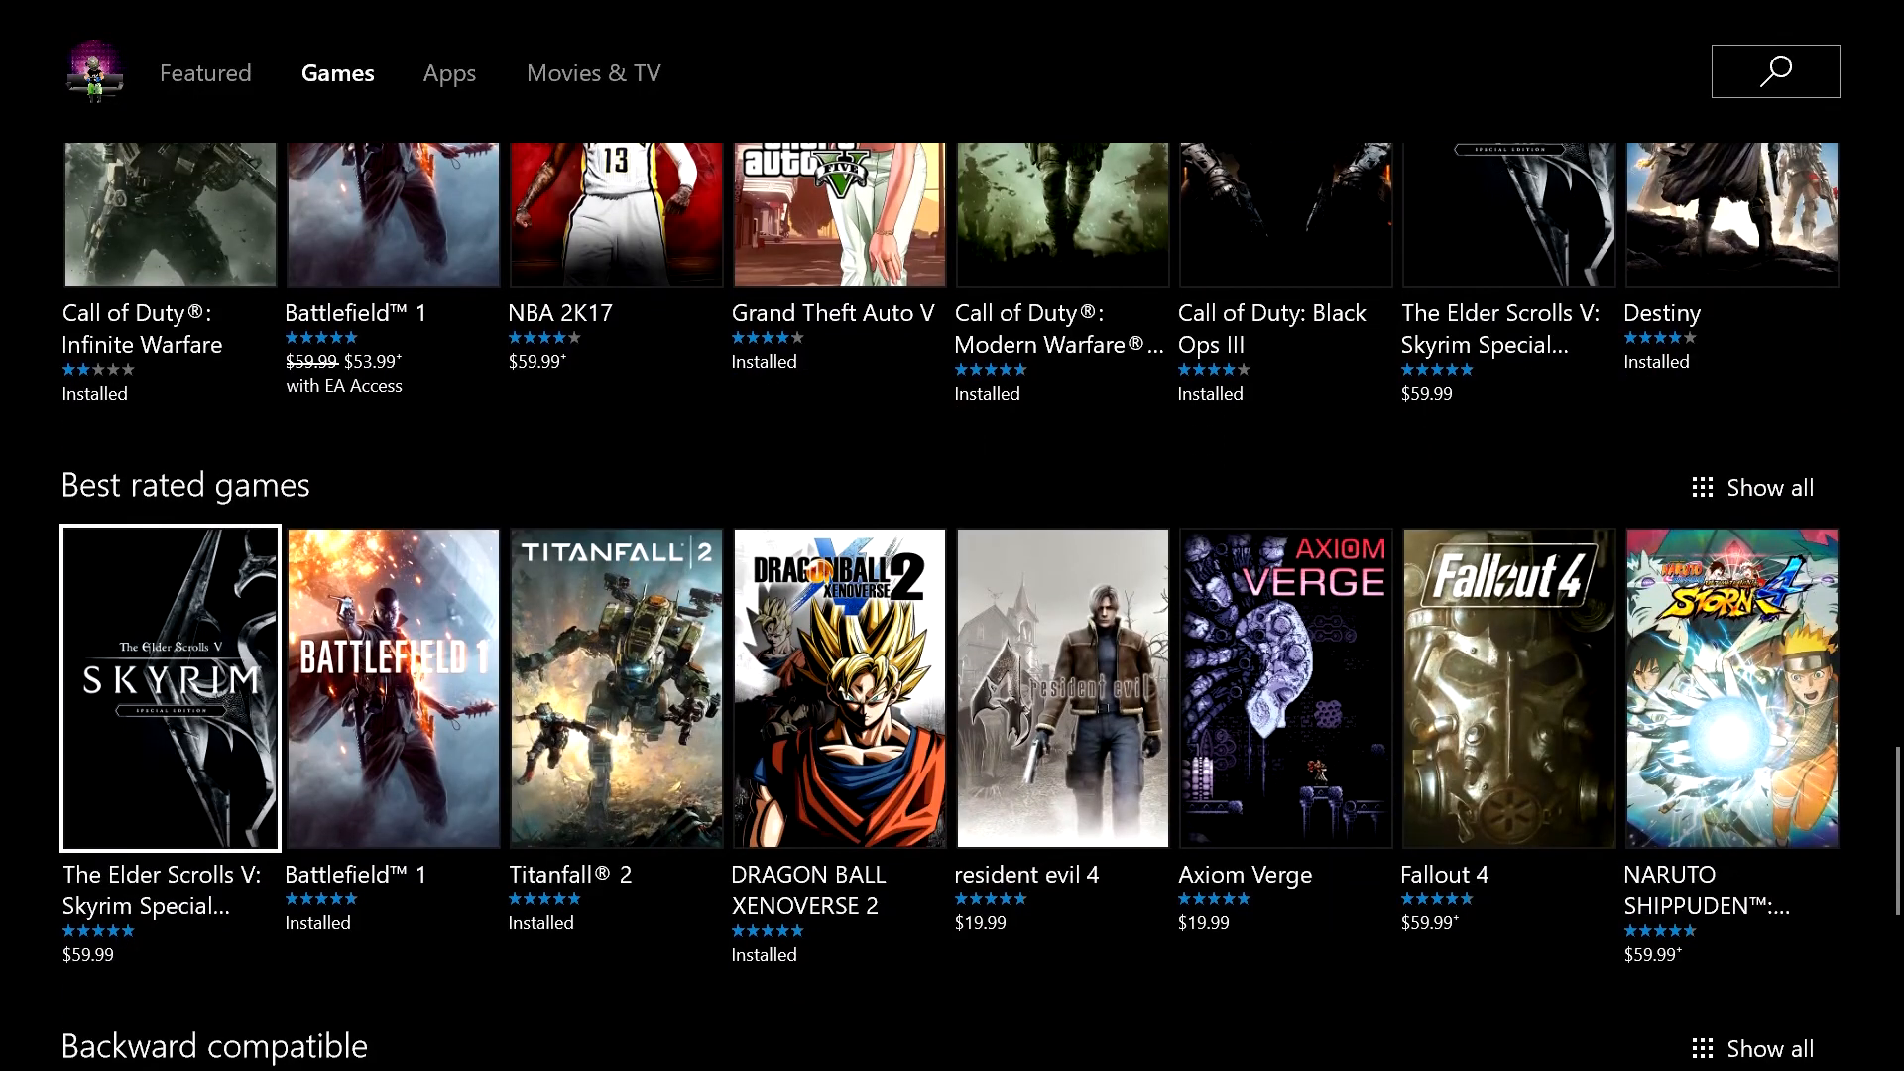
scroll("down", 3)
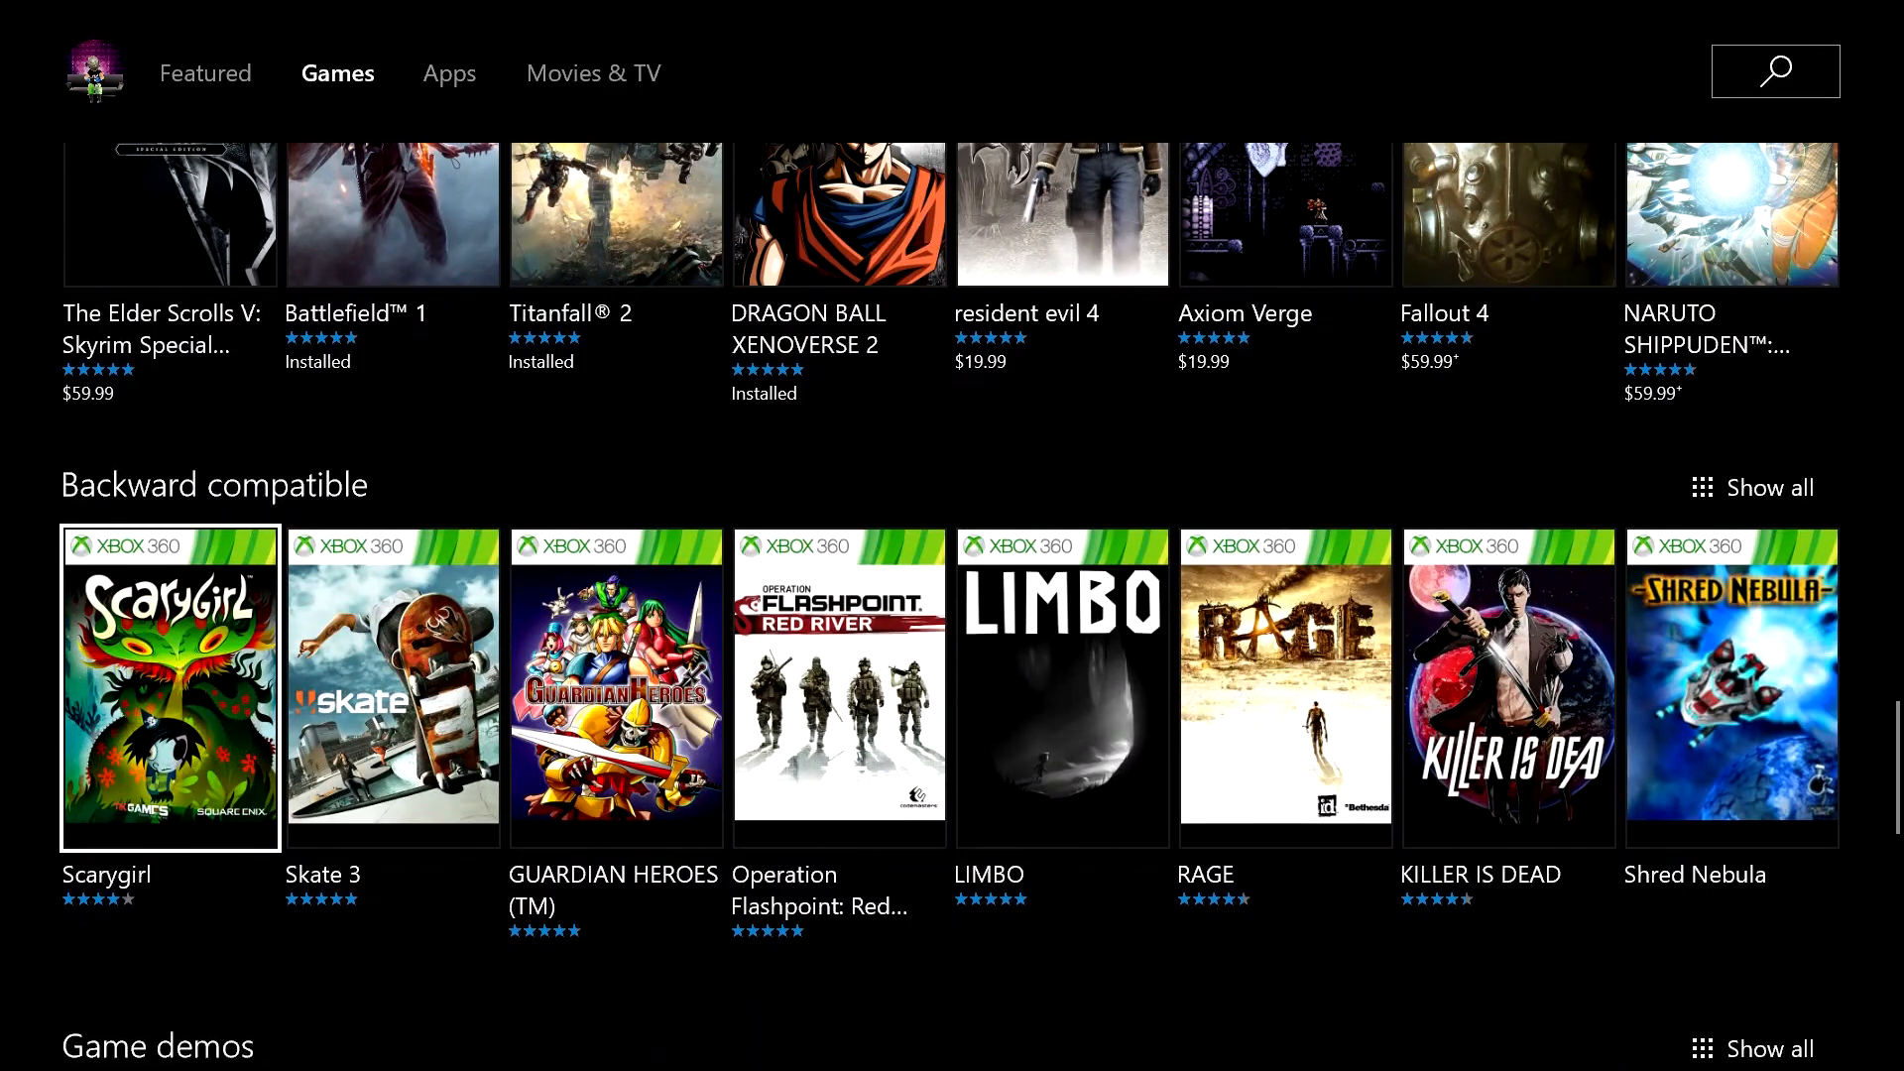
scroll("down", 3)
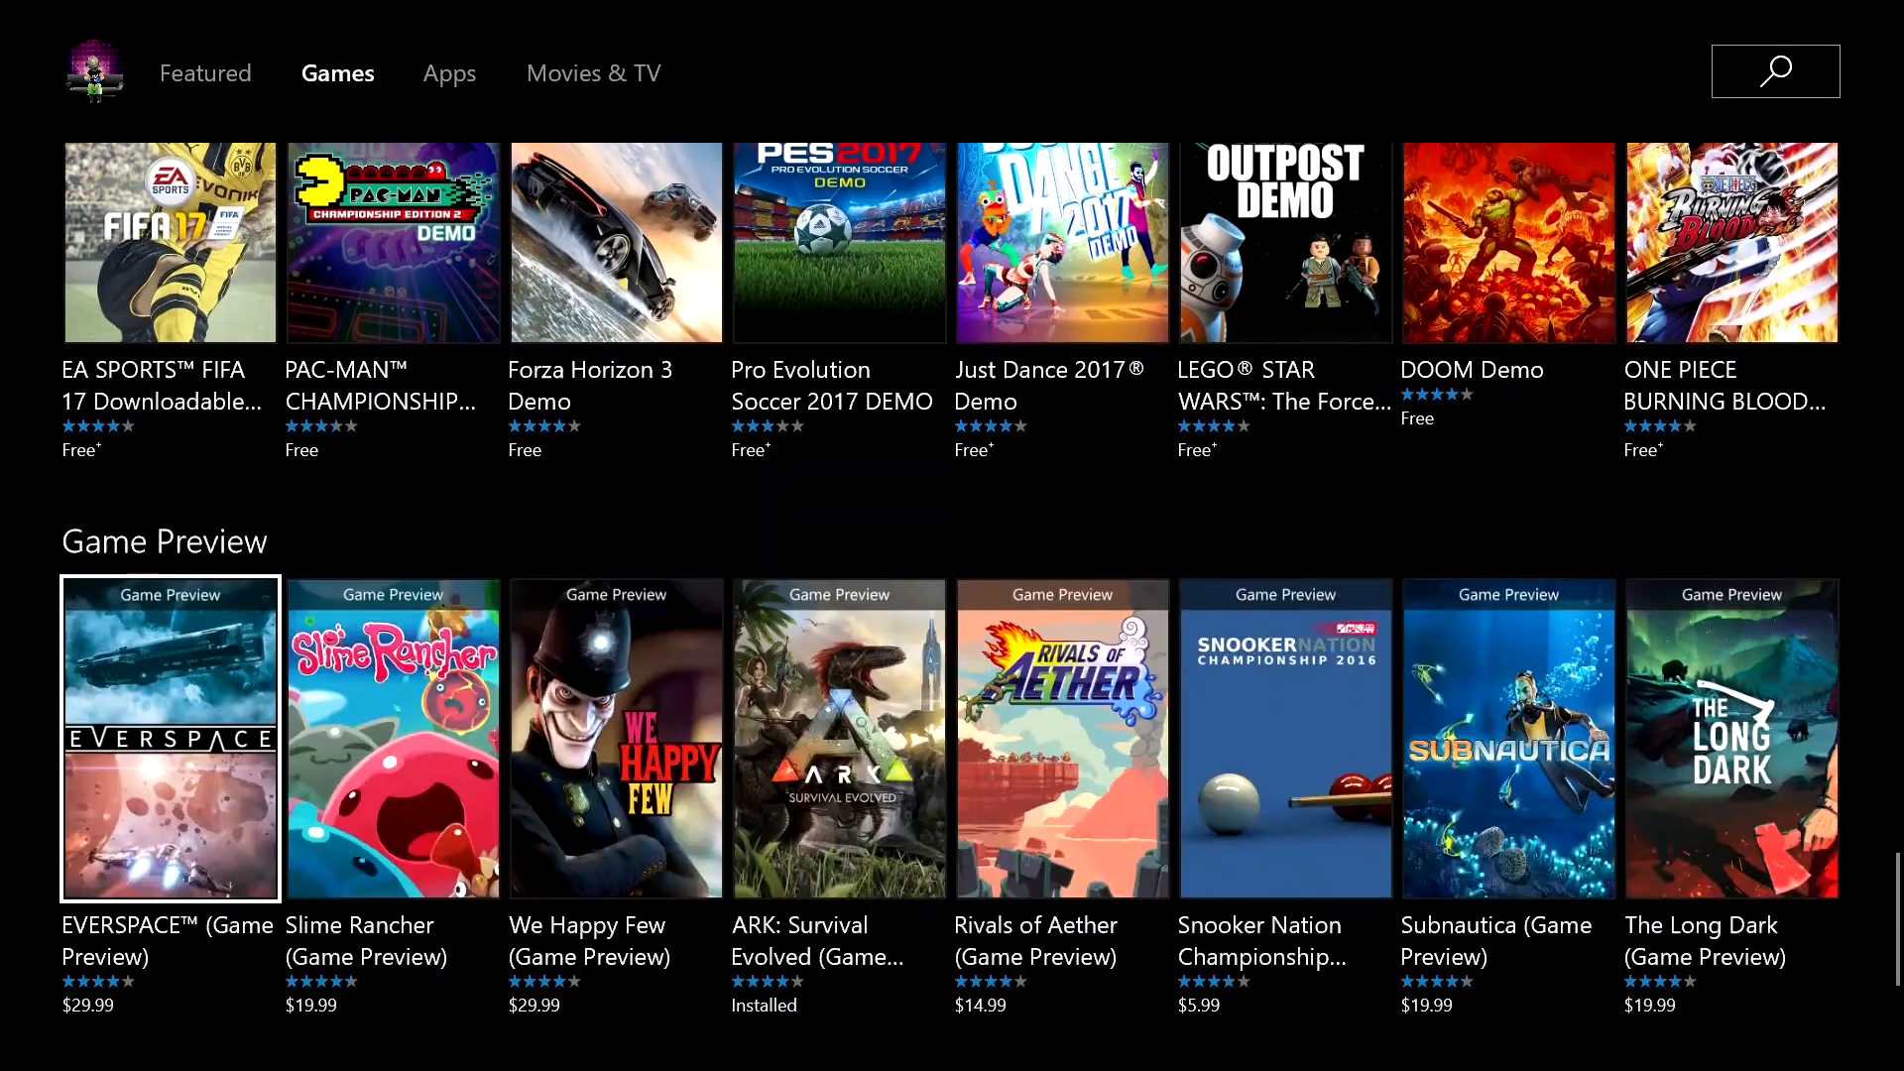
scroll("down", 3)
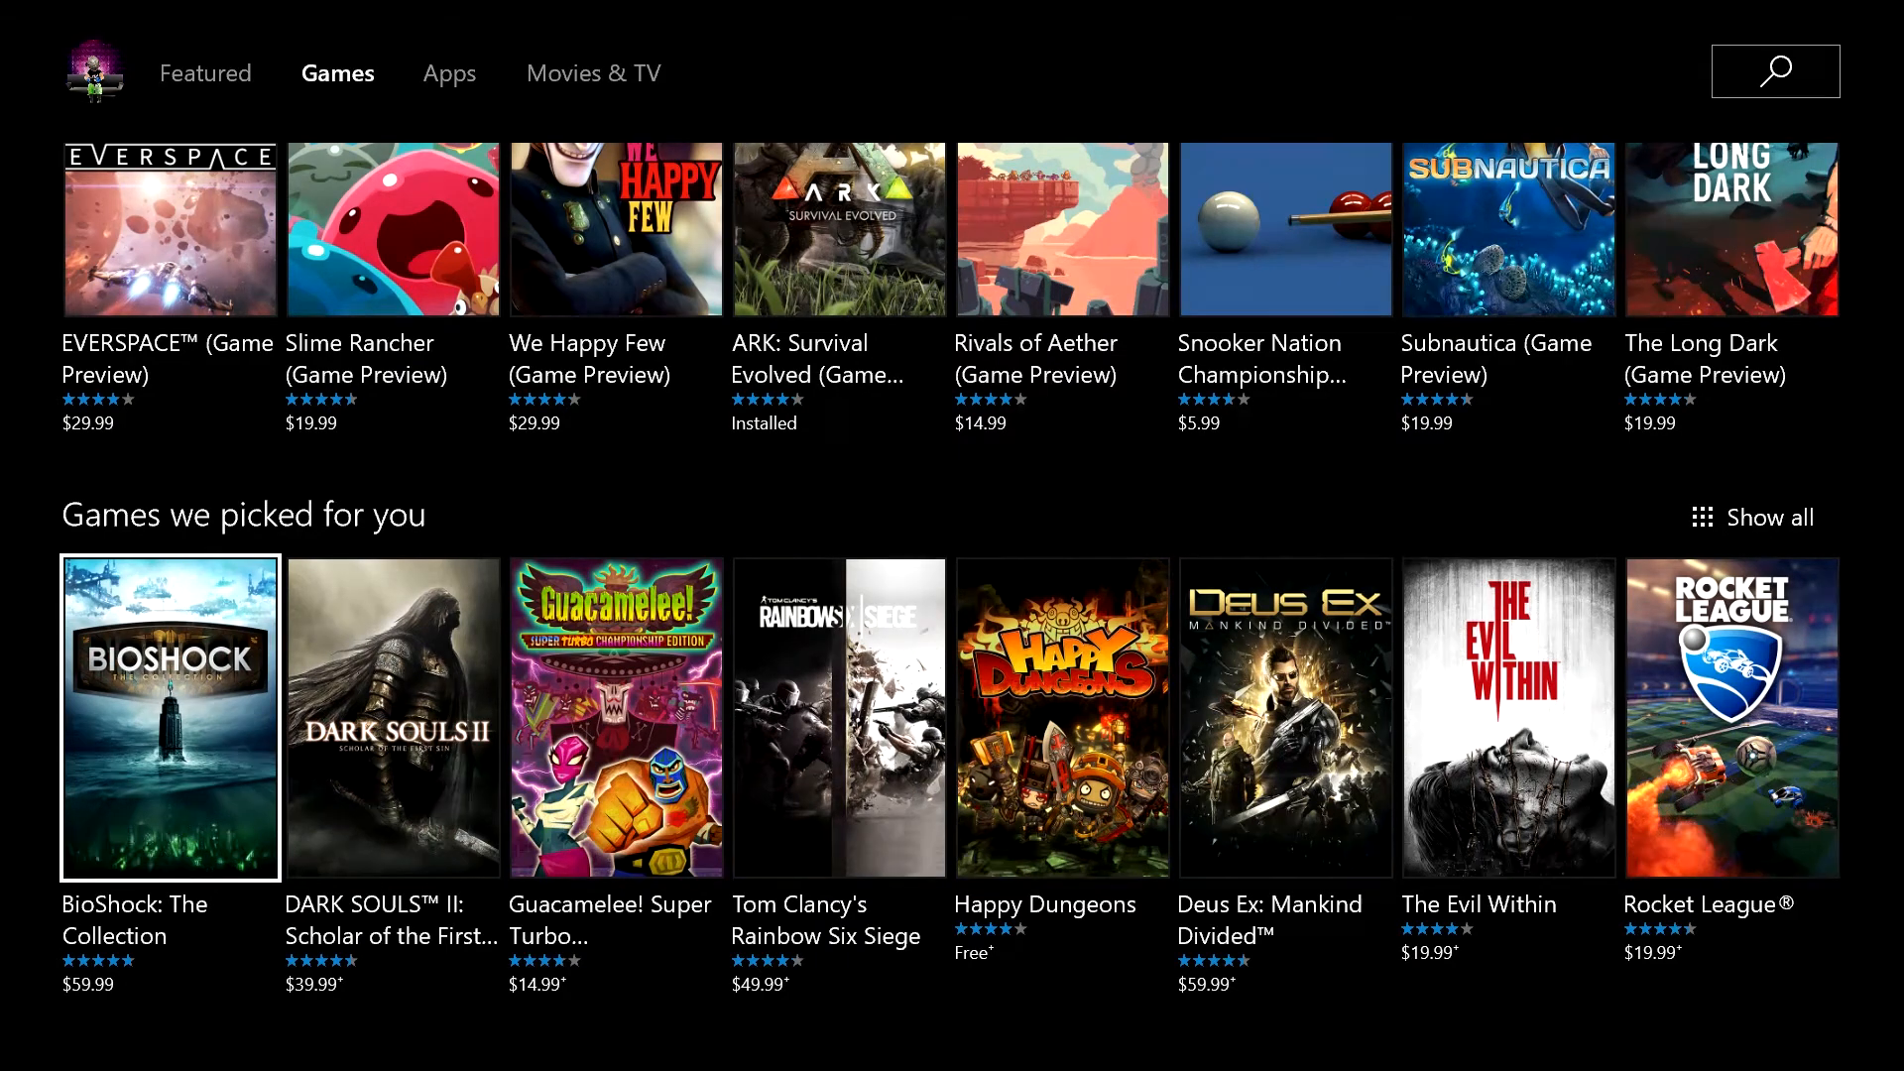
scroll("down", 3)
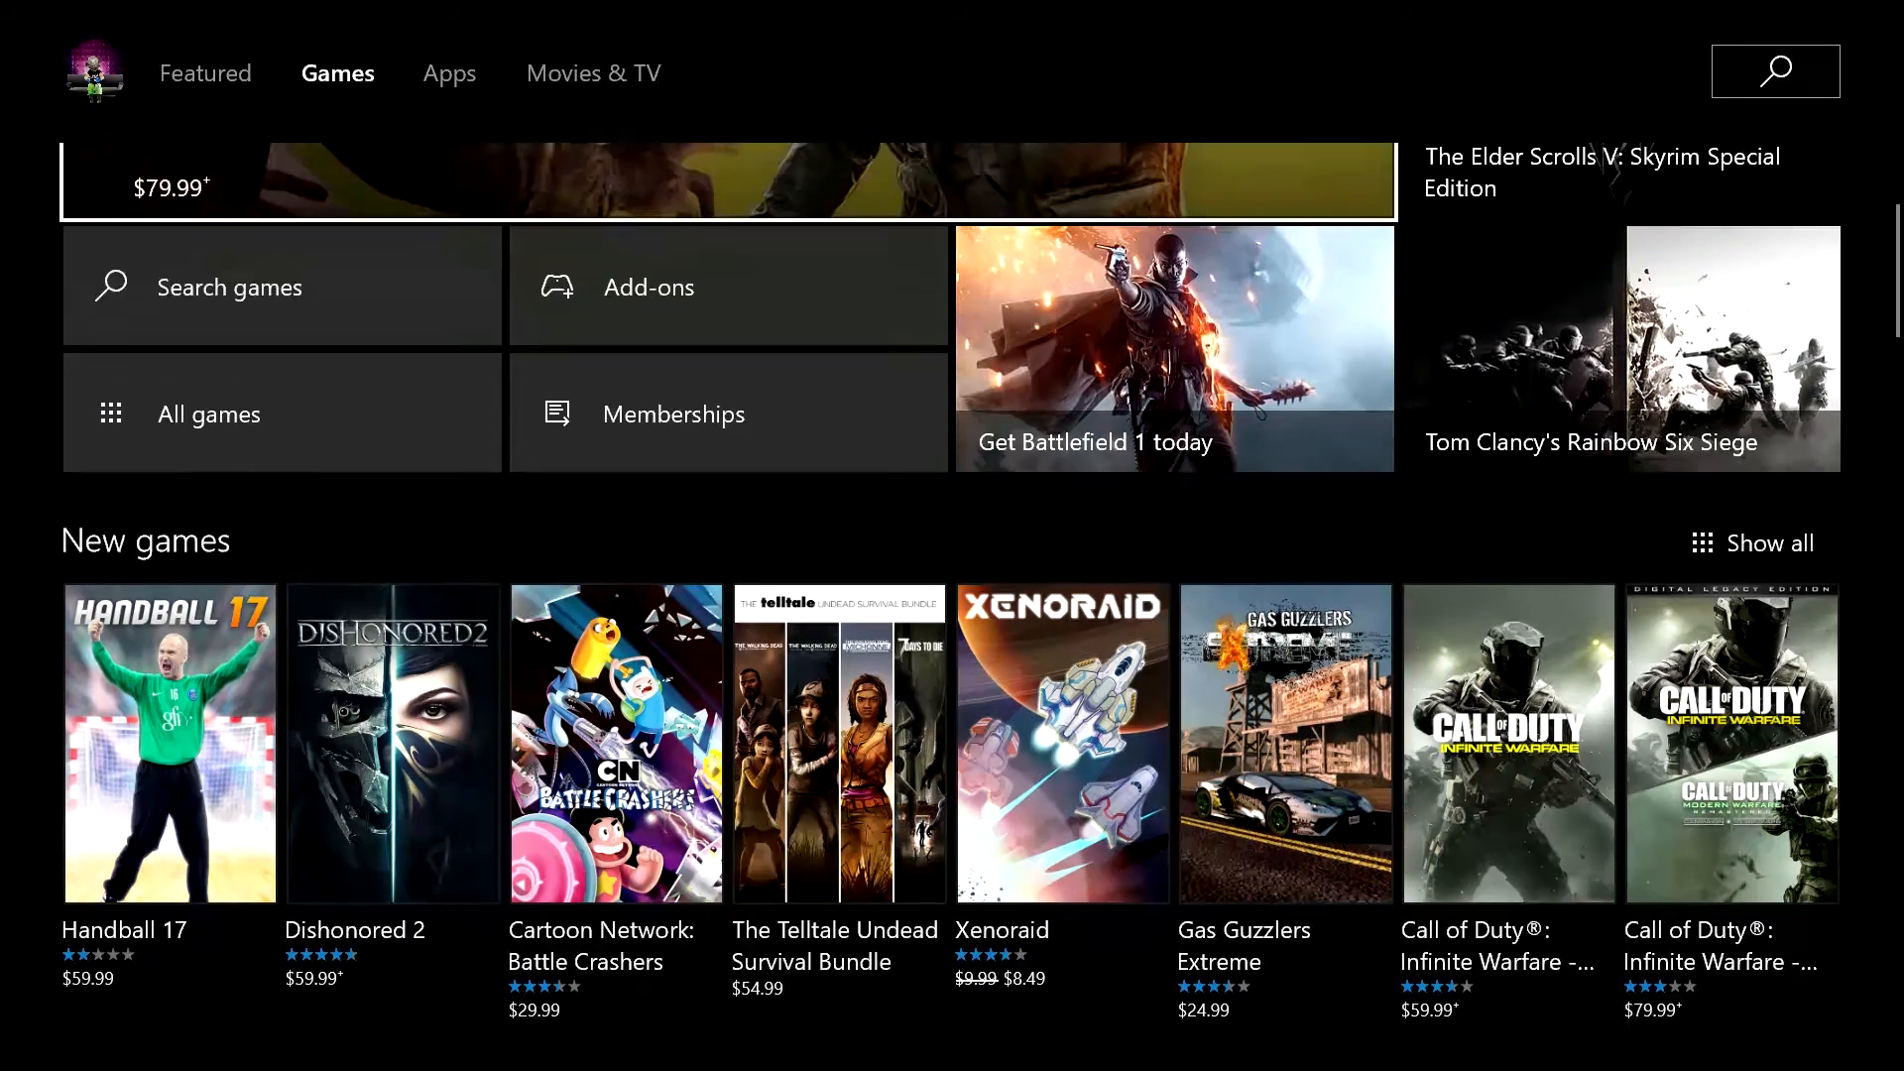
left_click(205, 71)
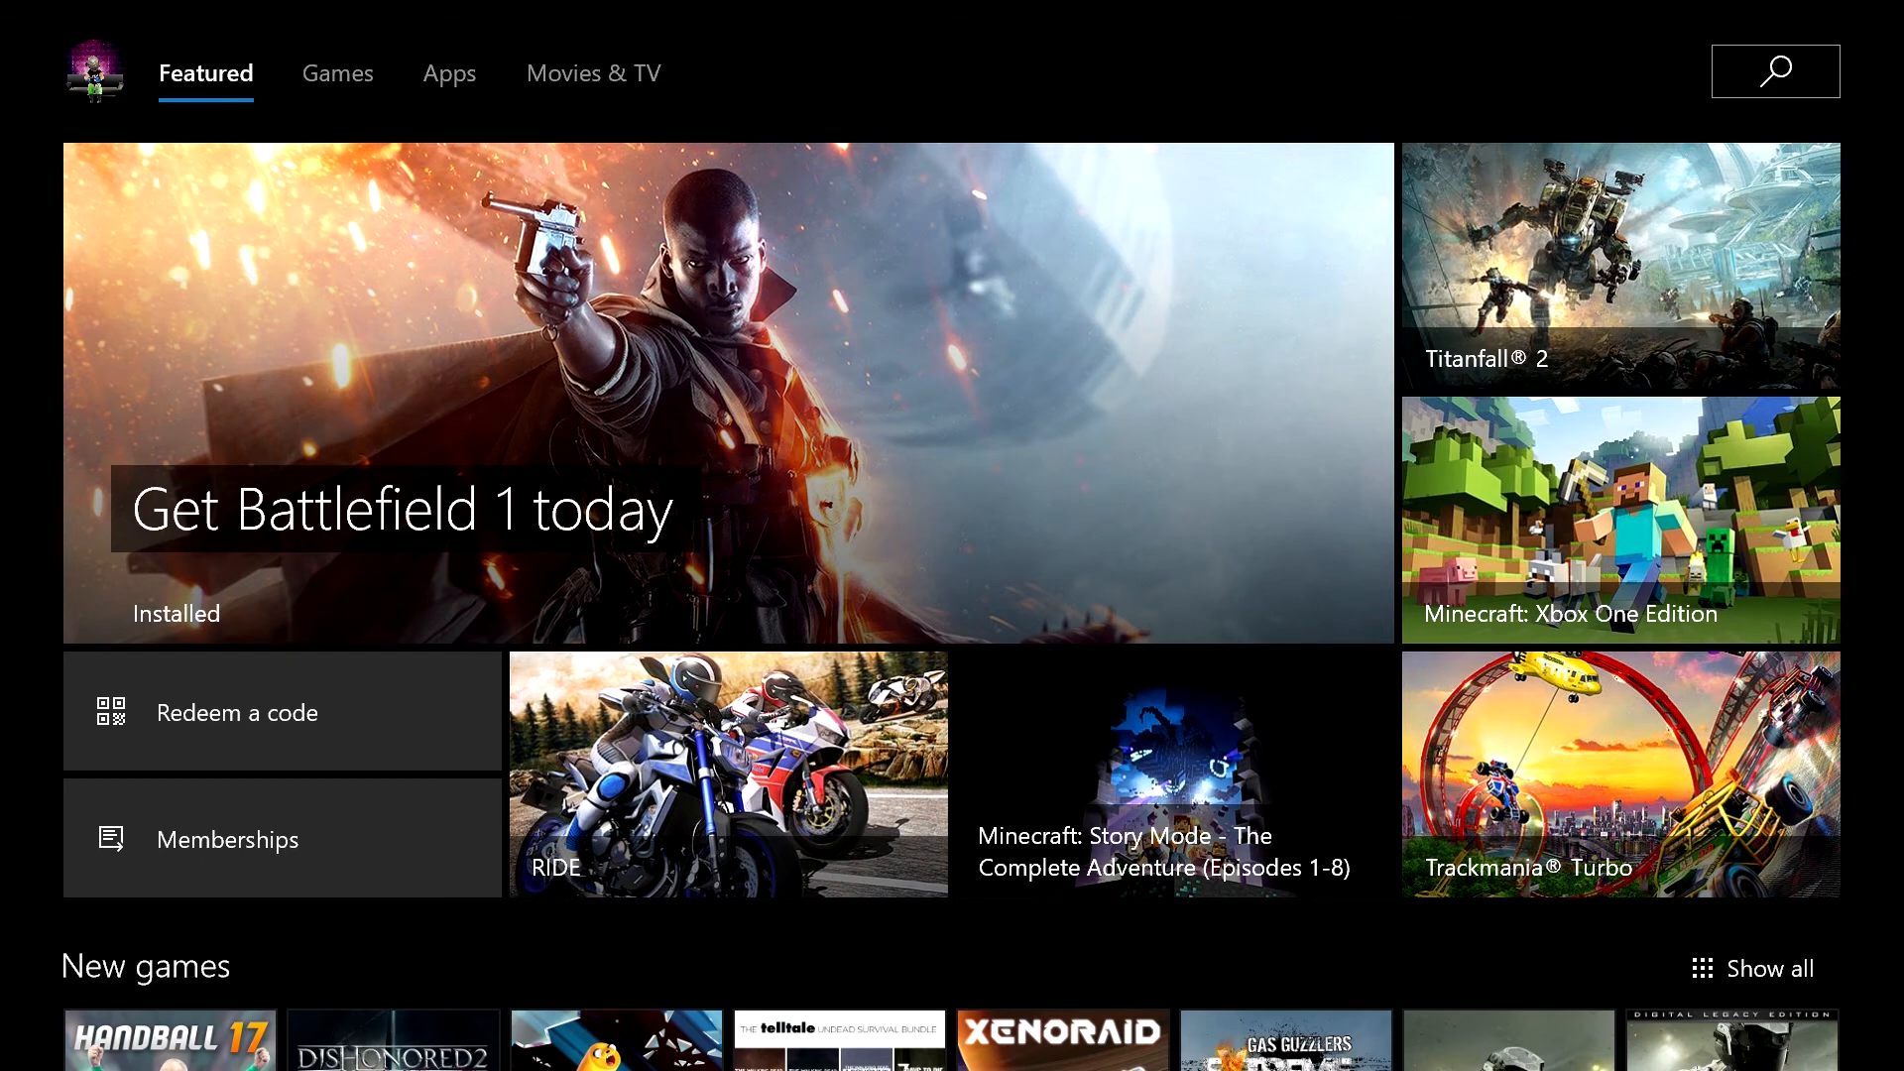
left_click(337, 74)
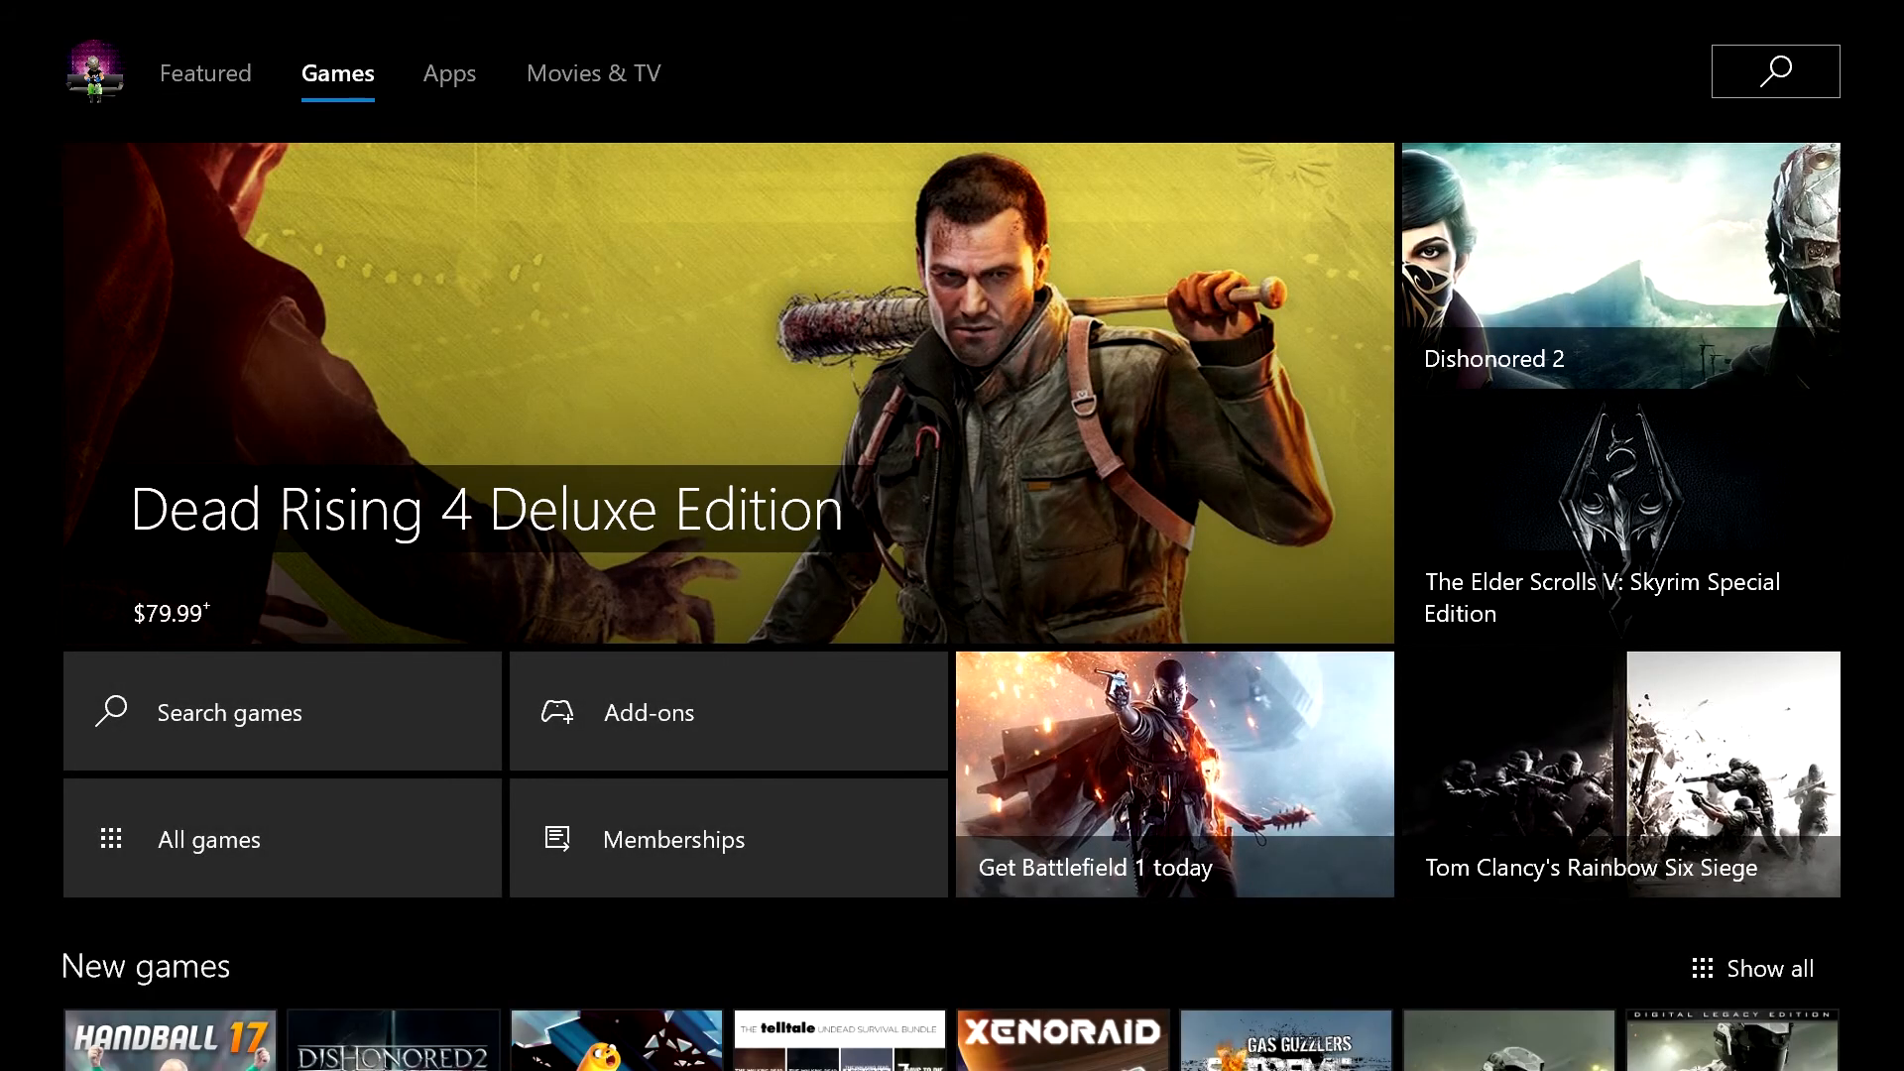